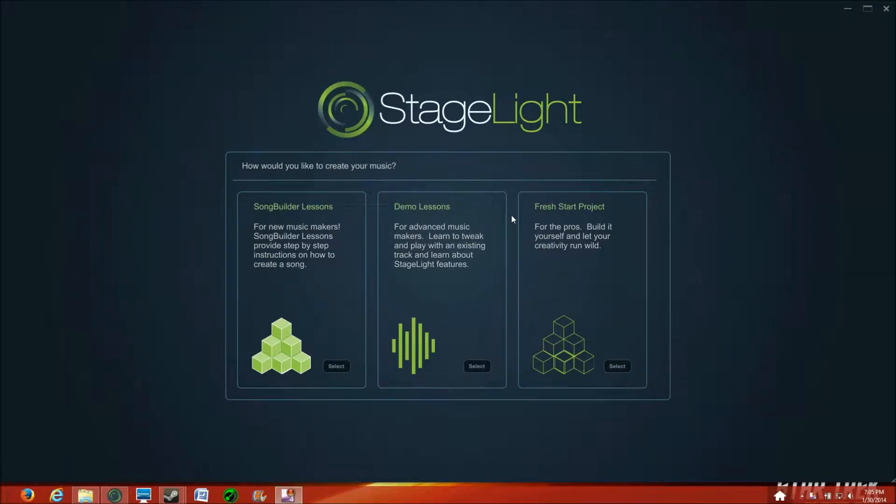
mouse_move(351, 113)
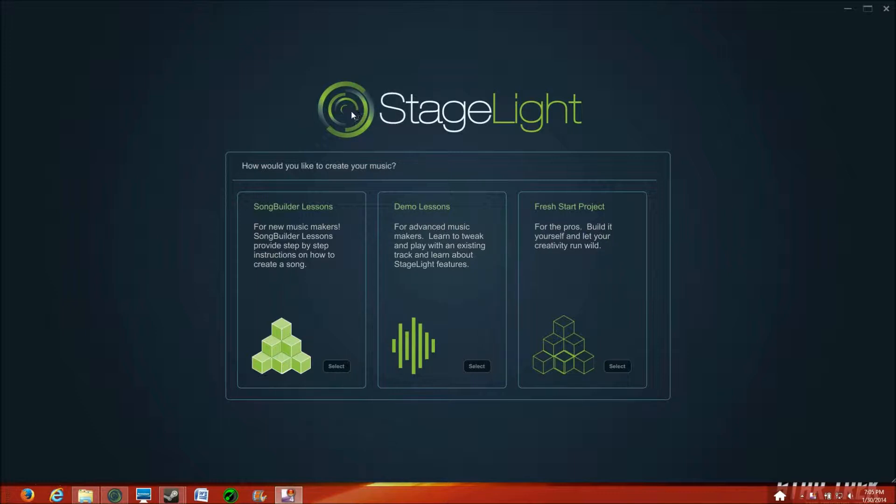
Step: Start a Fresh Start Project, opening a Drums track with its empty step grid
click(336, 366)
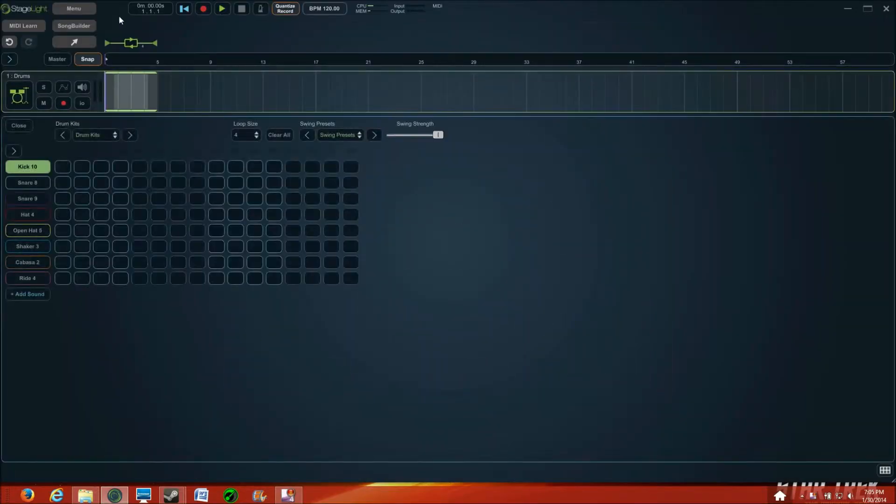
click(73, 8)
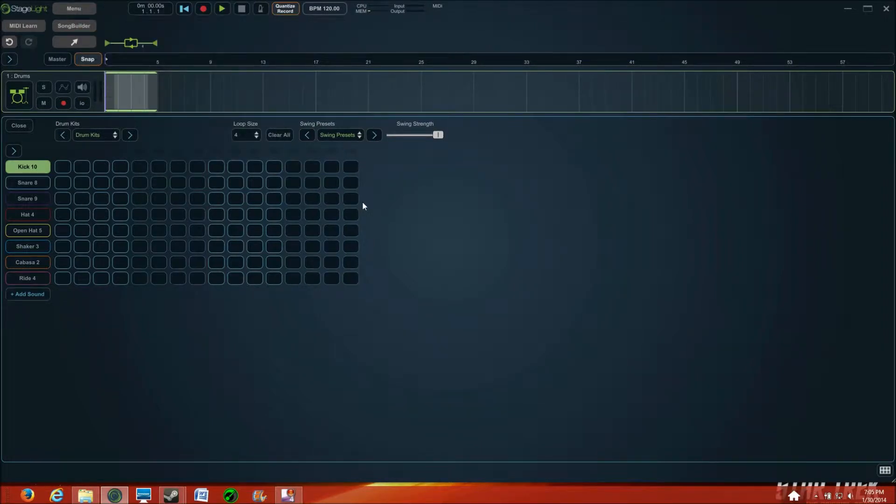
mouse_move(256, 184)
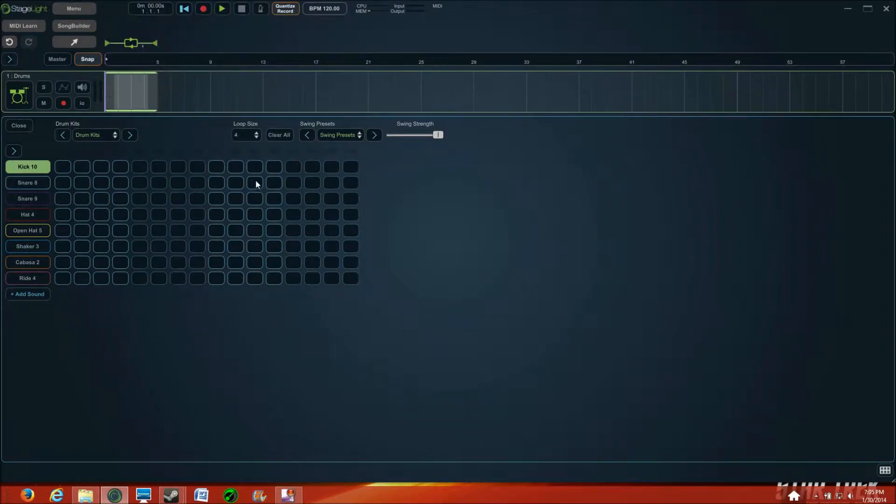
mouse_move(408, 198)
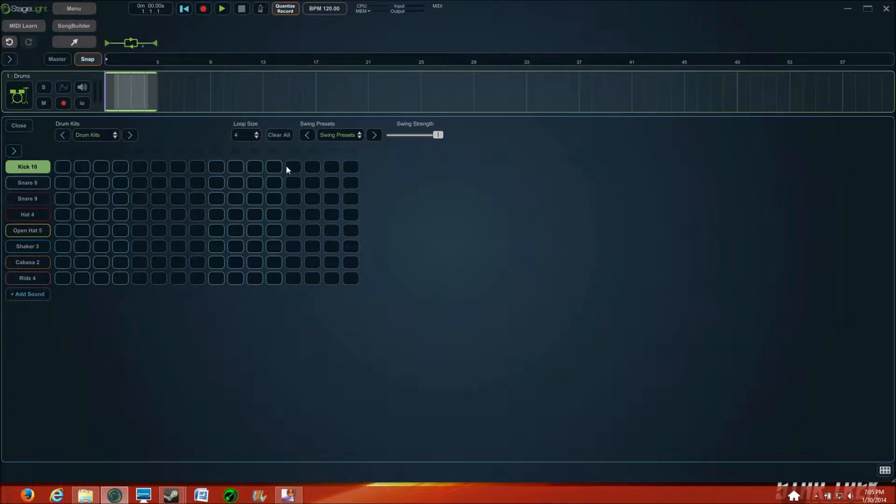
mouse_move(85, 14)
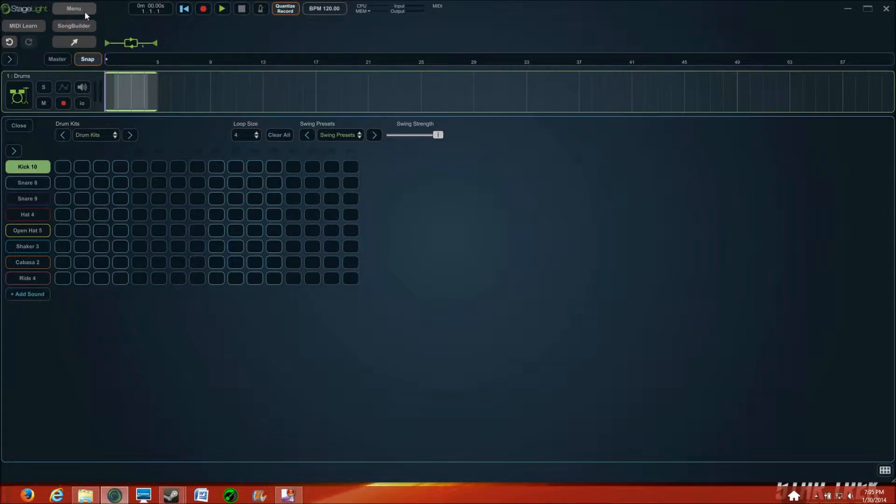
Step: Load the recent Tutorial song via Menu > File, confirming the discard of unsaved changes
click(73, 8)
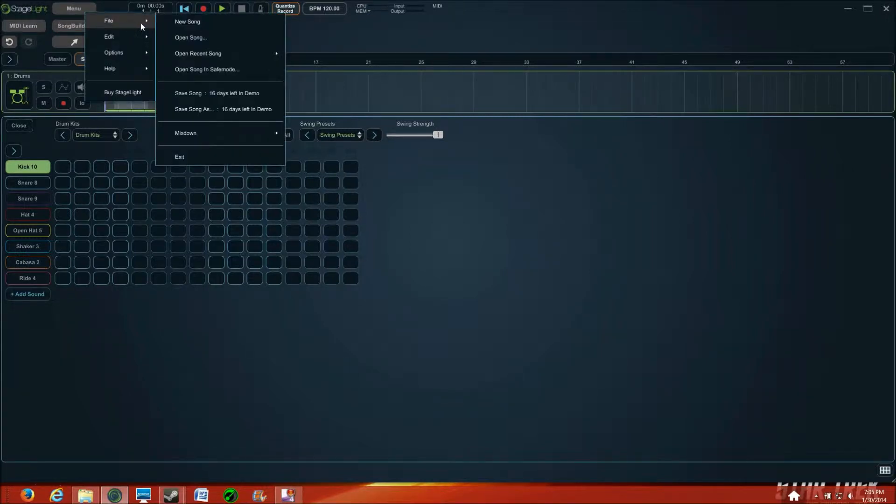
mouse_move(209, 45)
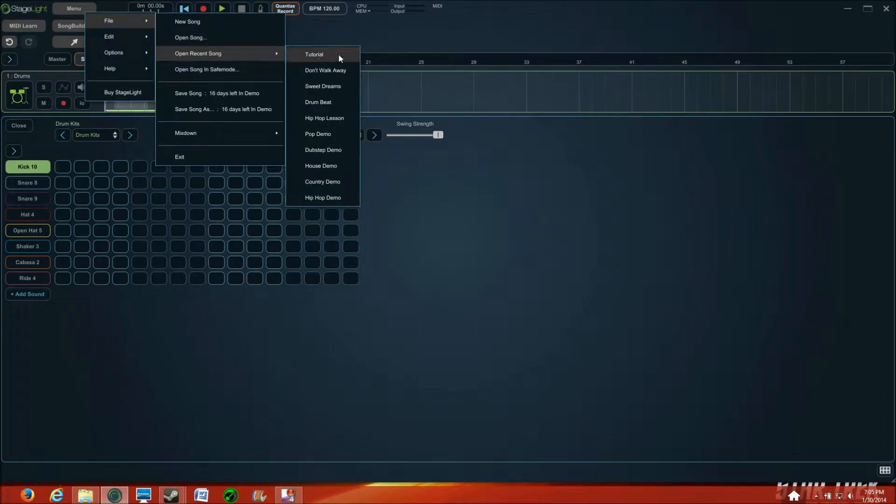
click(314, 54)
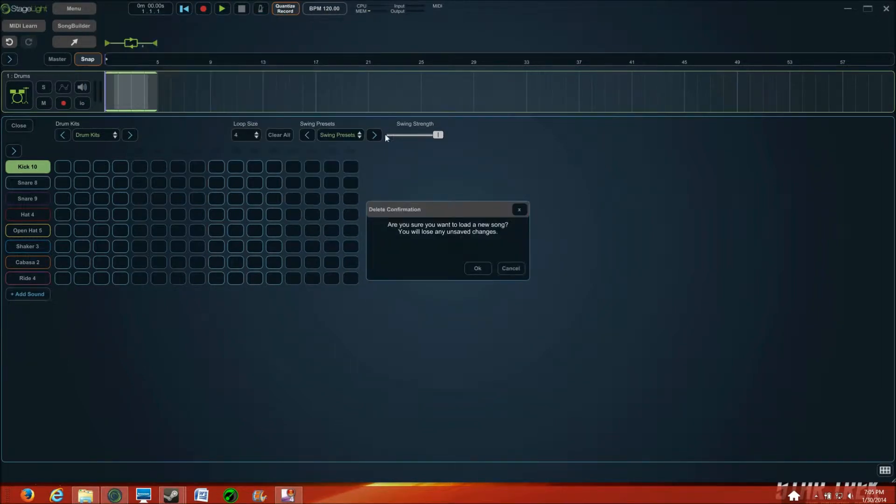
click(477, 268)
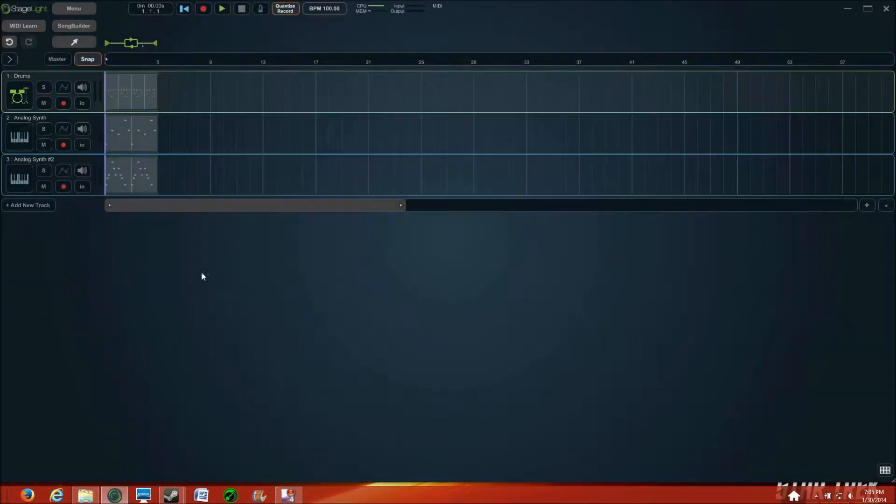
mouse_move(97, 259)
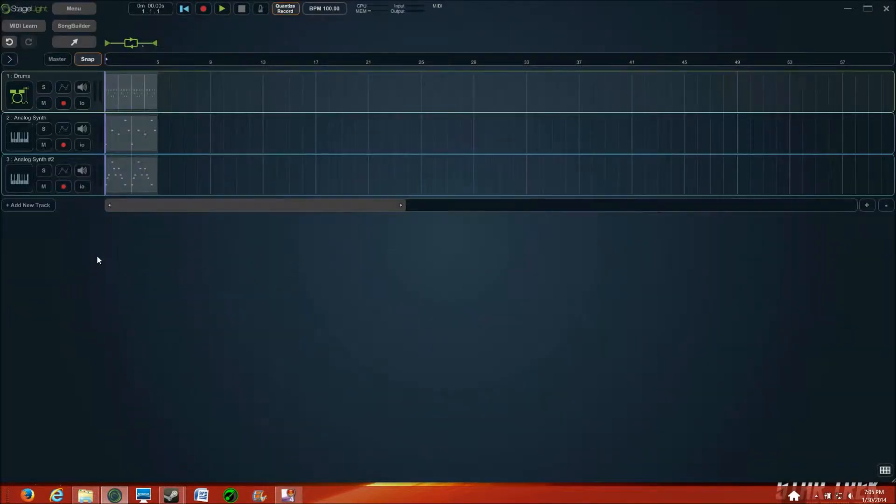
mouse_move(62, 232)
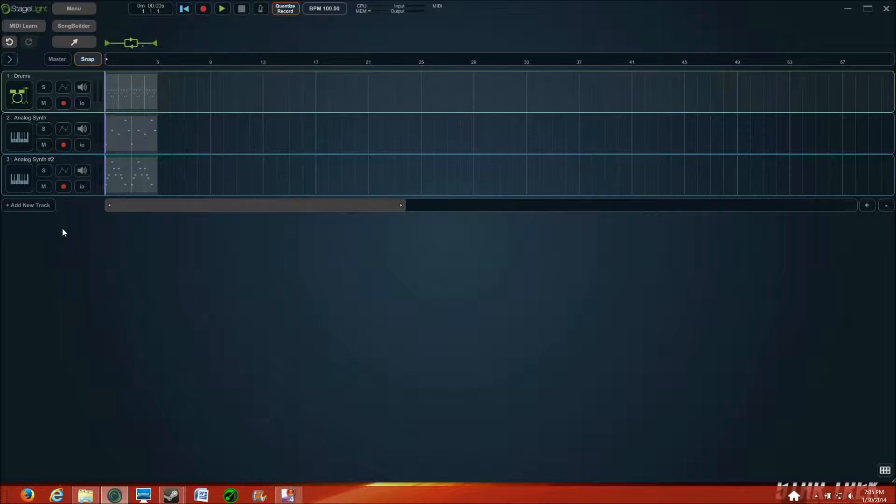
mouse_move(35, 219)
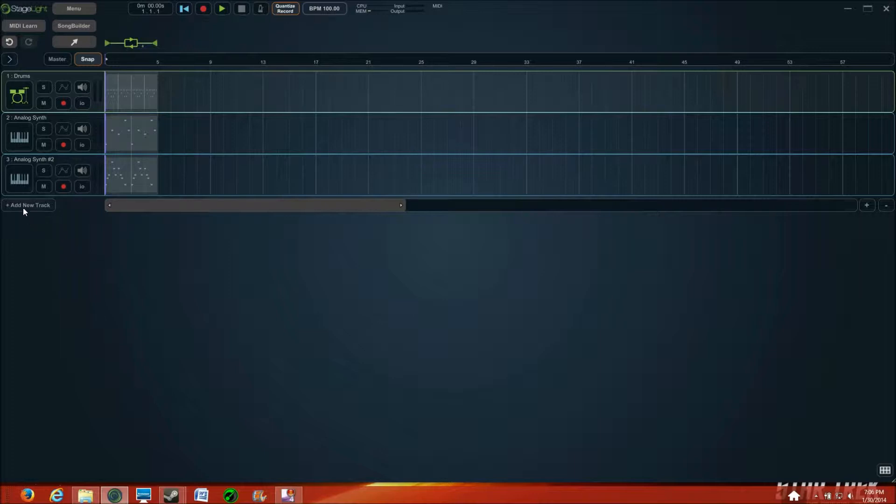
Step: Add an Instrument Track using Analog Synth, creating Analog Synth #3 with its note editor ready
click(27, 205)
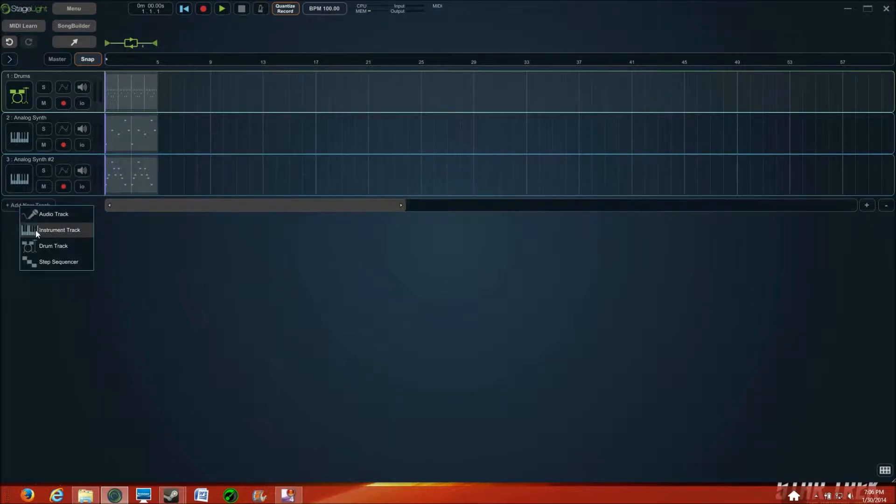
click(58, 230)
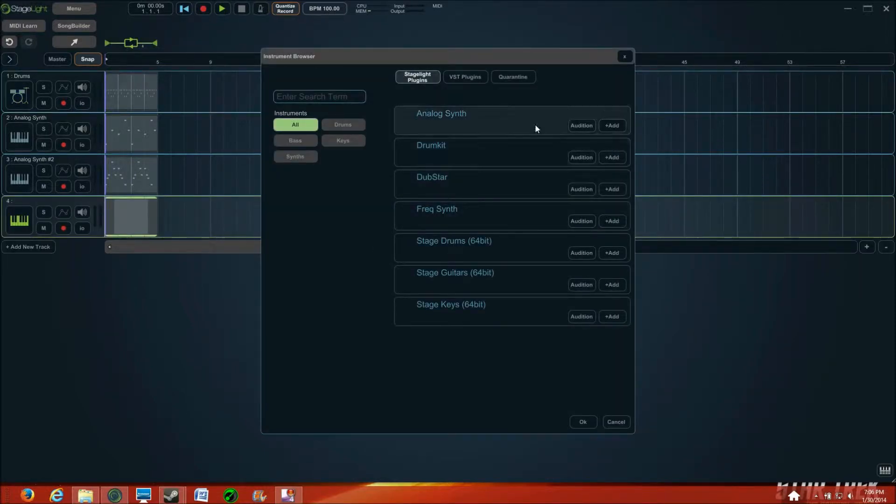
mouse_move(536, 121)
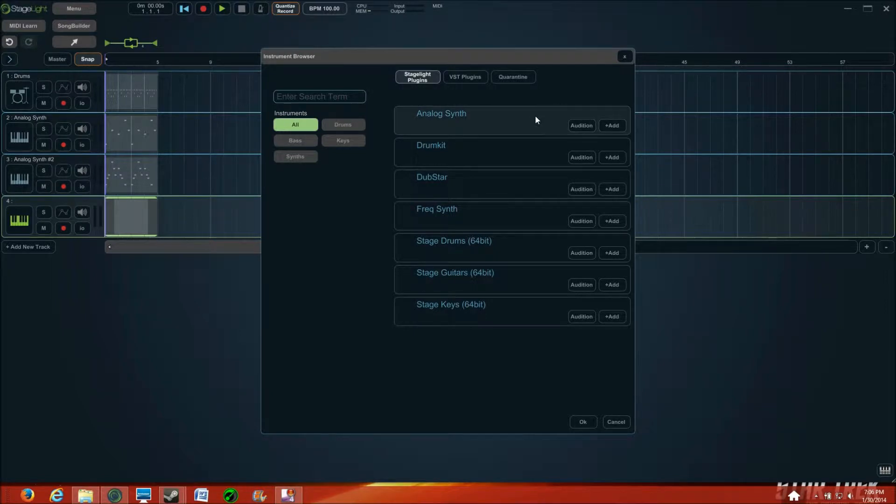
mouse_move(610, 125)
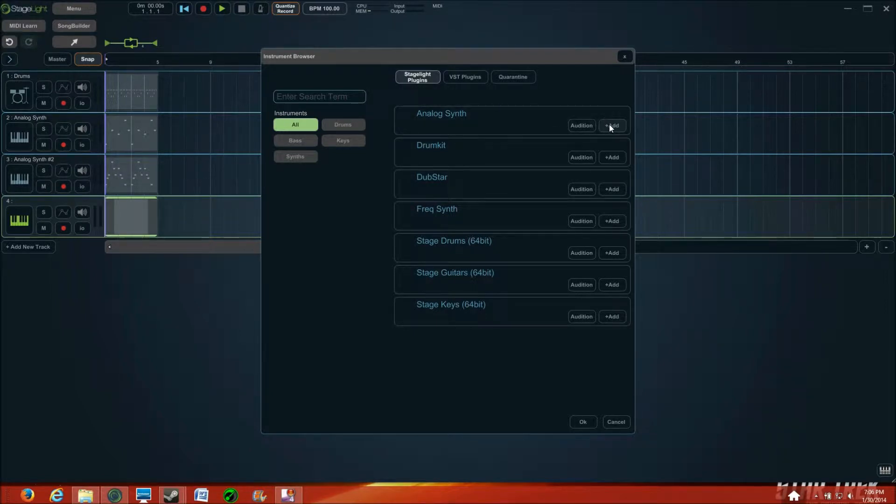
click(612, 126)
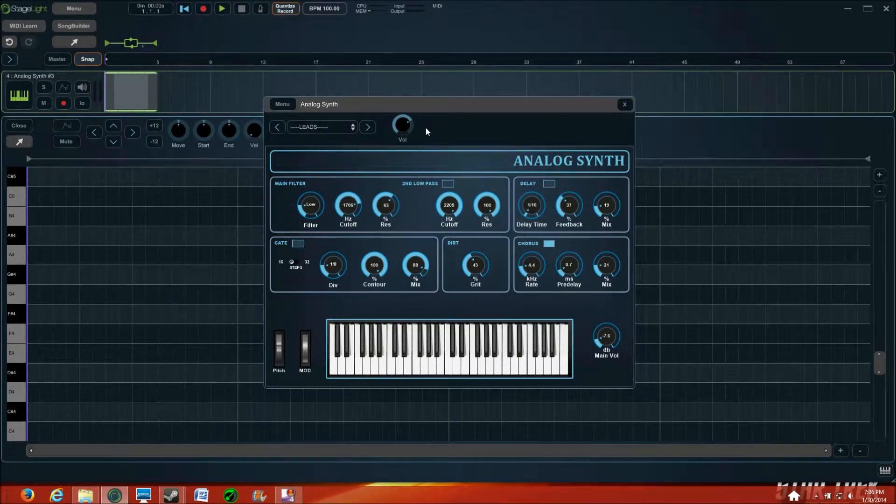
click(625, 103)
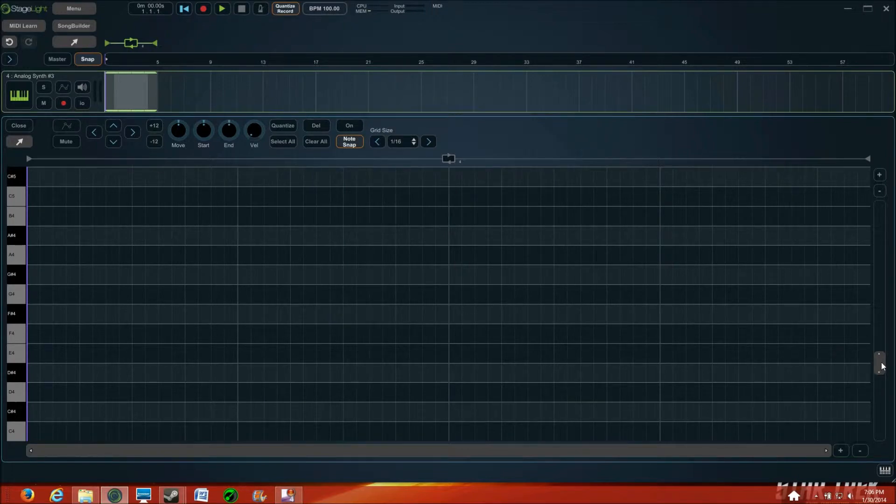
Step: Place a D3 note at the start of the Analog Synth #3 clip and solo the track
scroll(down, 3)
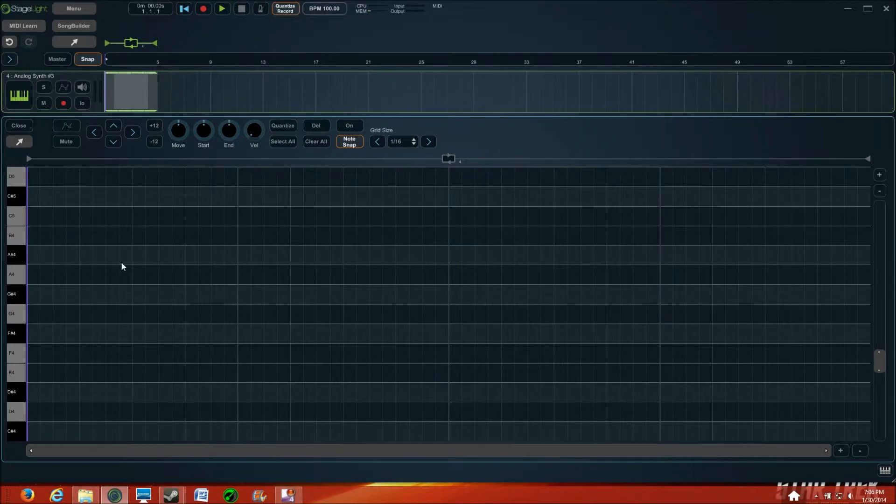
mouse_move(40, 387)
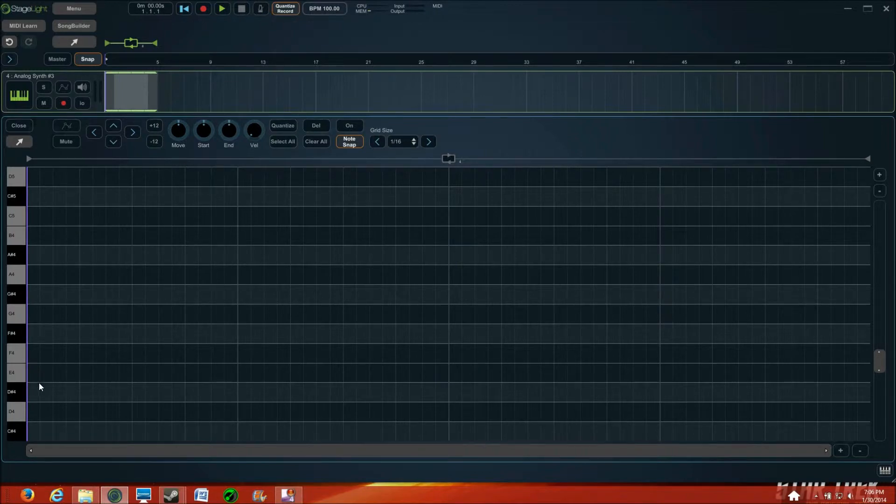
mouse_move(882, 364)
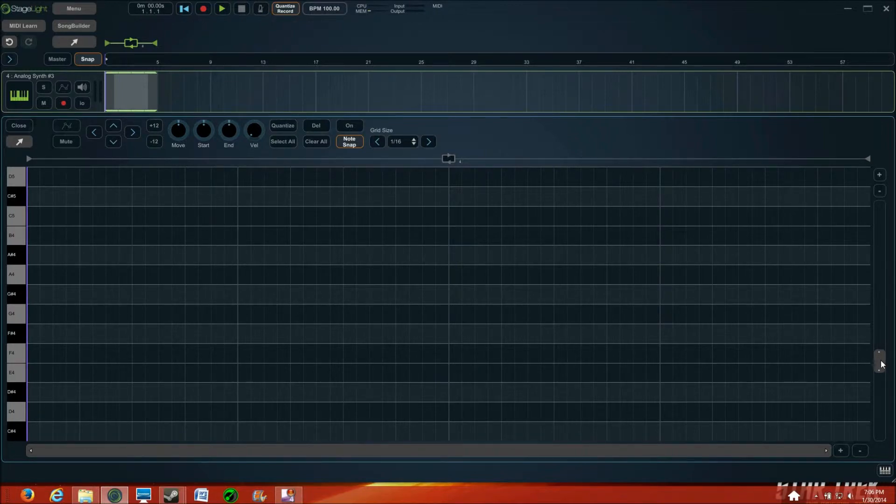
scroll(down, 3)
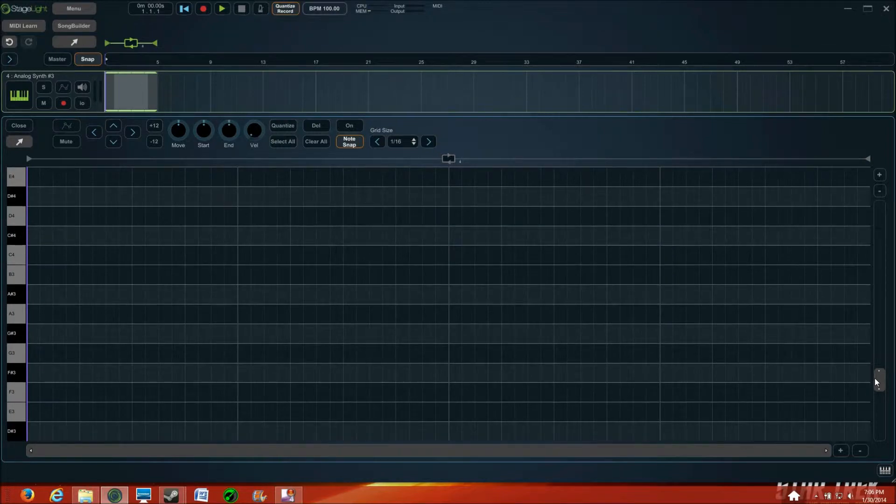
scroll(down, 3)
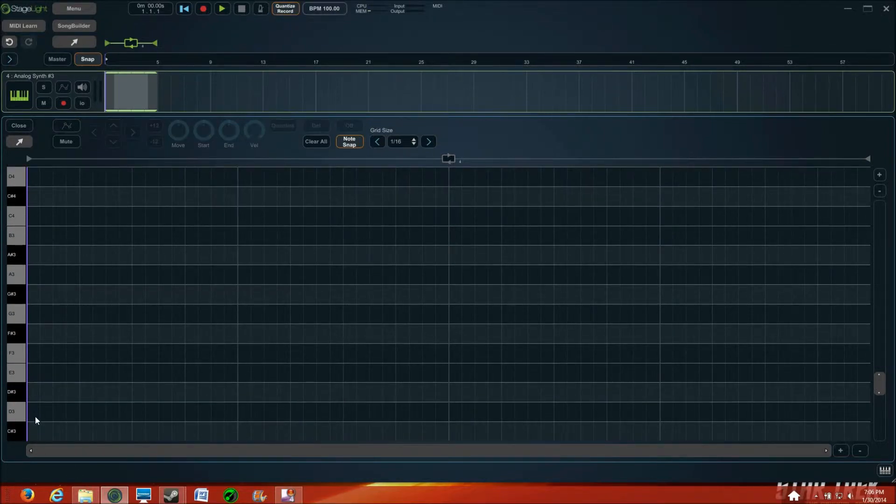
click(32, 412)
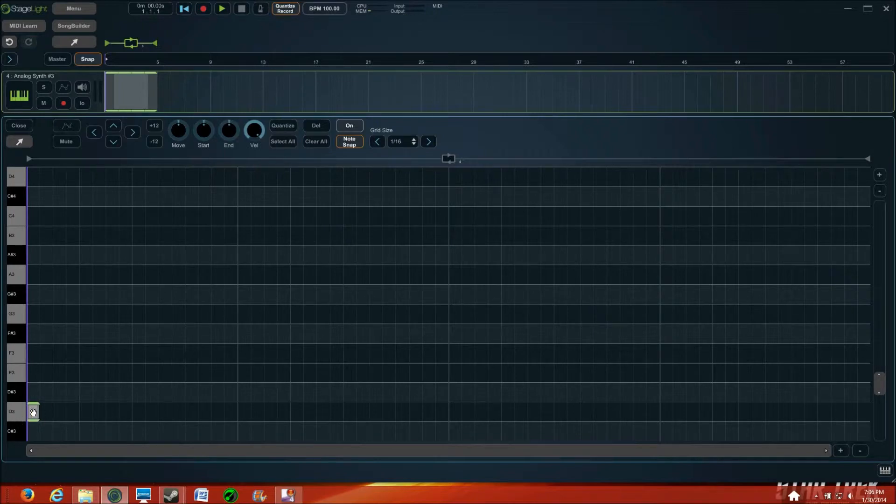
mouse_move(37, 278)
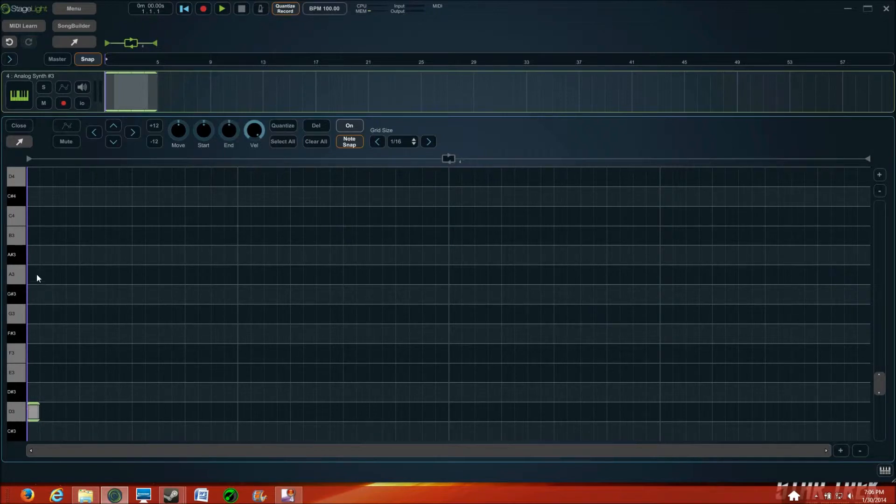
mouse_move(34, 356)
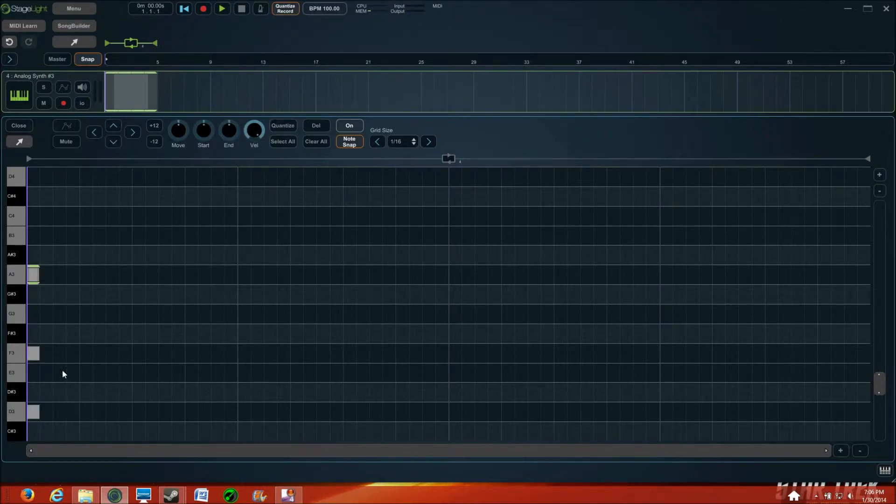
mouse_move(51, 296)
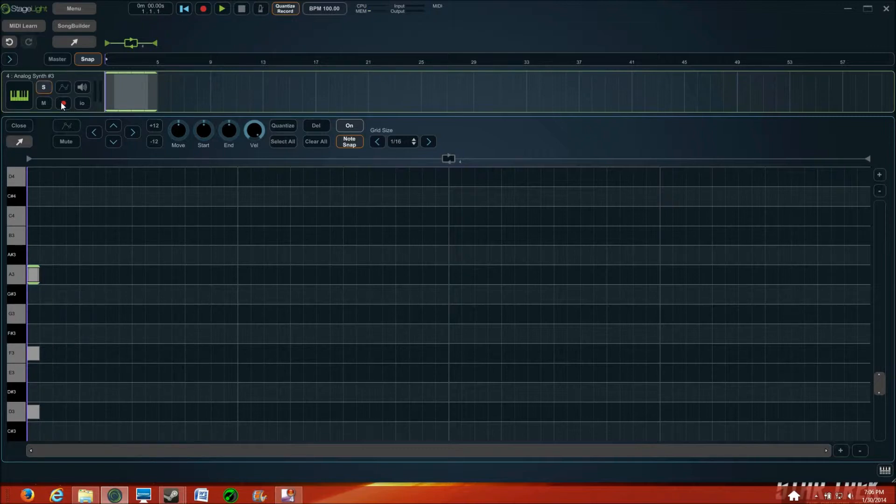
click(223, 9)
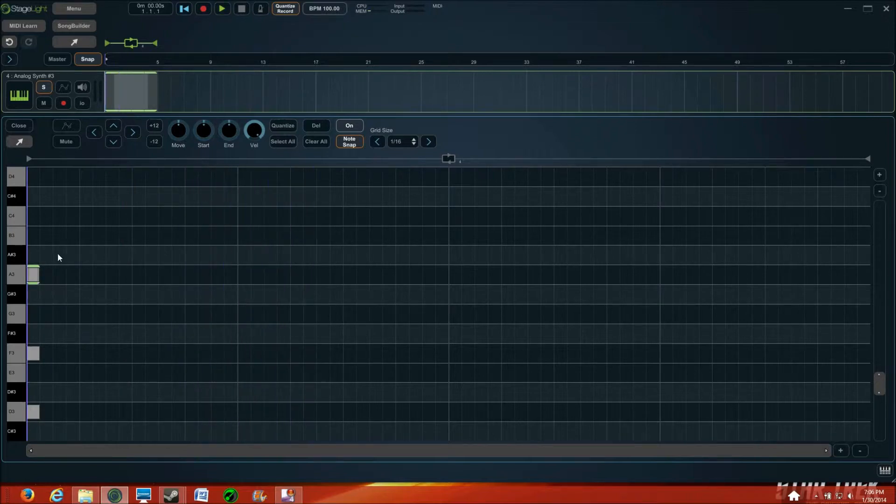
mouse_move(86, 193)
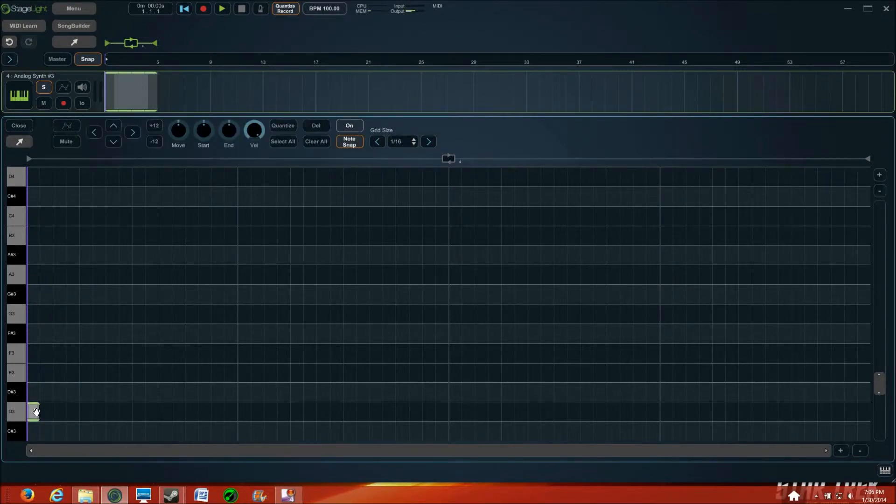
click(315, 141)
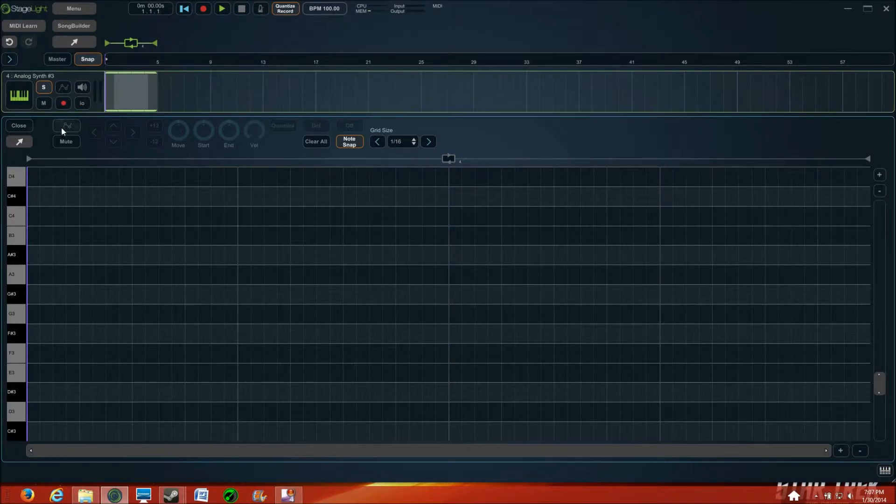
mouse_move(120, 215)
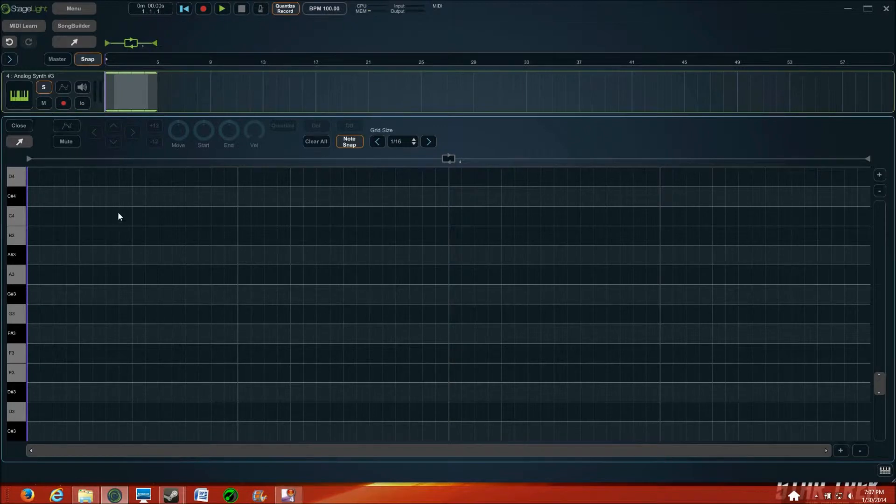
mouse_move(53, 255)
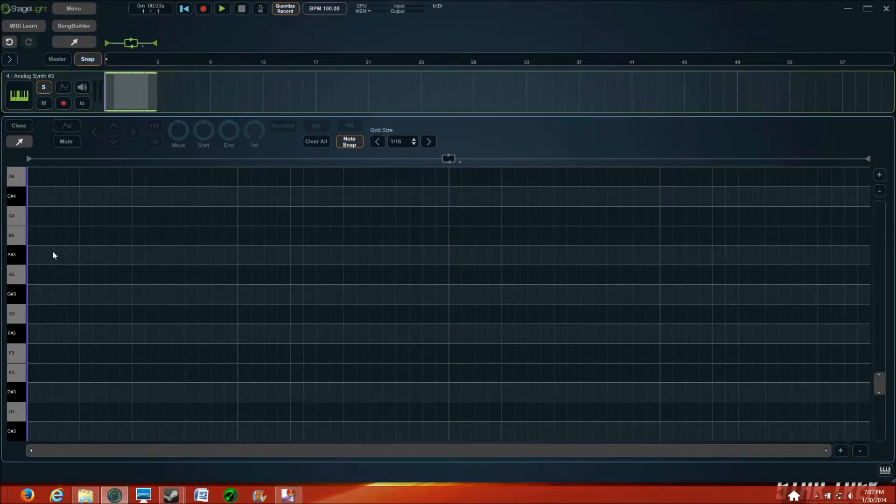
mouse_move(854, 312)
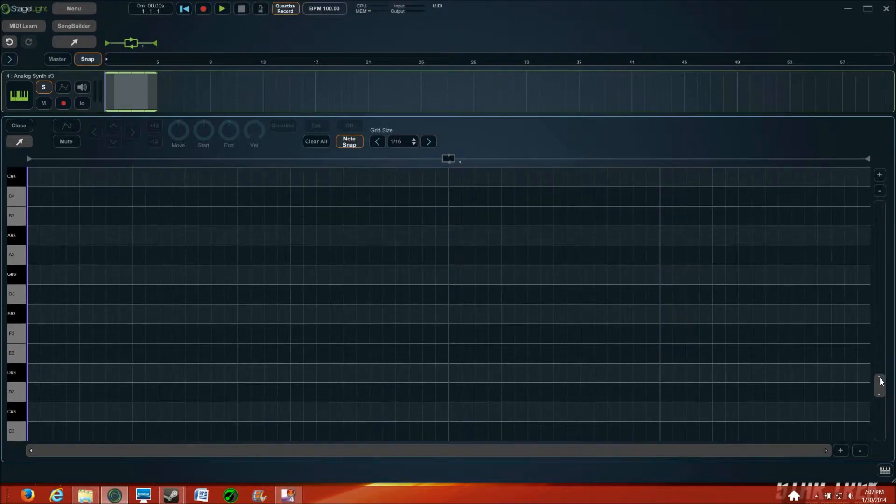
mouse_move(890, 399)
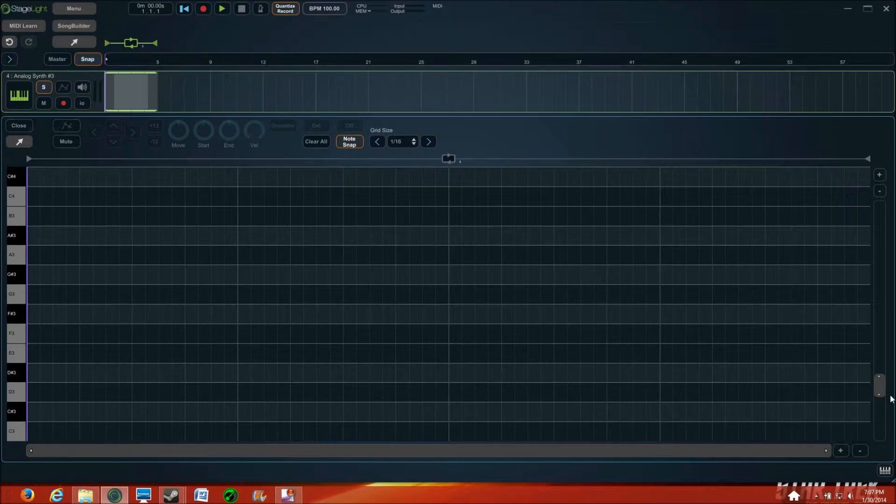
scroll(down, 3)
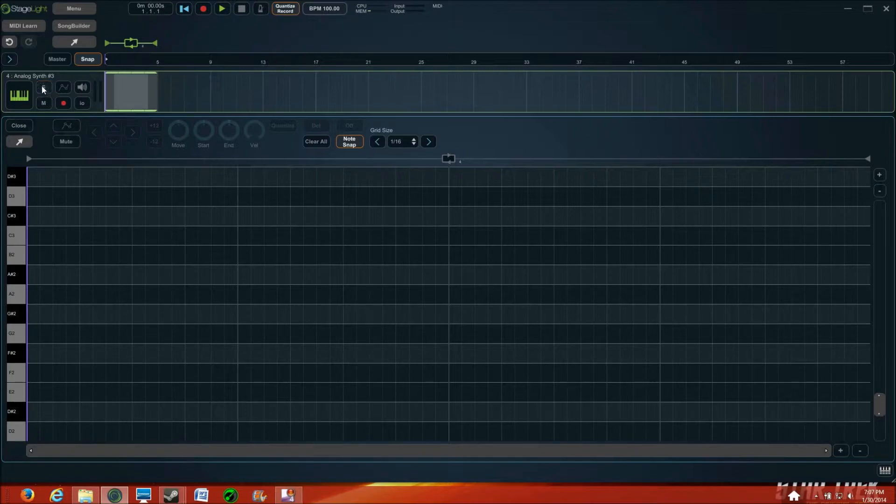
click(44, 87)
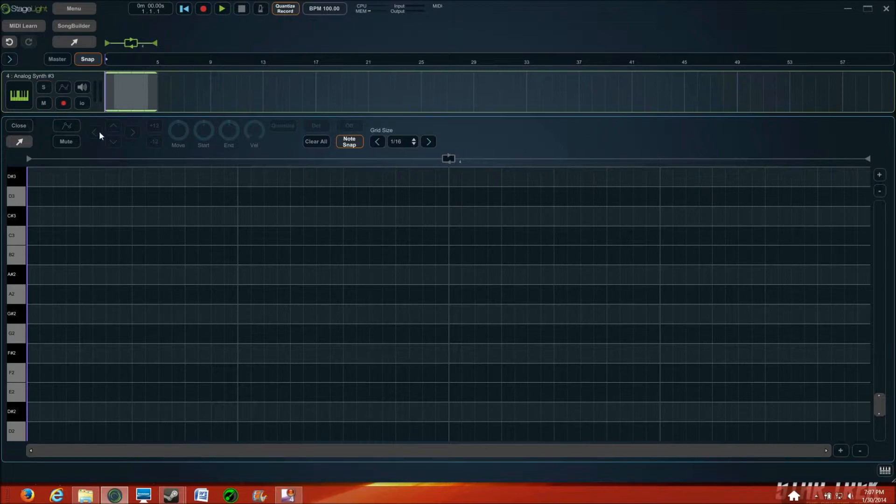
mouse_move(35, 156)
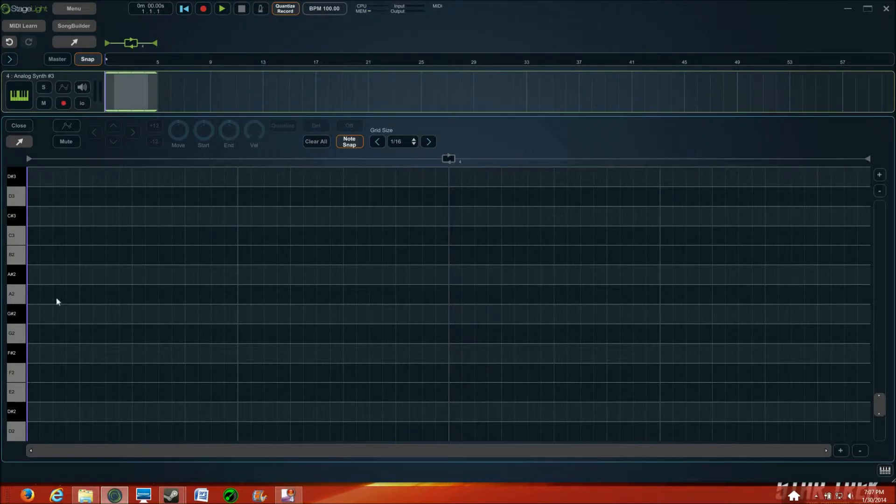
mouse_move(49, 448)
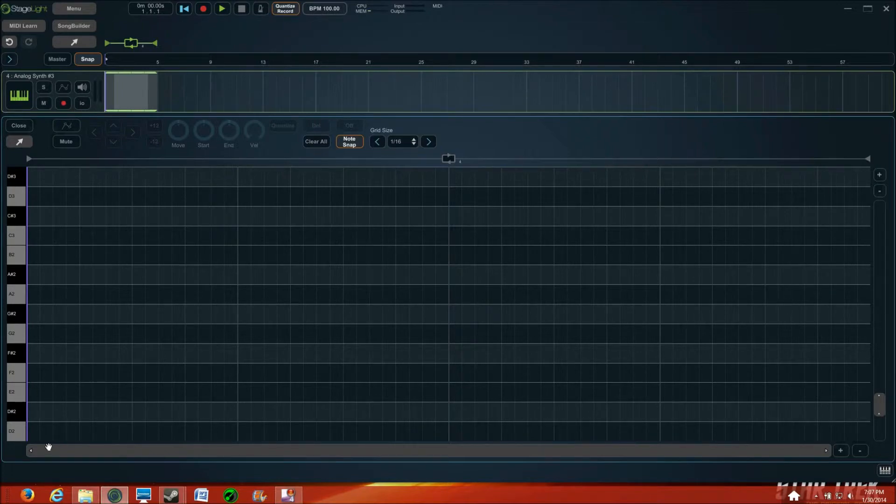
mouse_move(223, 169)
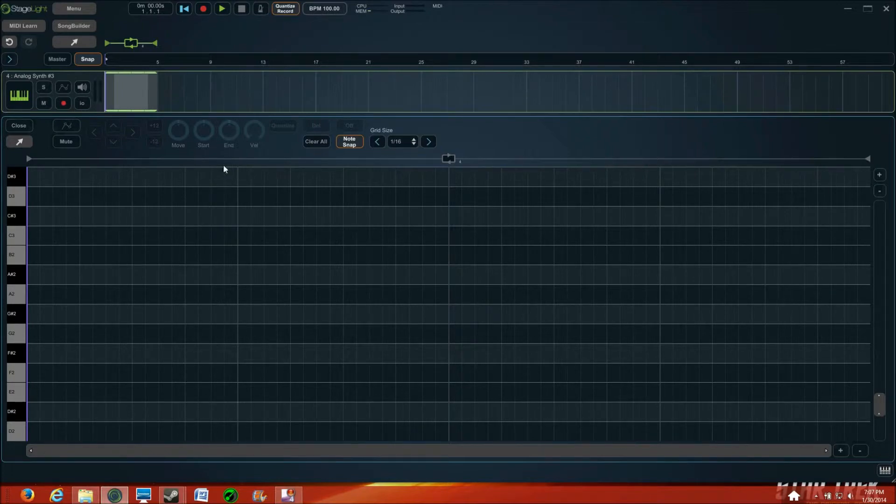
click(223, 8)
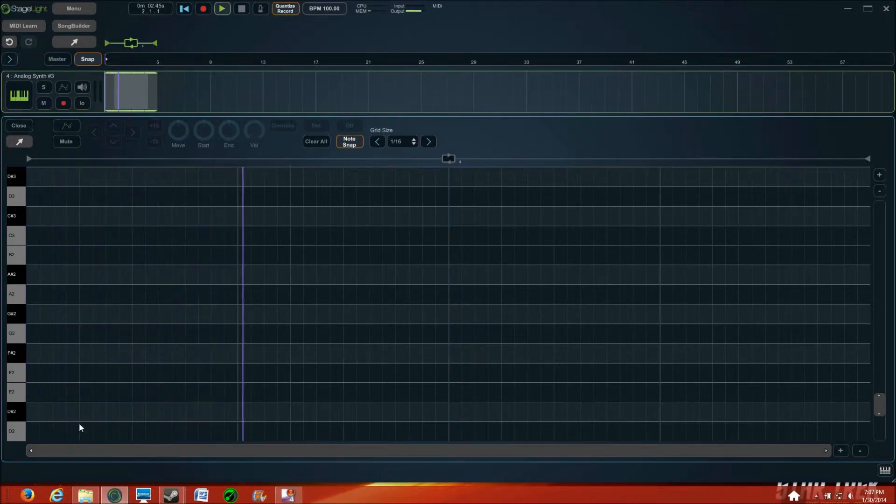
click(222, 8)
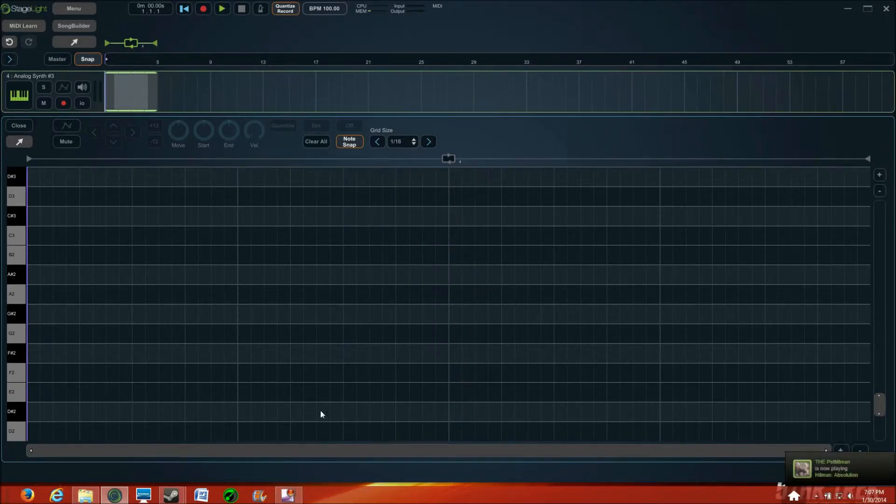
mouse_move(43, 437)
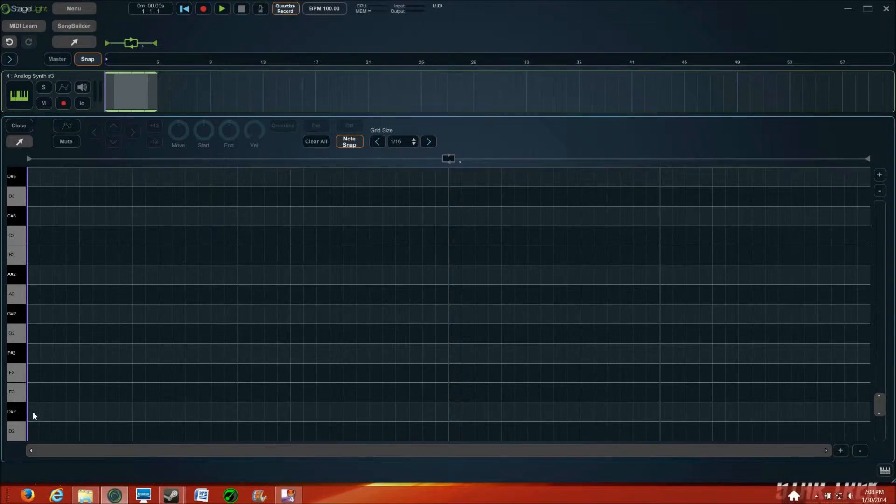
mouse_move(52, 417)
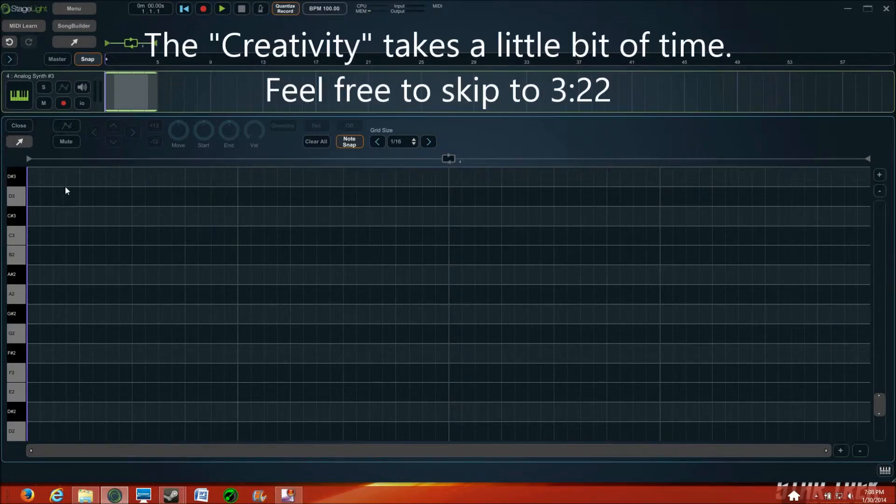
mouse_move(47, 423)
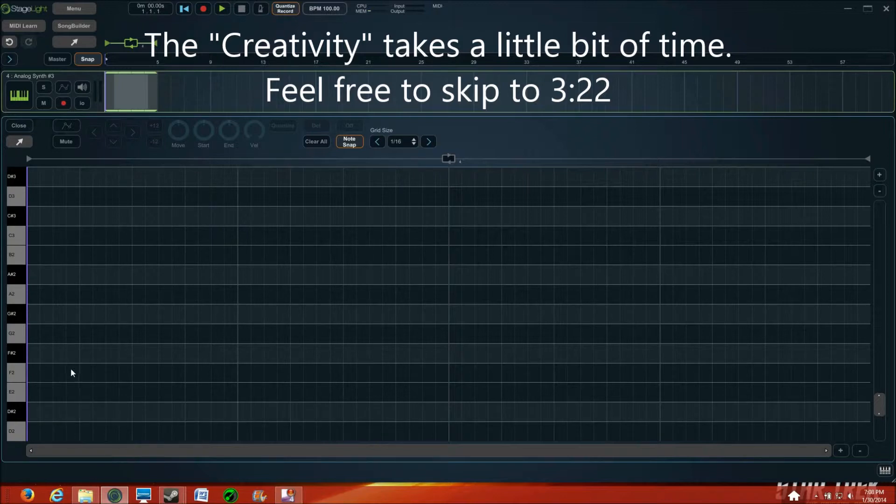
click(60, 372)
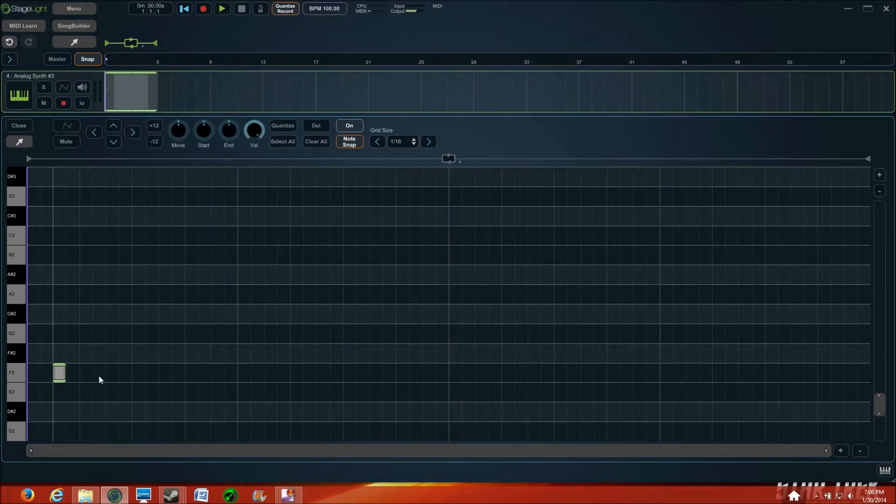
click(112, 372)
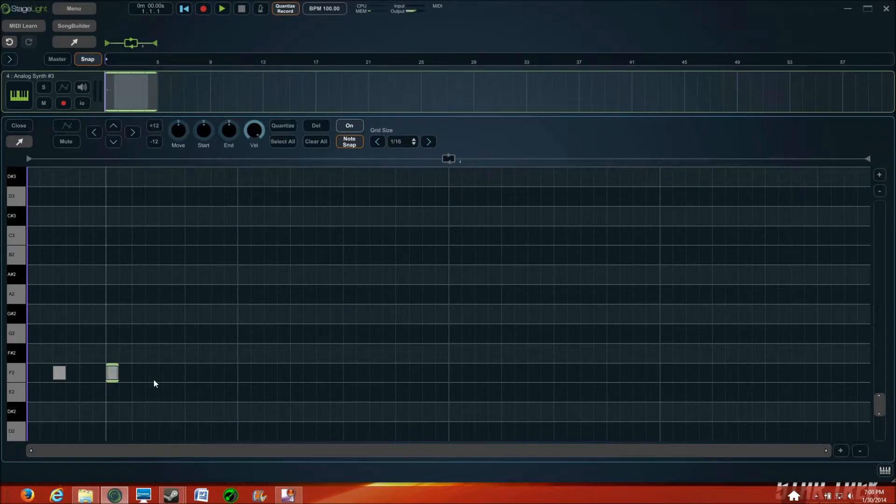
click(165, 373)
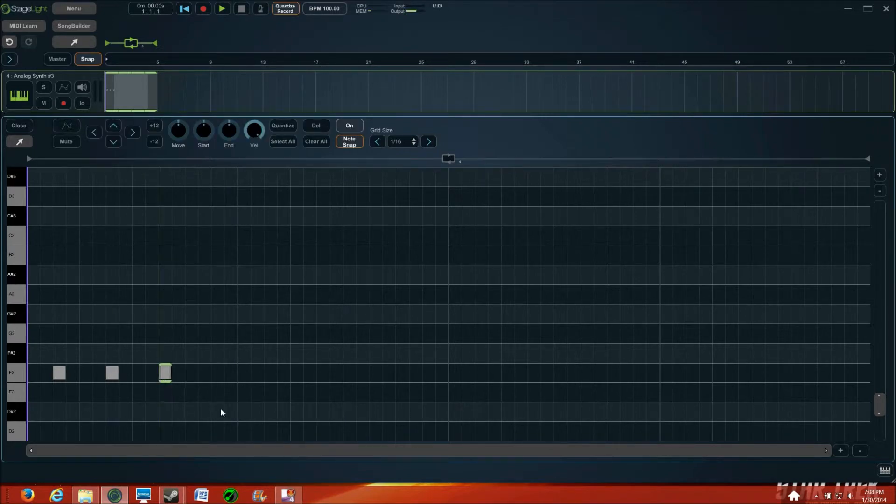
click(223, 9)
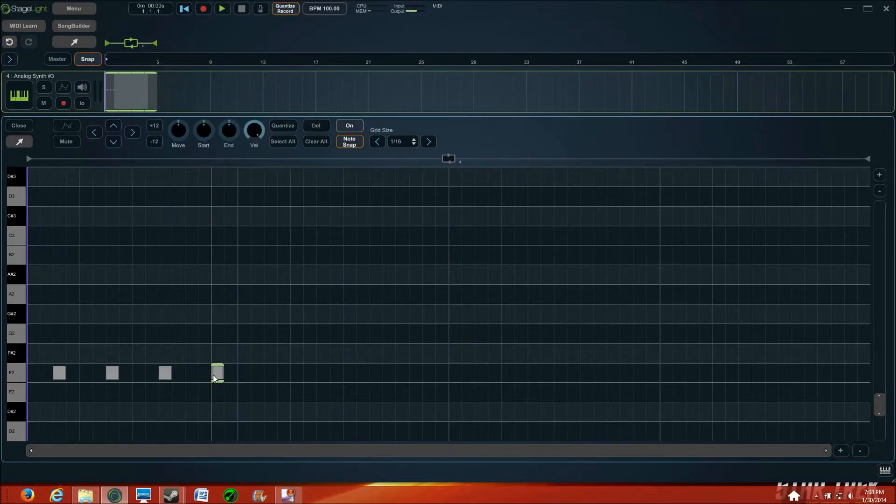
mouse_move(178, 419)
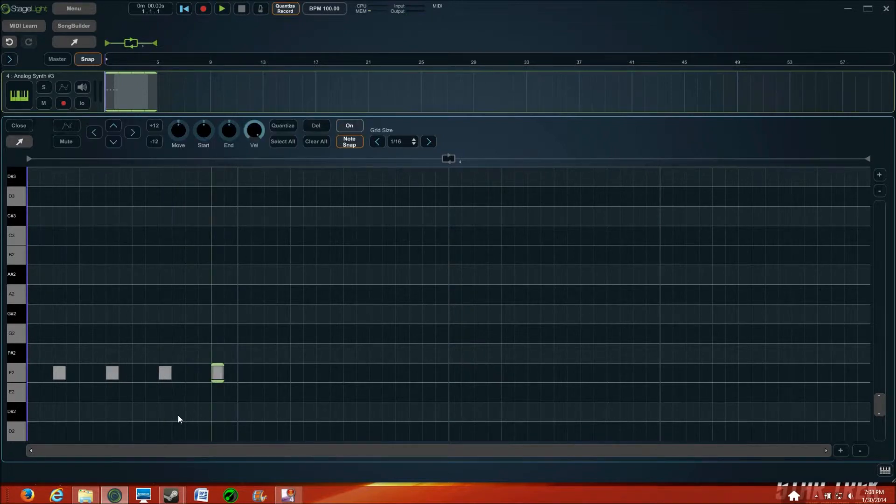
click(222, 9)
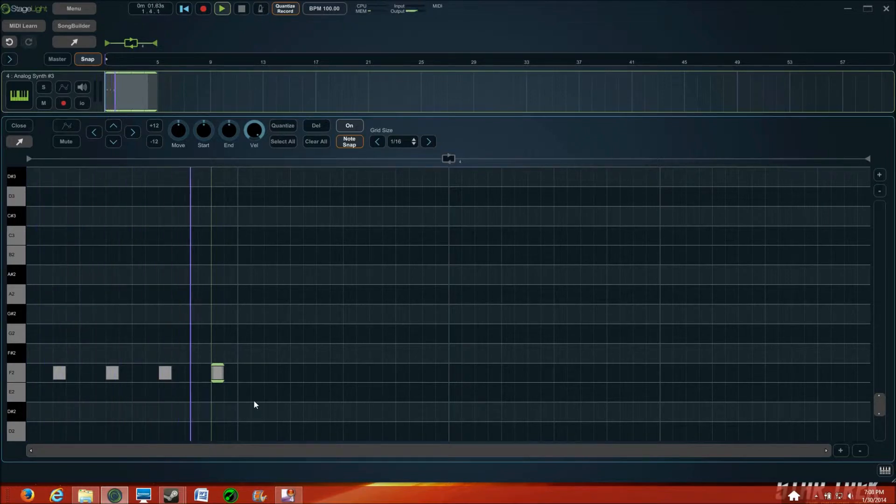
click(184, 8)
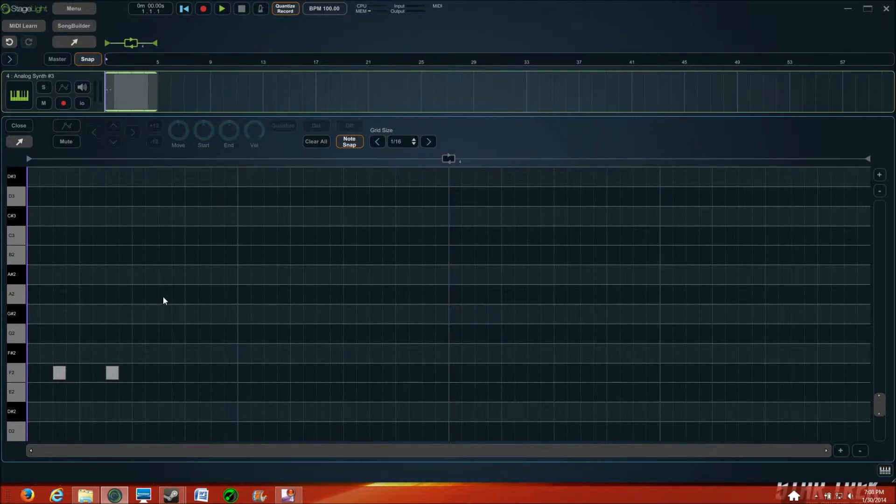
click(60, 373)
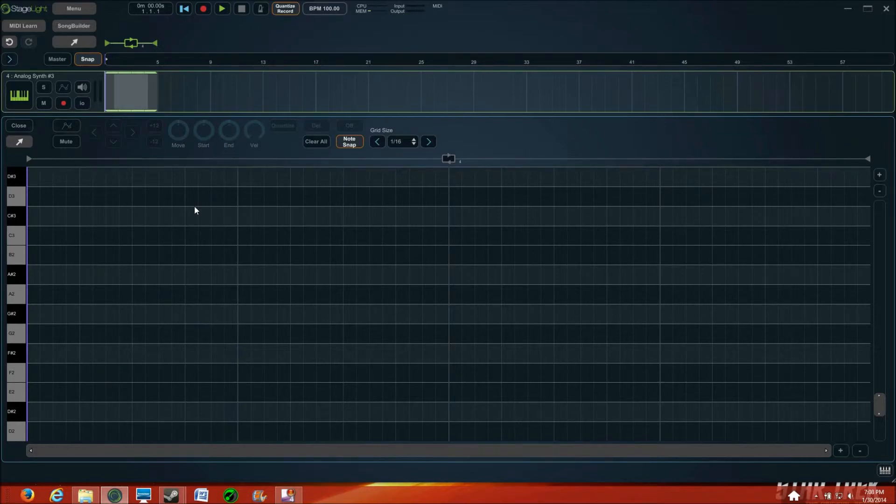
mouse_move(147, 341)
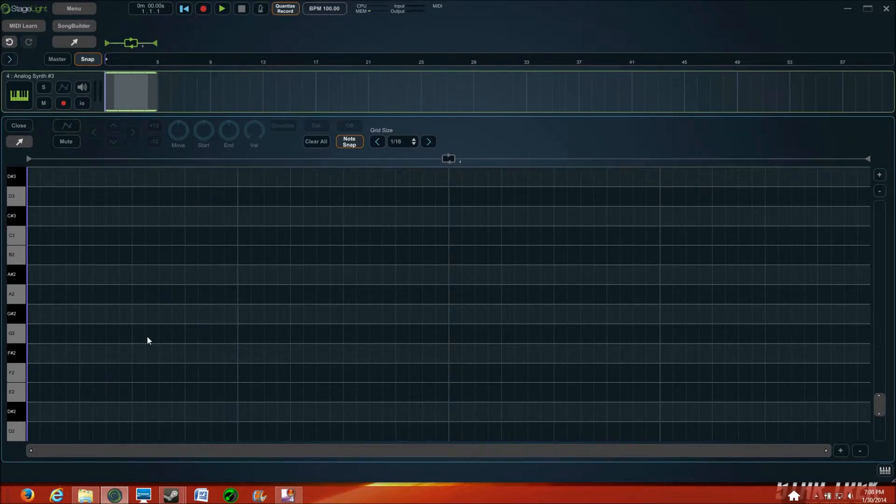
mouse_move(100, 398)
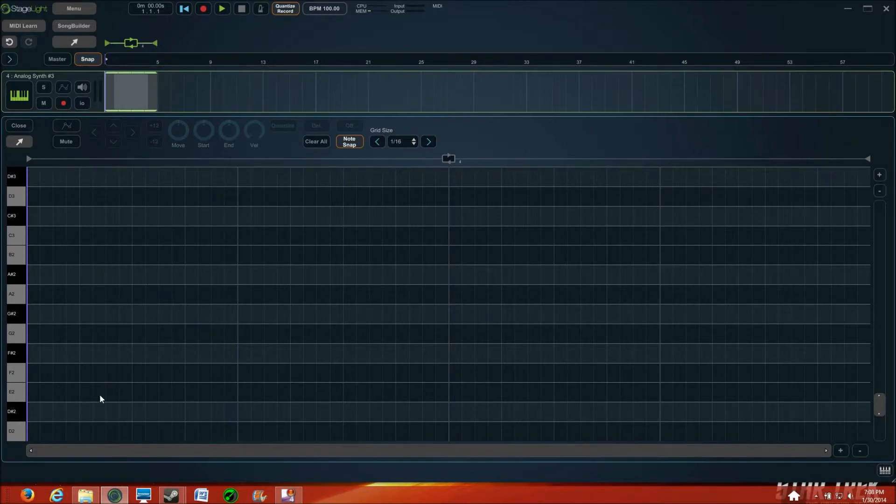
mouse_move(105, 399)
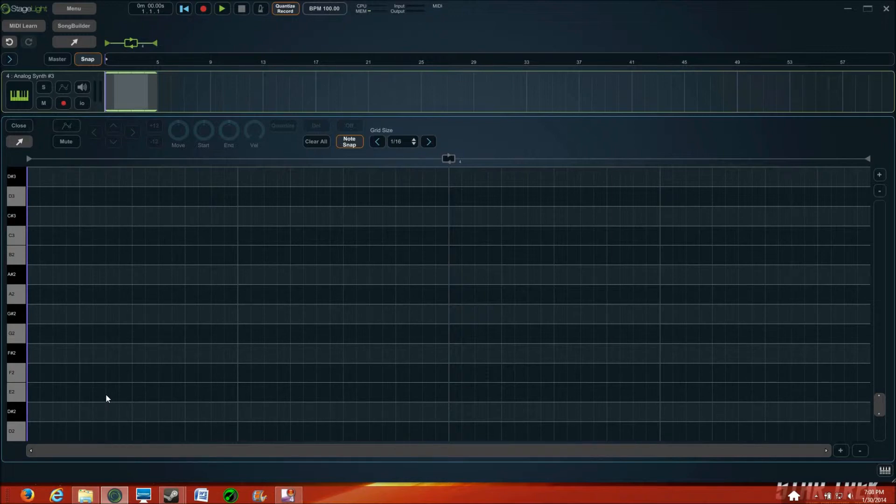
mouse_move(62, 383)
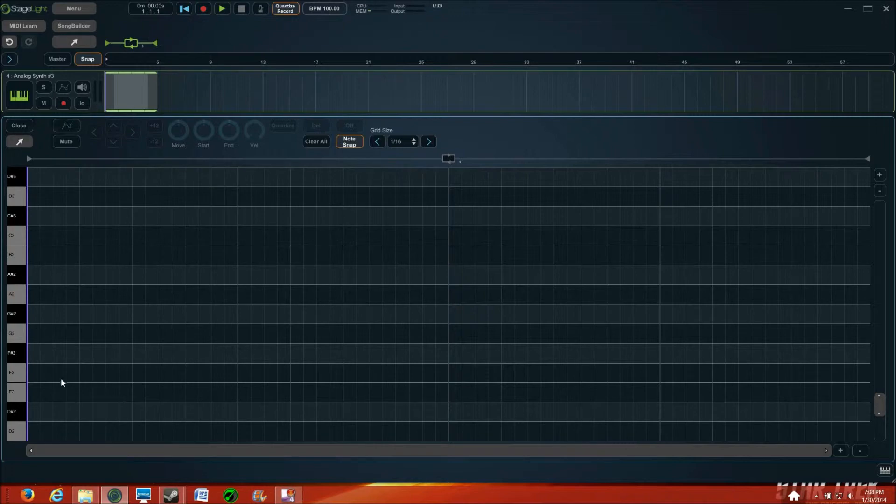
mouse_move(40, 437)
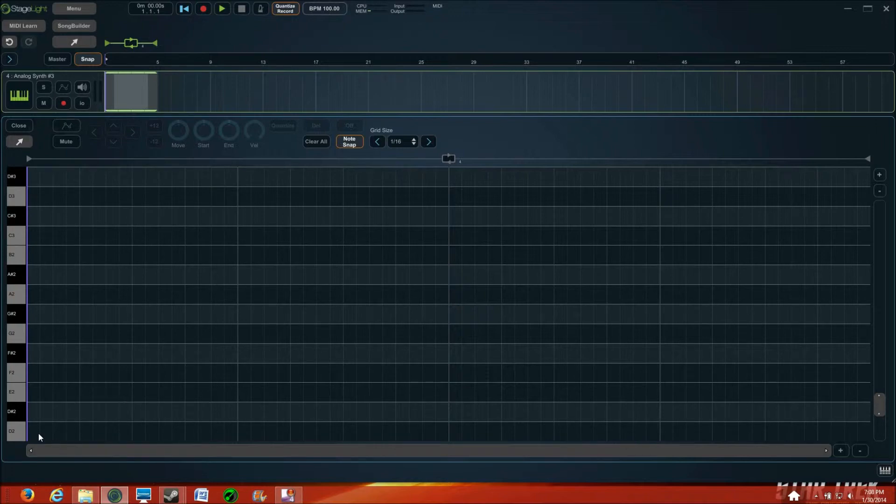
mouse_move(136, 422)
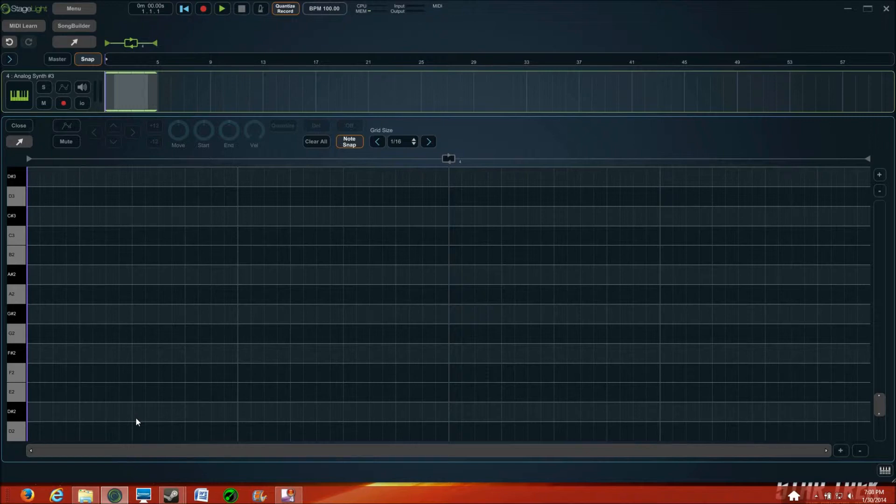
mouse_move(76, 441)
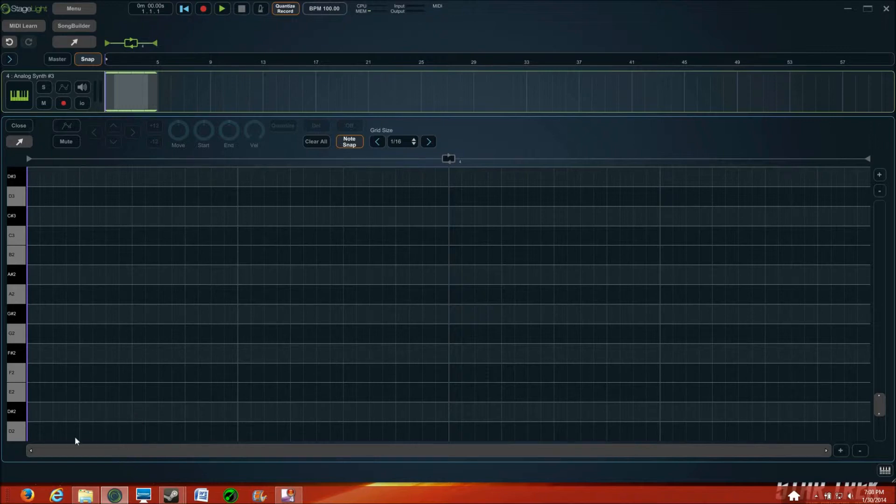
mouse_move(23, 436)
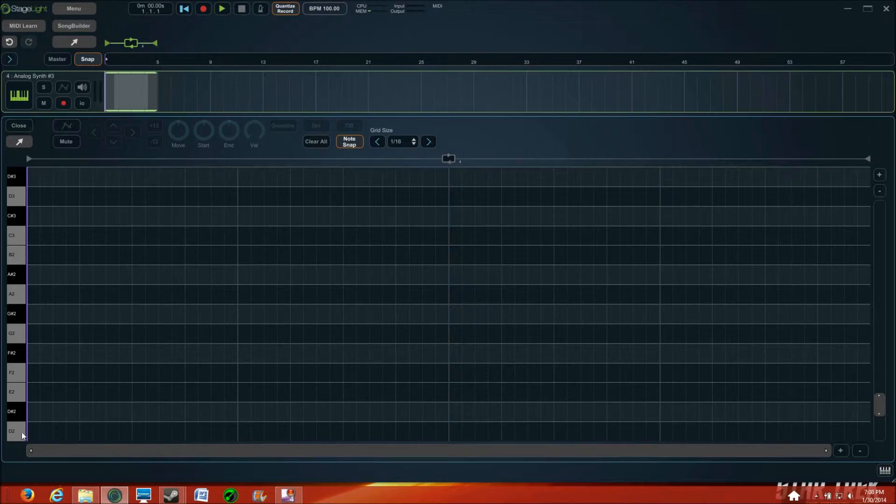
mouse_move(25, 437)
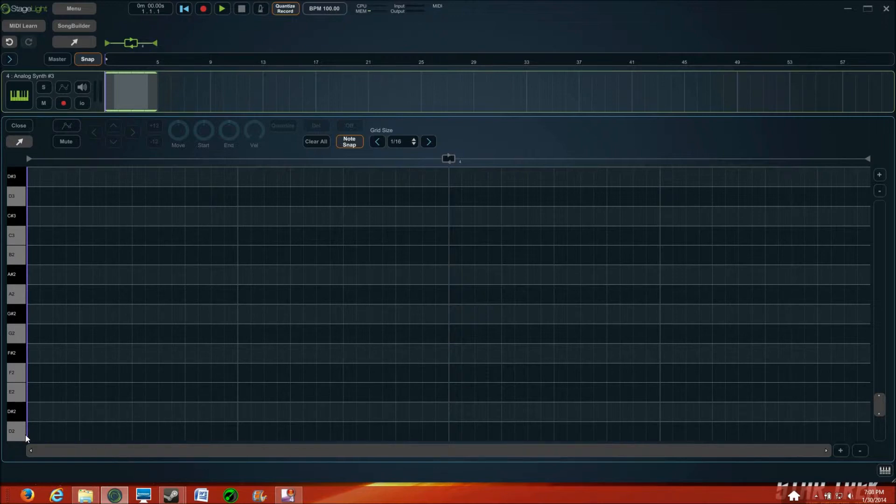
mouse_move(64, 204)
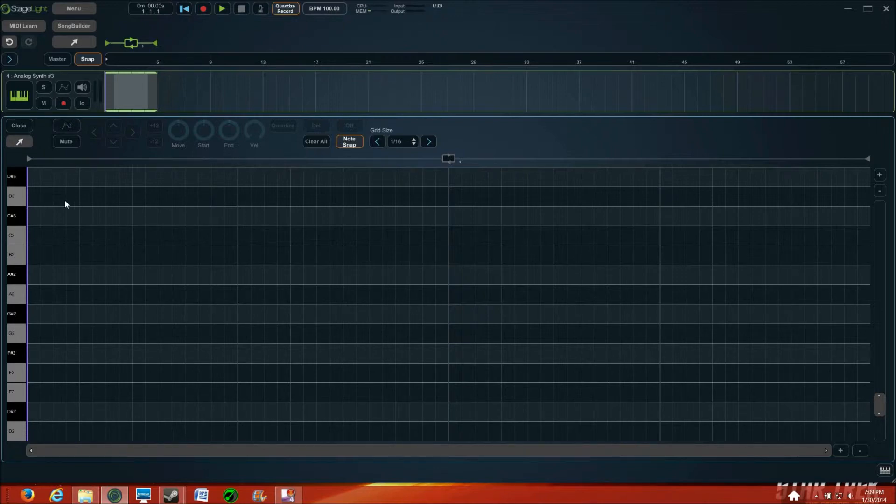
mouse_move(273, 299)
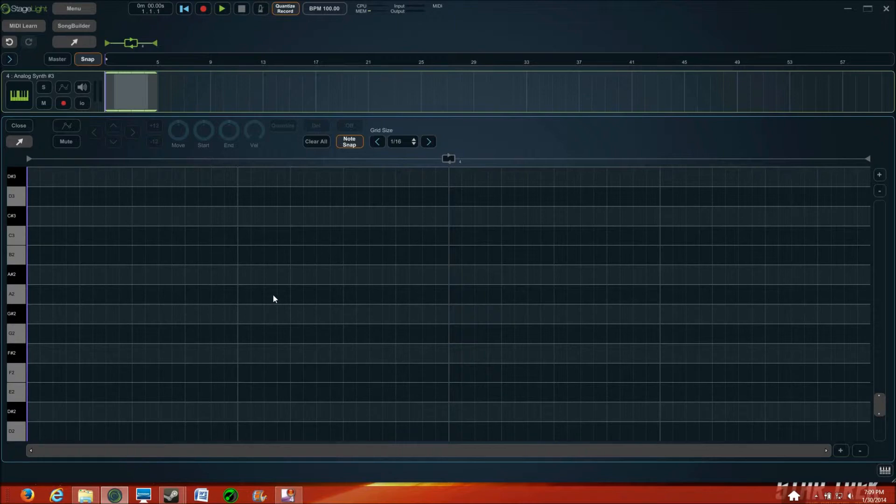
mouse_move(97, 332)
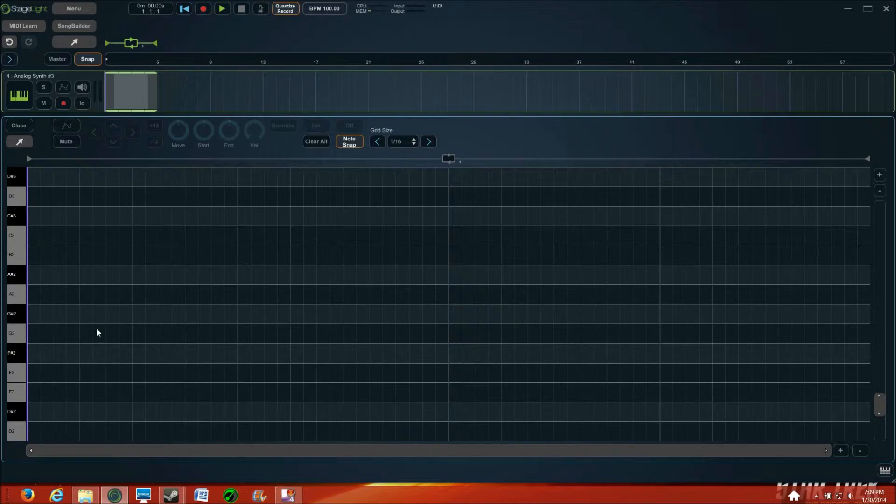
mouse_move(44, 433)
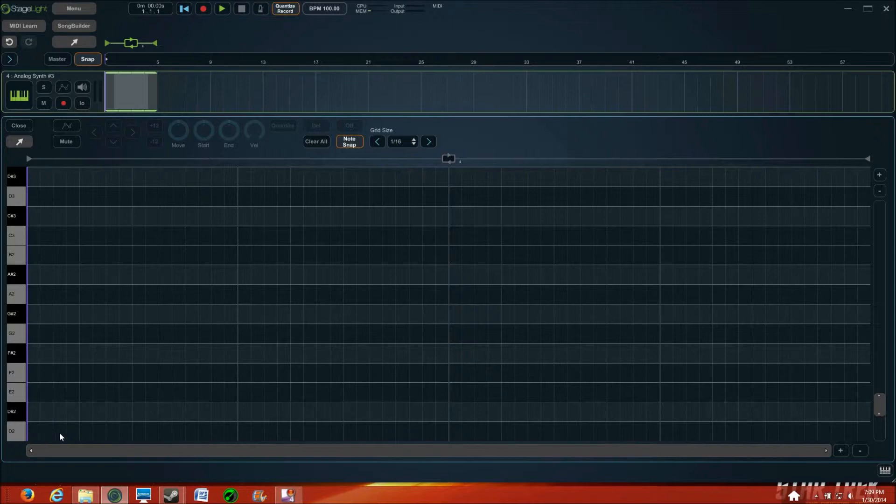
Step: Bring up the still-empty piano-roll editor of the Analog Synth #3 clip
click(60, 432)
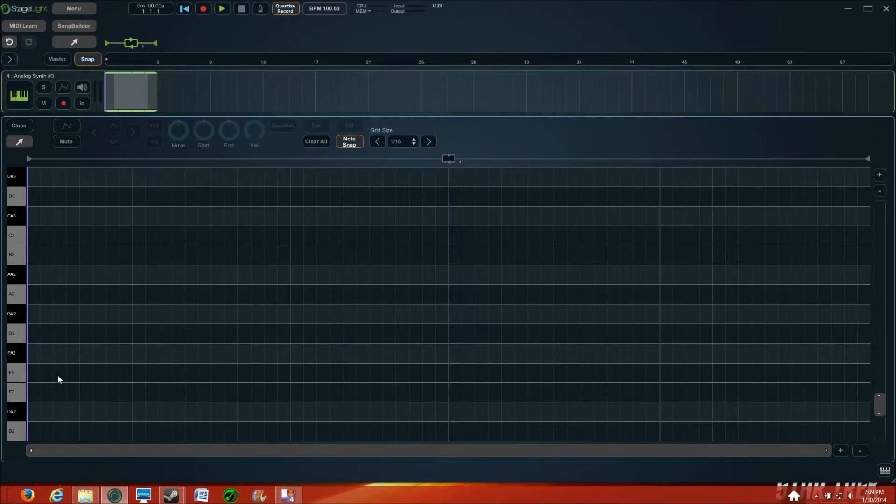
mouse_move(40, 294)
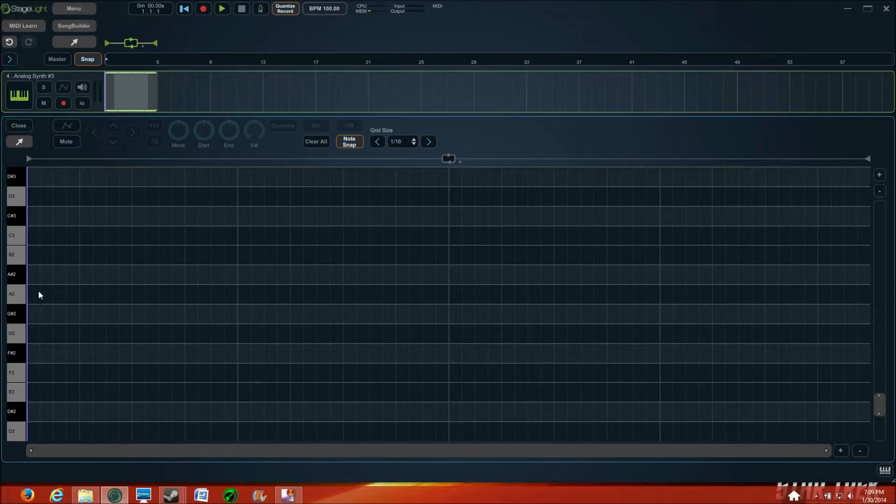
mouse_move(56, 299)
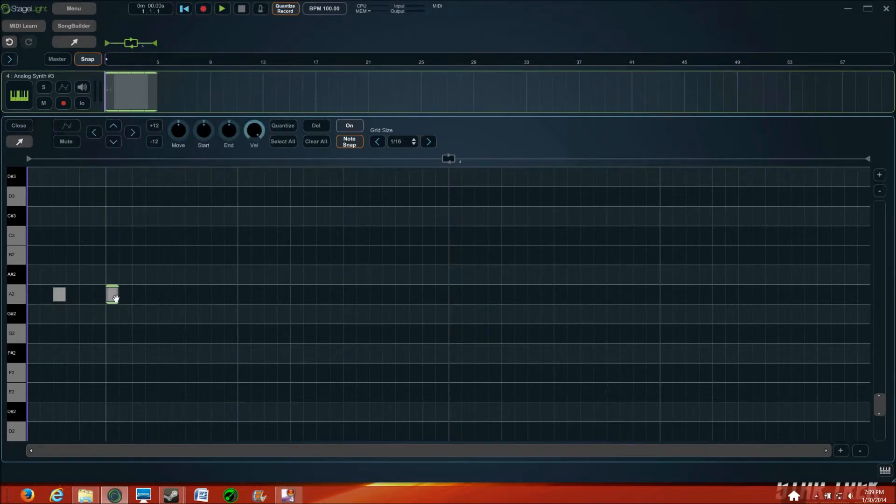
mouse_move(38, 304)
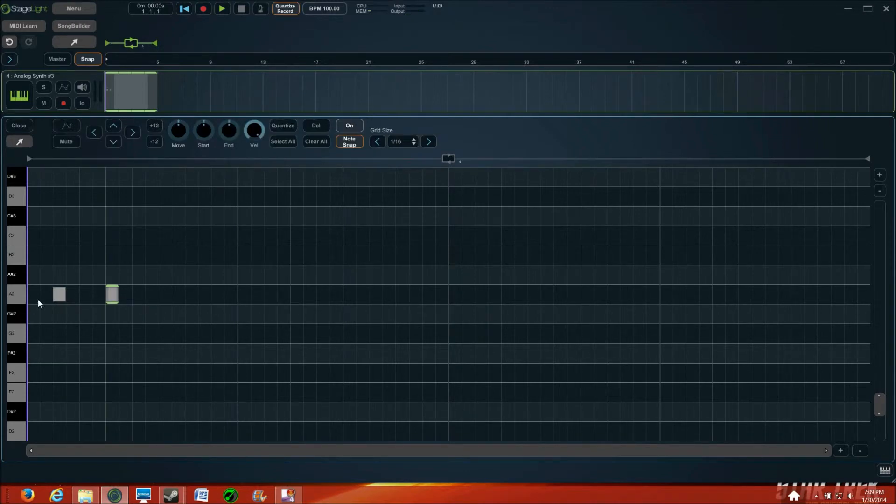
Step: Add a pair of D3 notes after the E3 pair in the Analog Synth #3 pattern
scroll(down, 3)
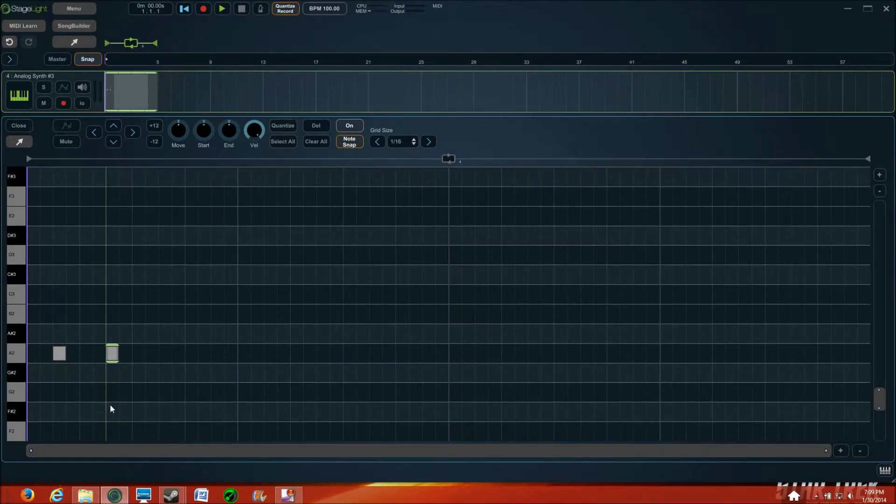
mouse_move(122, 259)
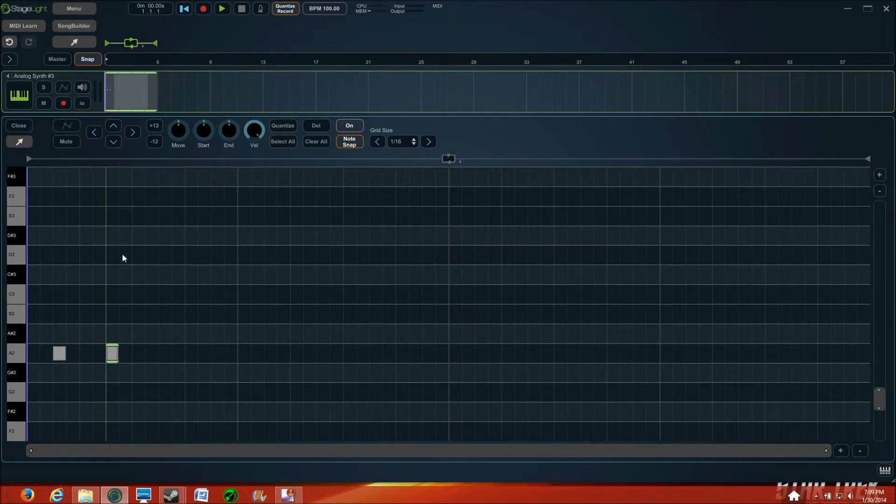
mouse_move(142, 220)
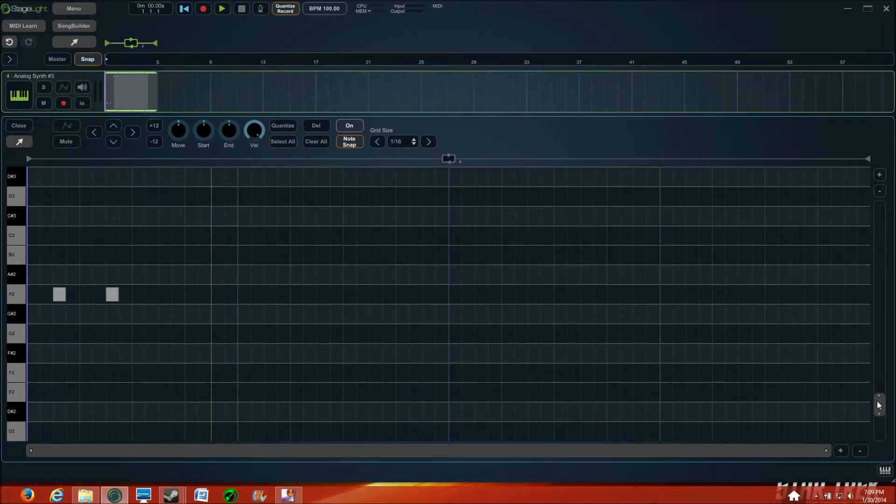
scroll(up, 3)
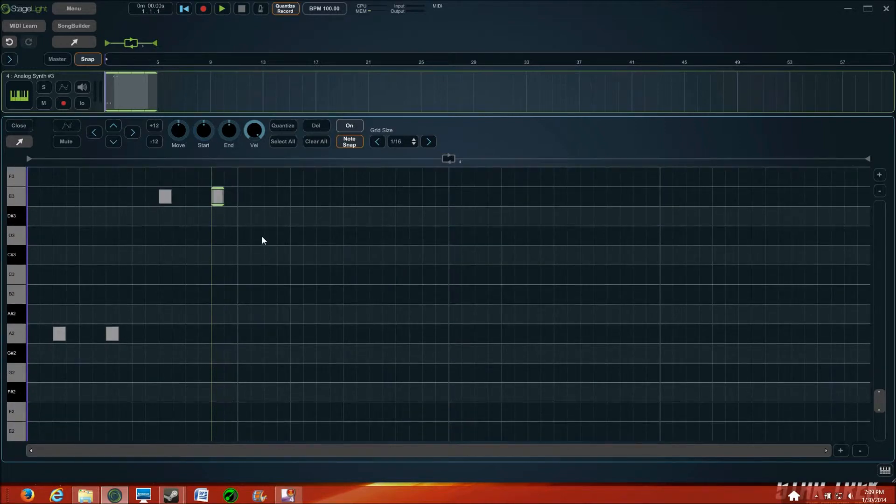
mouse_move(176, 328)
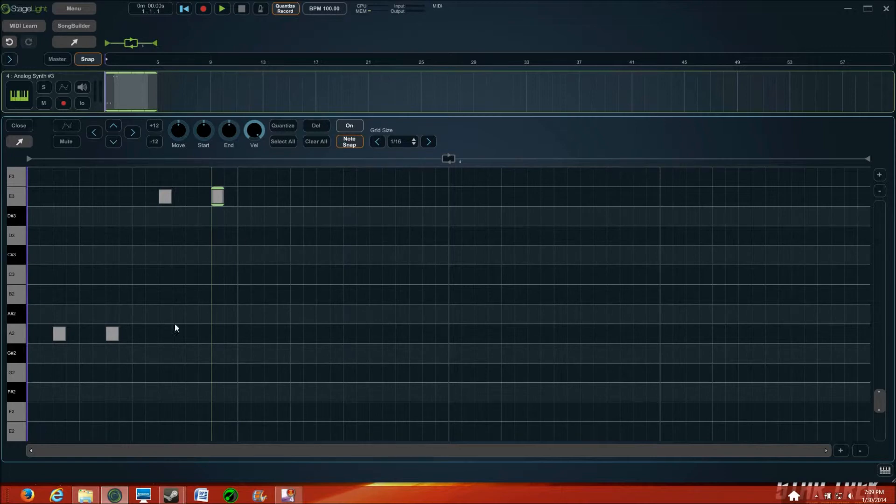
mouse_move(102, 323)
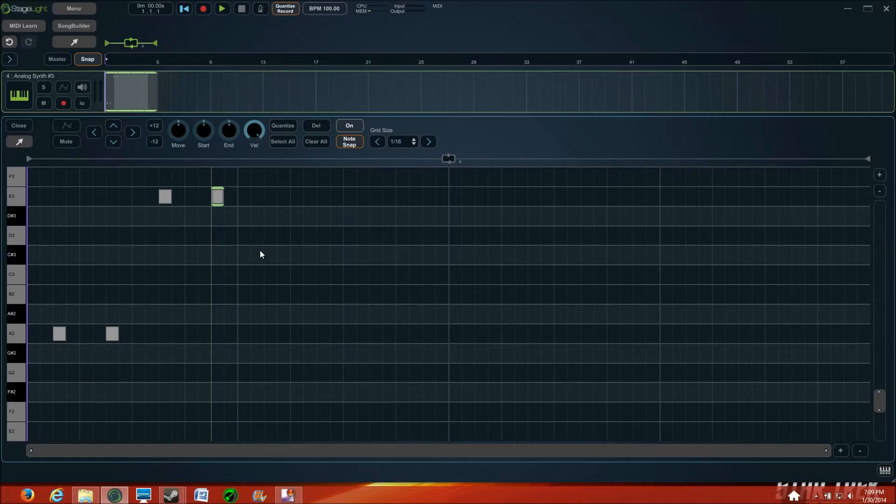
mouse_move(30, 376)
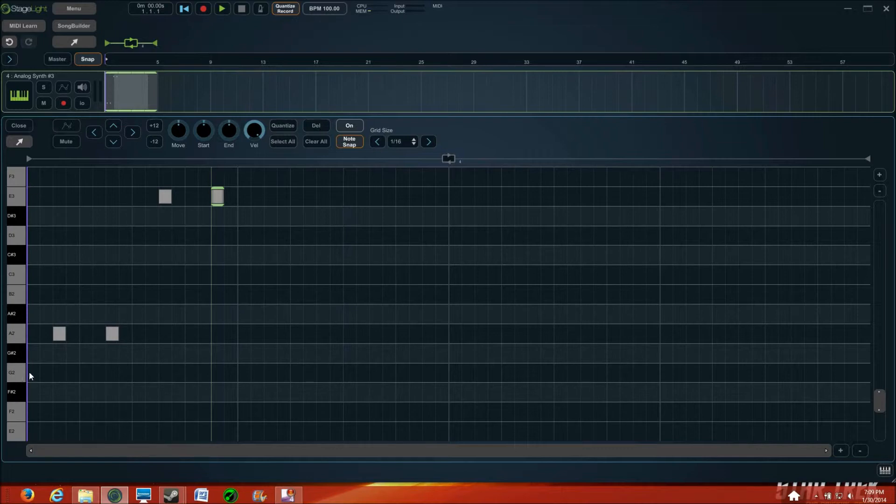
mouse_move(240, 221)
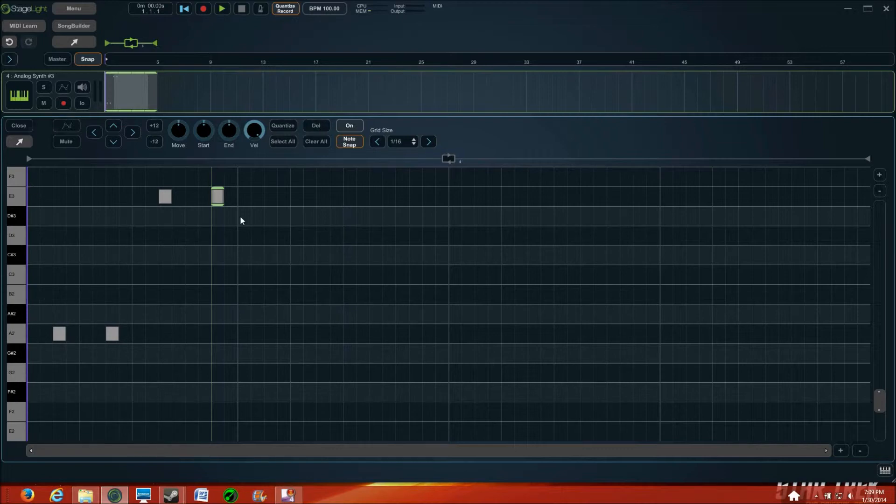
mouse_move(256, 234)
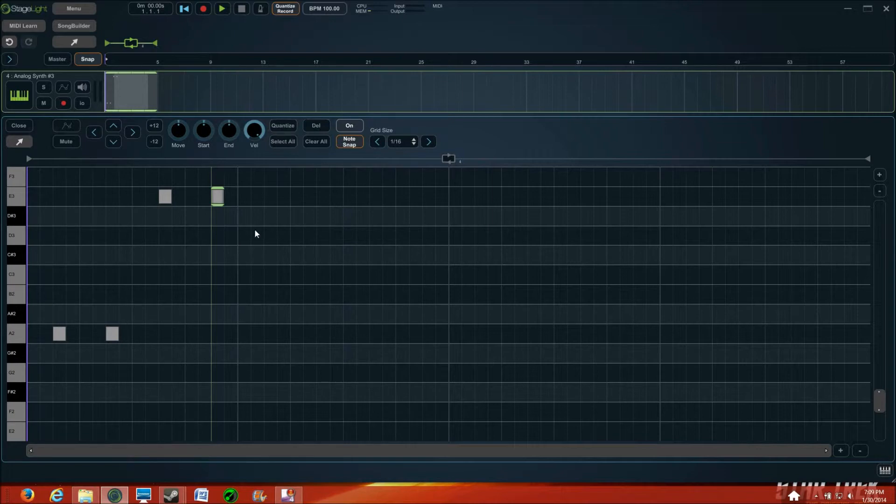
mouse_move(274, 243)
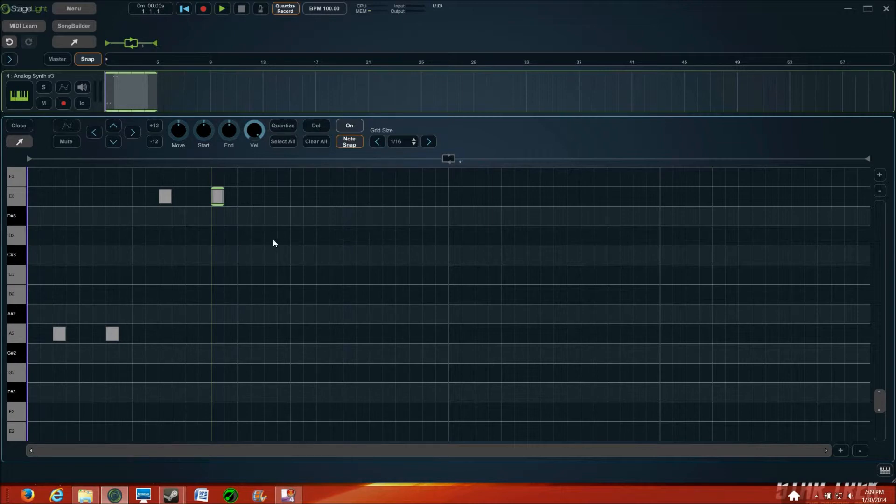
click(274, 242)
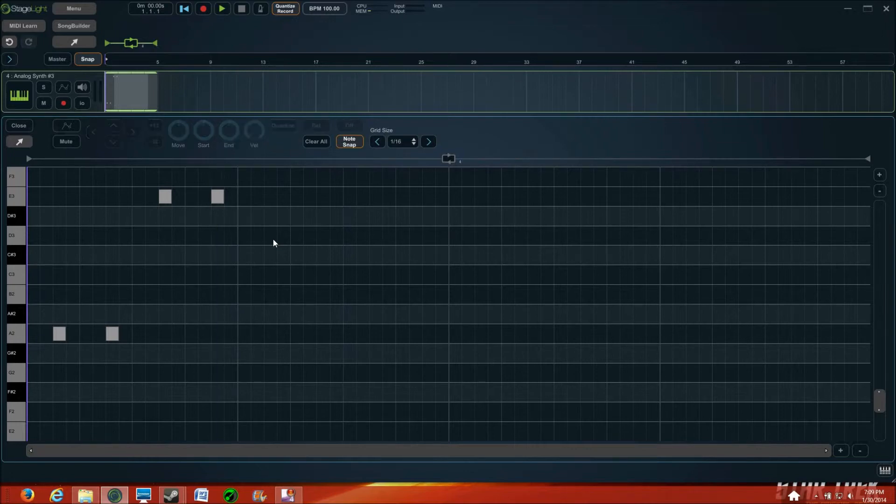
click(270, 236)
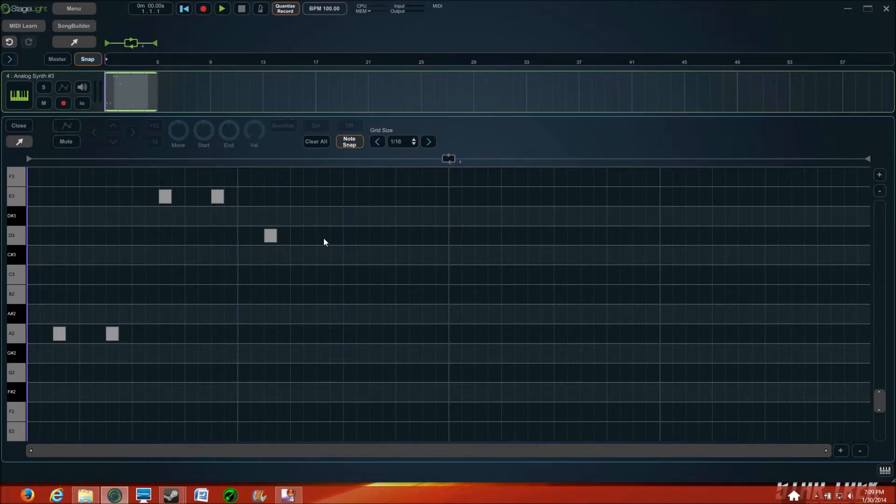
click(323, 235)
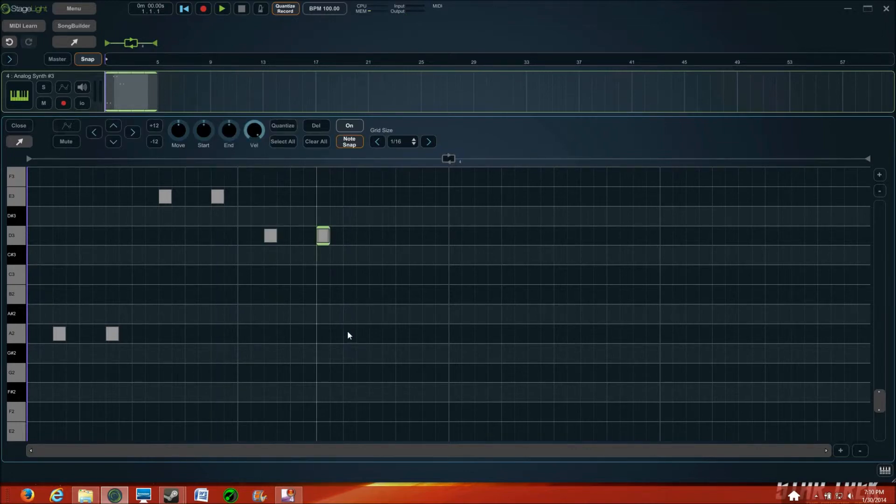
mouse_move(351, 342)
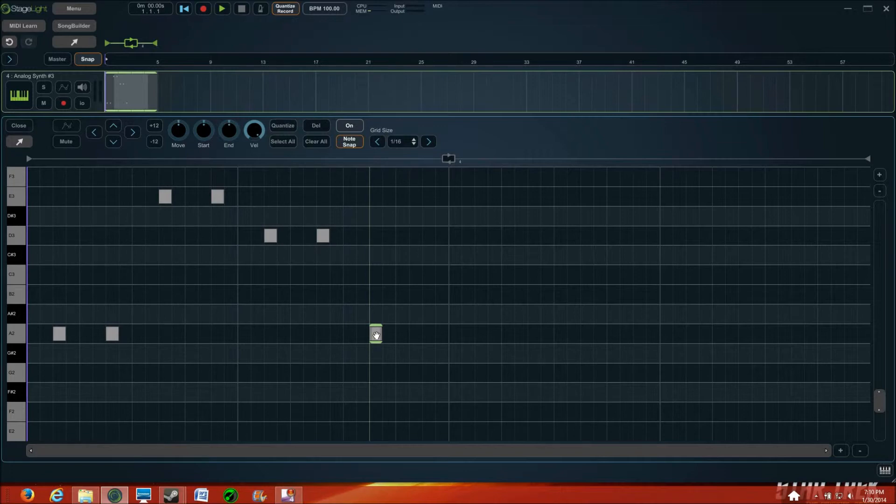
mouse_move(436, 342)
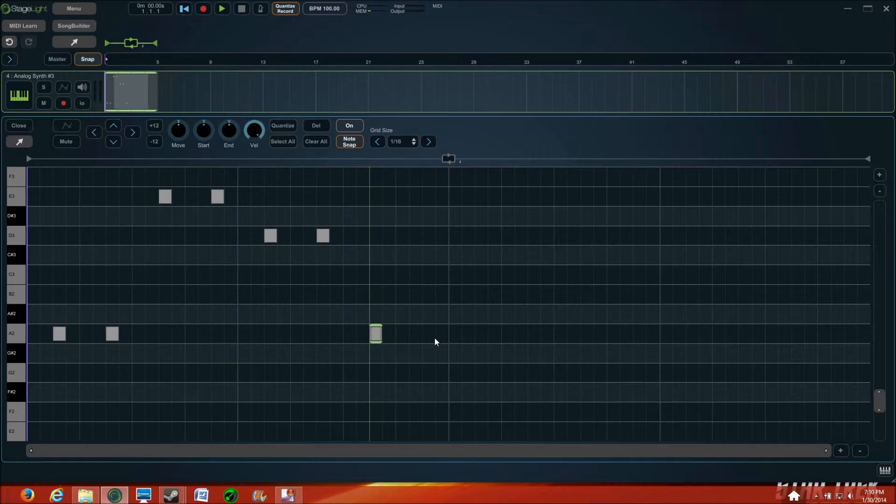
mouse_move(429, 342)
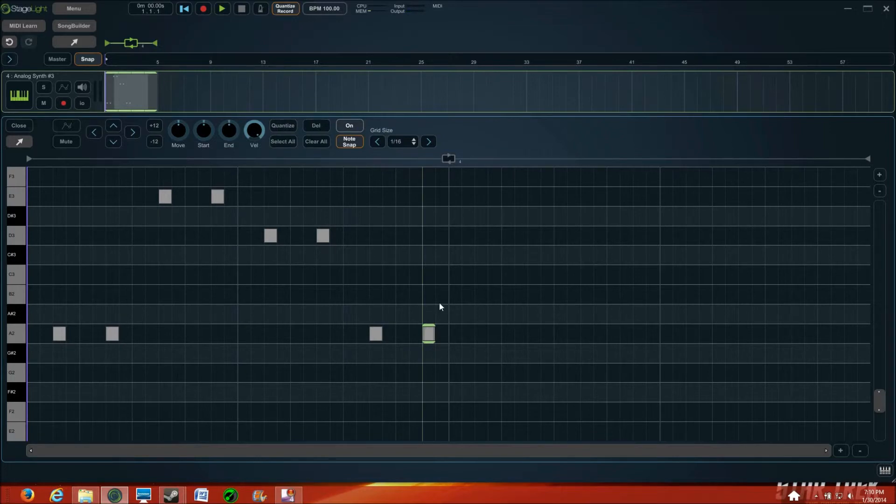
click(222, 9)
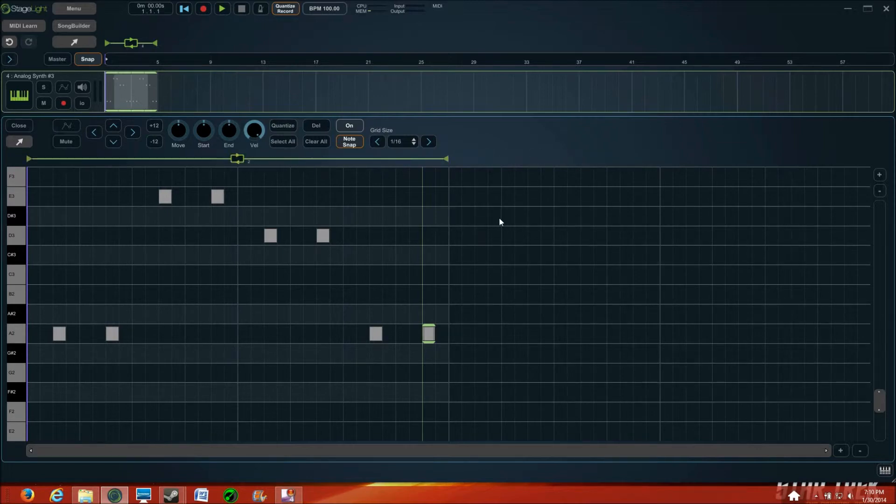
click(222, 8)
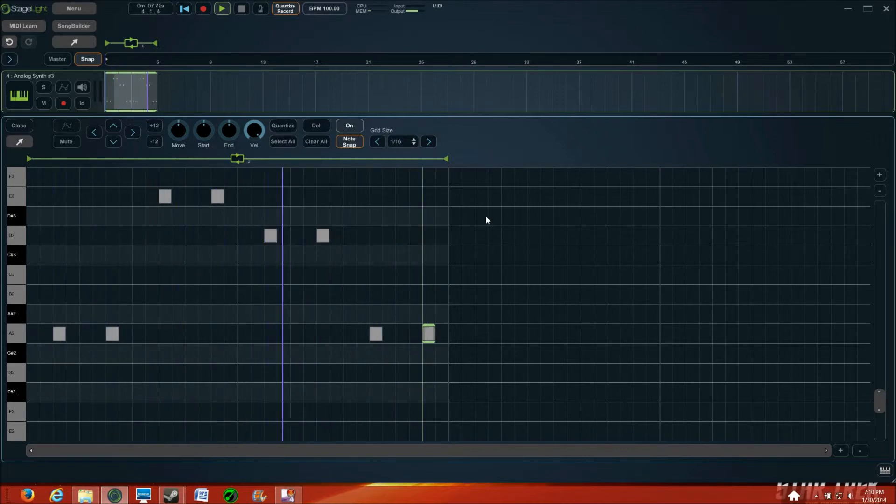
click(184, 9)
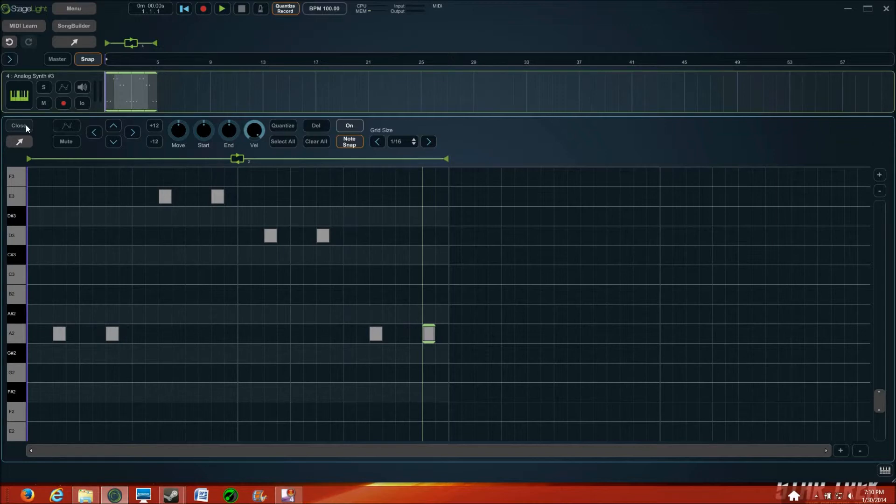
Step: Return to the arrangement and add a fifth track, Analog Synth #4, with the Analog Synth instrument
click(19, 126)
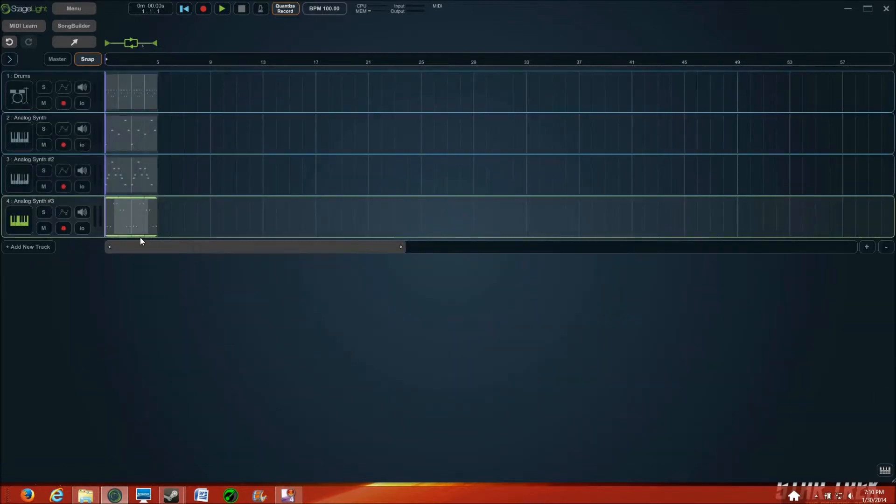
click(74, 8)
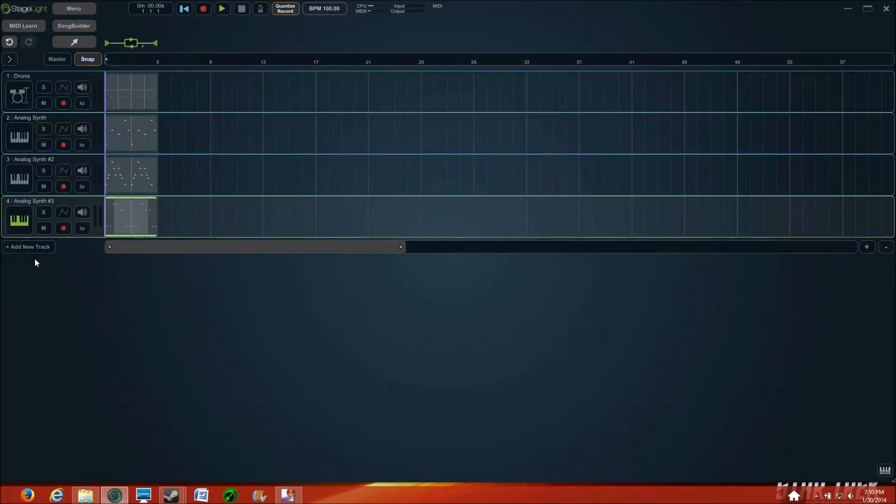
click(27, 246)
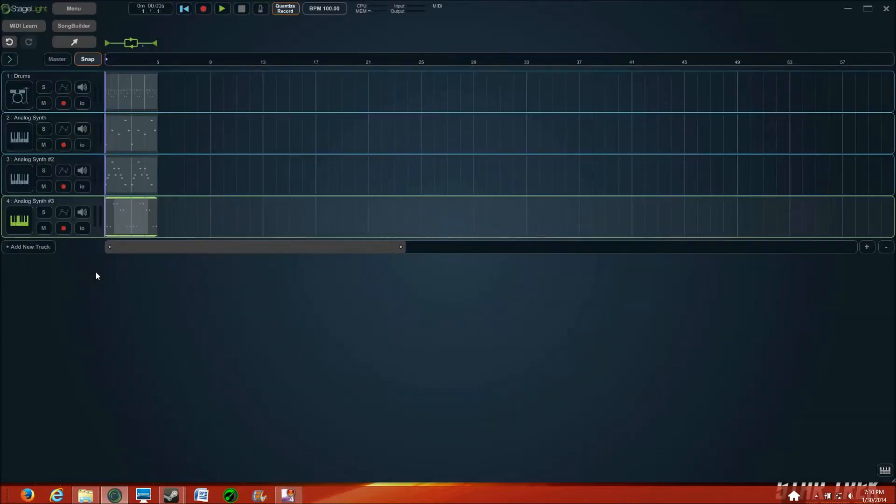
click(611, 126)
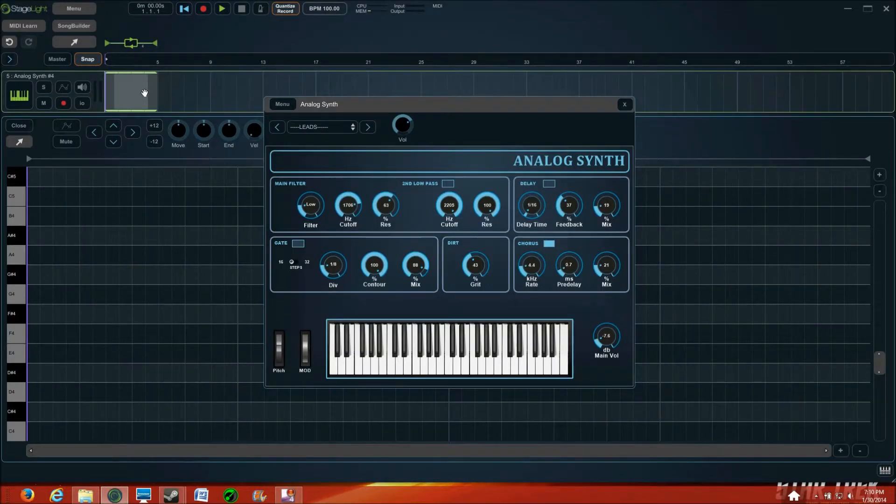
mouse_move(622, 104)
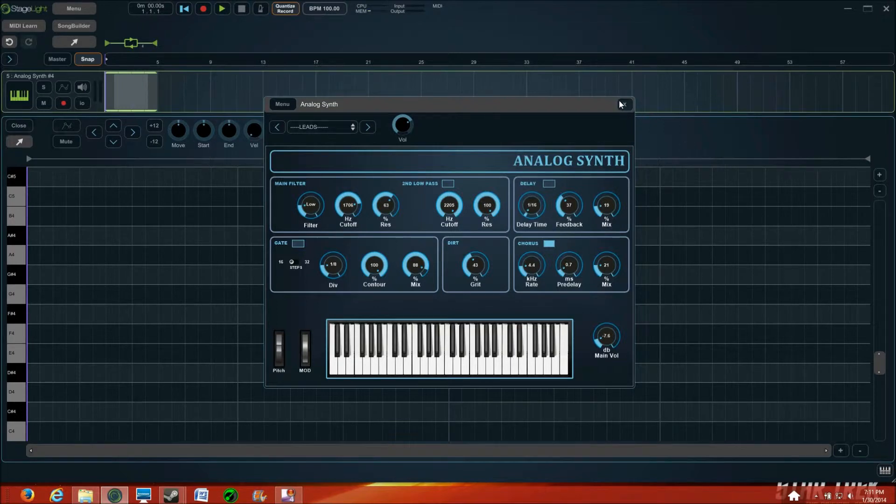
Step: Dismiss the Analog Synth #4 sound settings, leaving its empty note editor showing
click(623, 104)
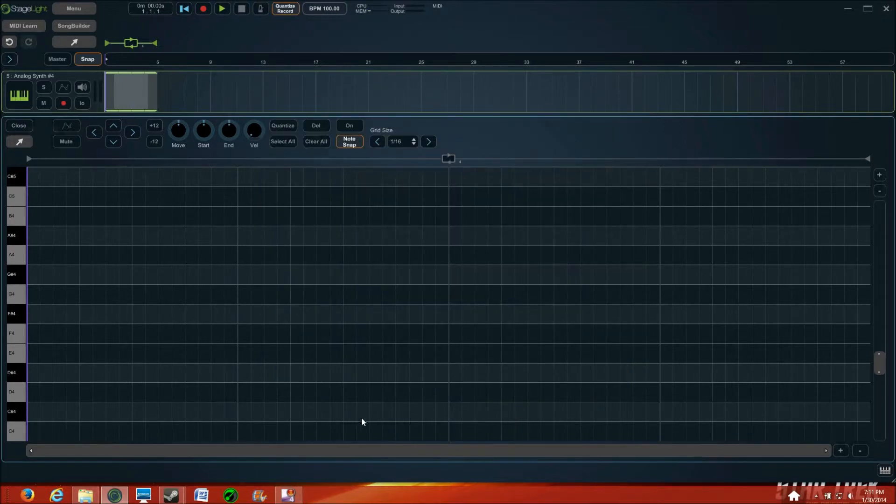
Step: Place F2 notes near the start and later in the Analog Synth #4 pattern
scroll(down, 3)
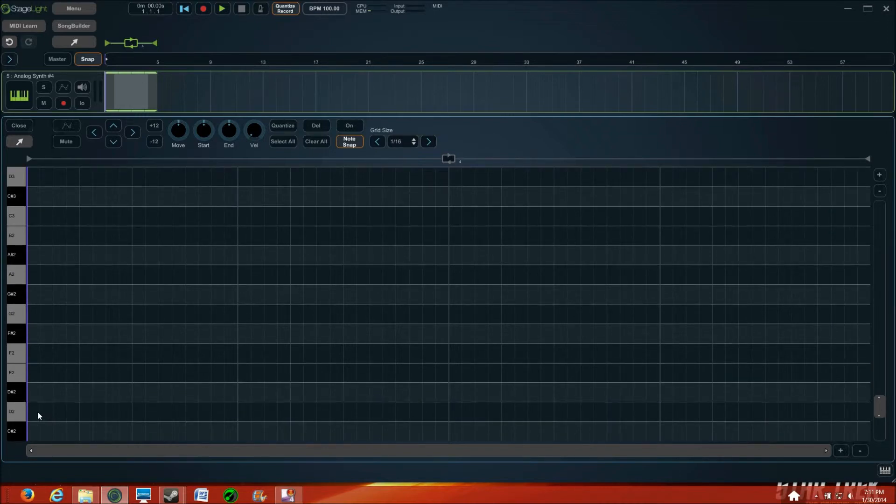
mouse_move(46, 355)
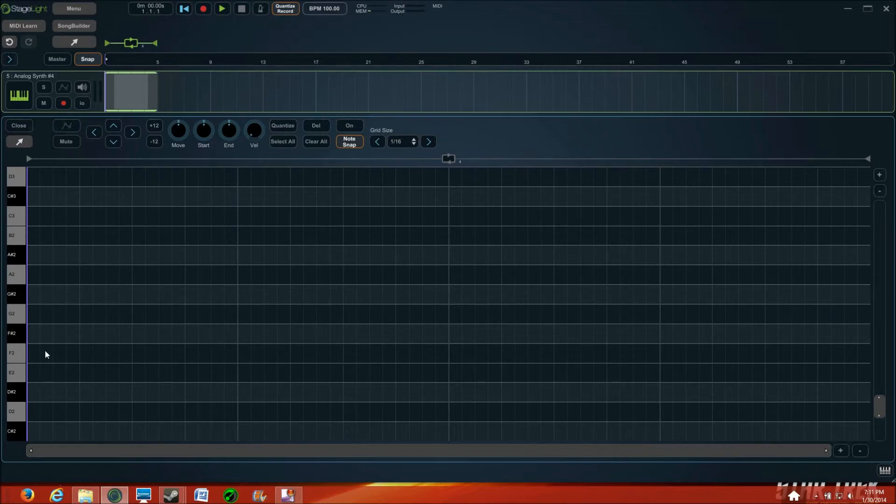
mouse_move(19, 357)
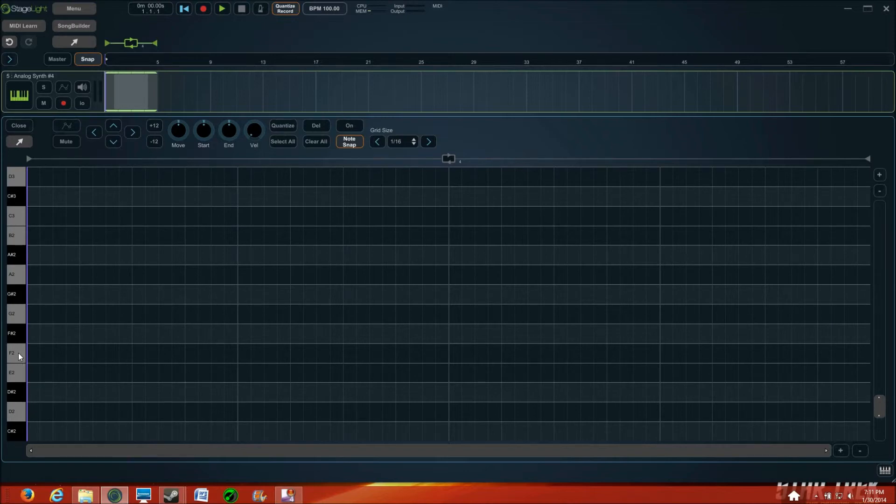
mouse_move(65, 358)
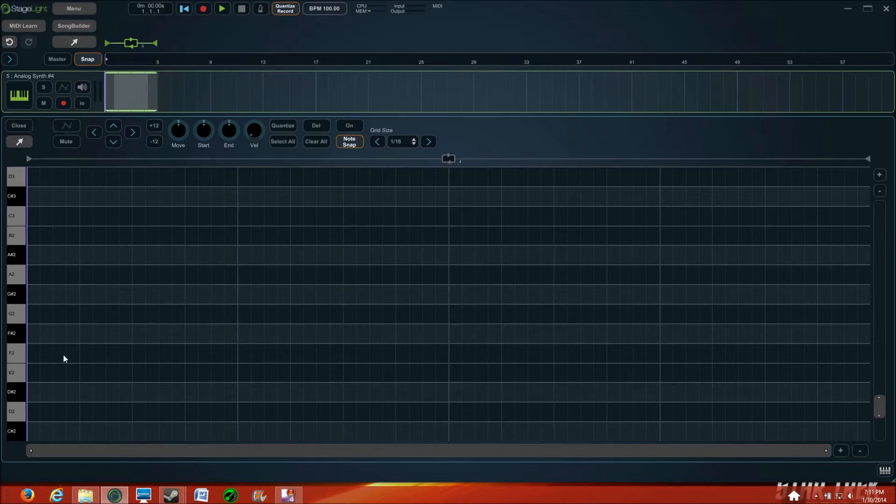
click(60, 353)
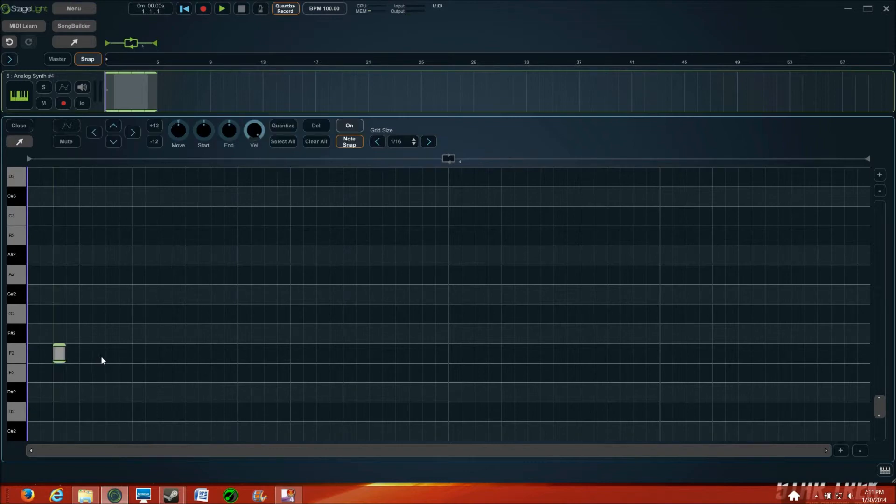
click(113, 353)
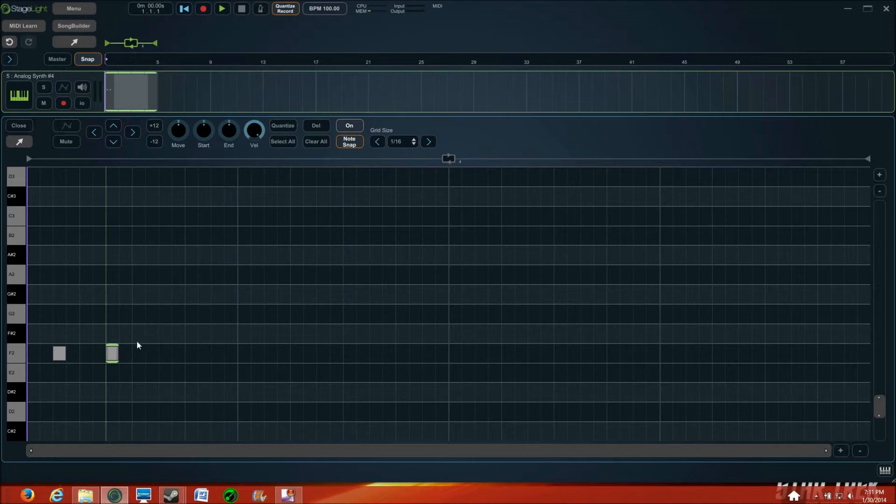
mouse_move(39, 274)
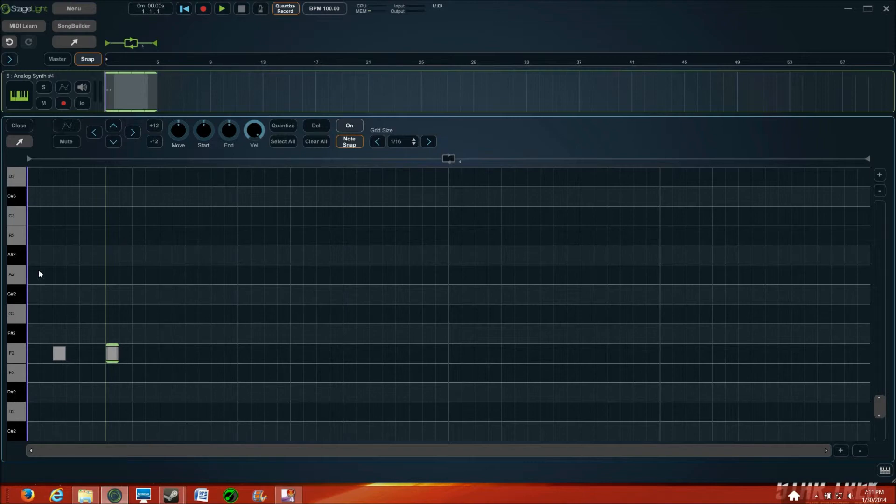
mouse_move(156, 275)
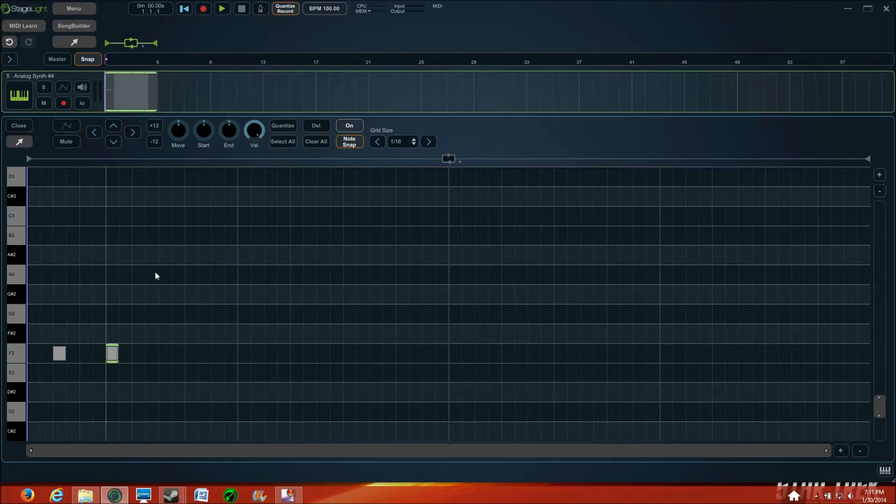
mouse_move(157, 223)
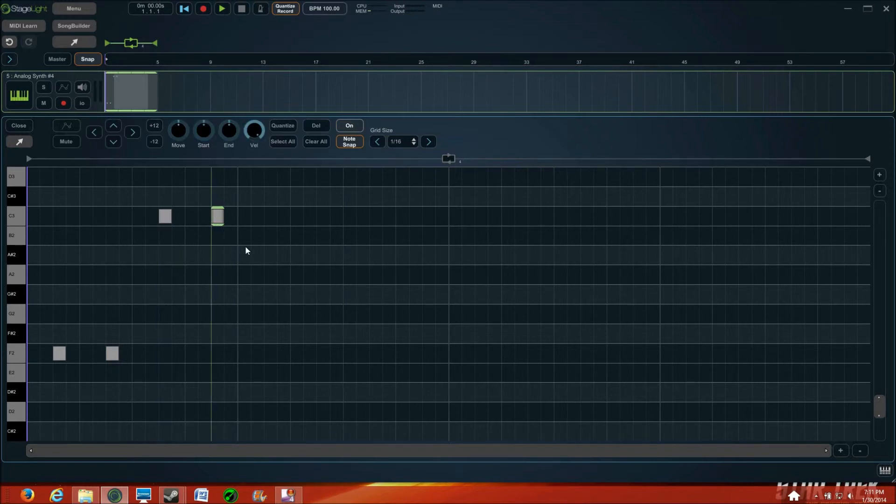
mouse_move(255, 240)
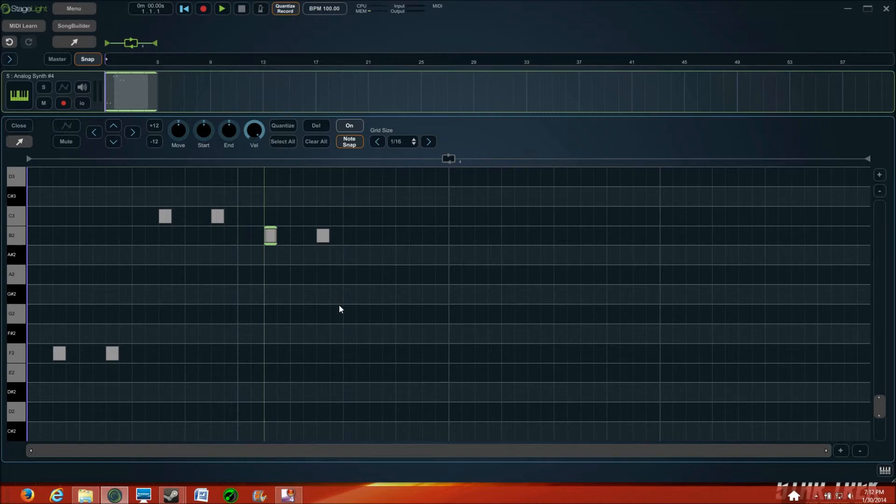
mouse_move(376, 358)
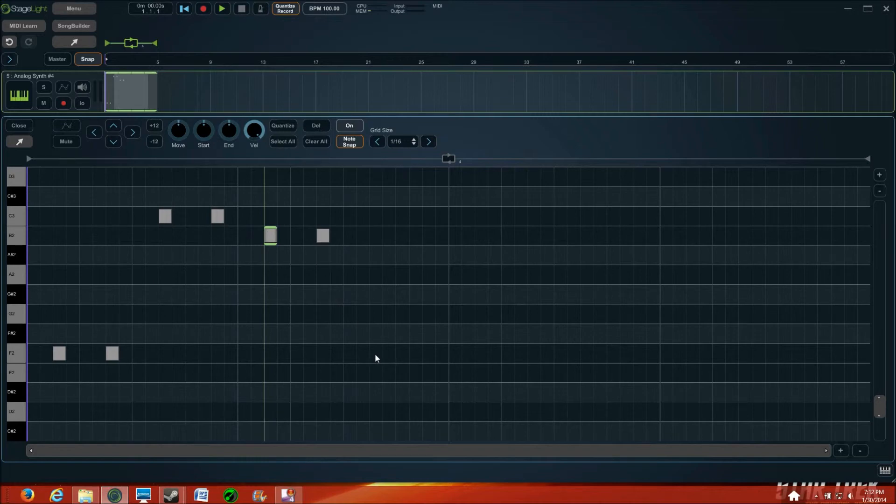
click(376, 353)
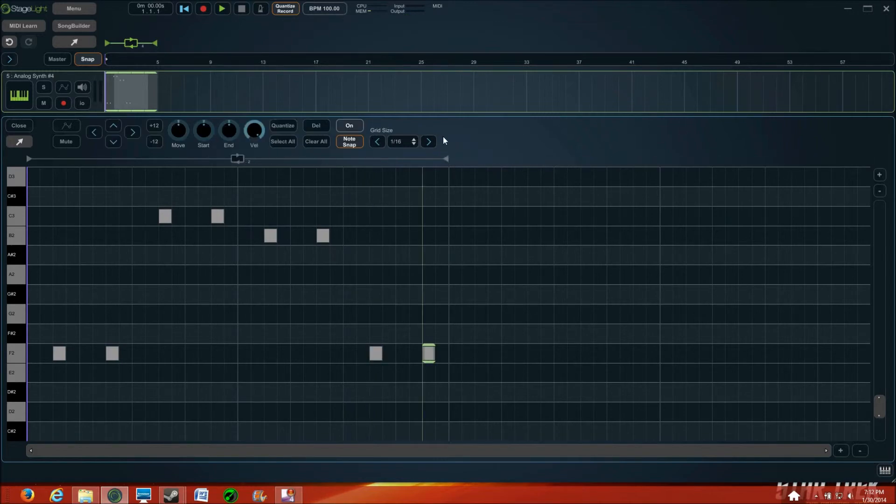
click(223, 8)
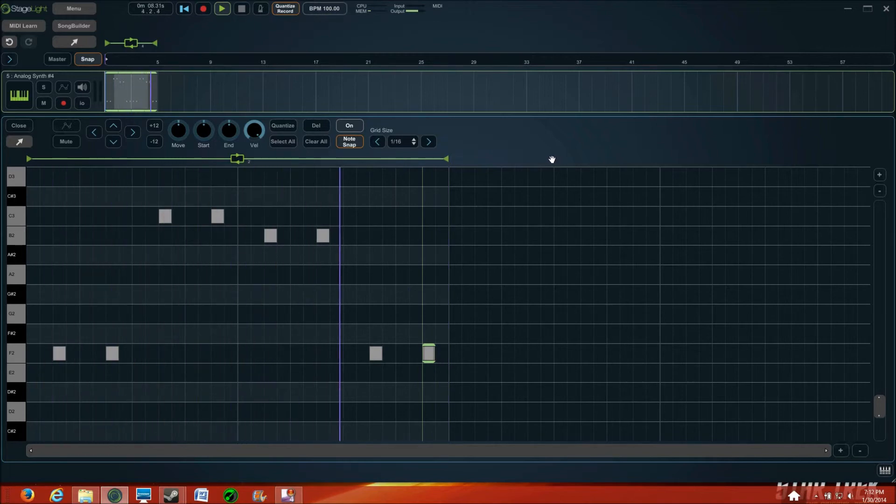
click(184, 8)
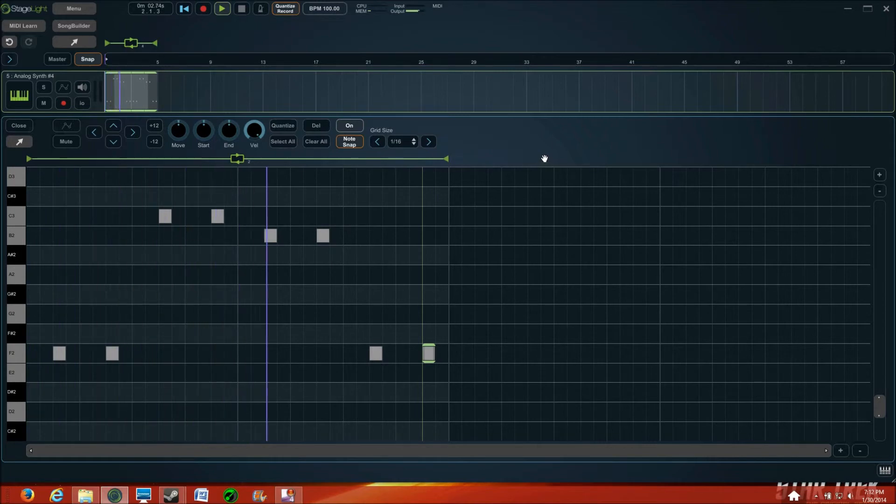
click(222, 8)
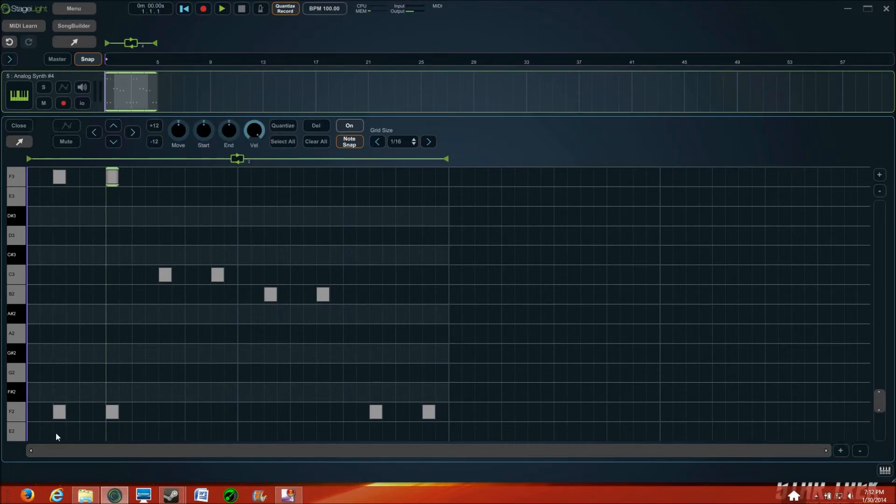
mouse_move(383, 194)
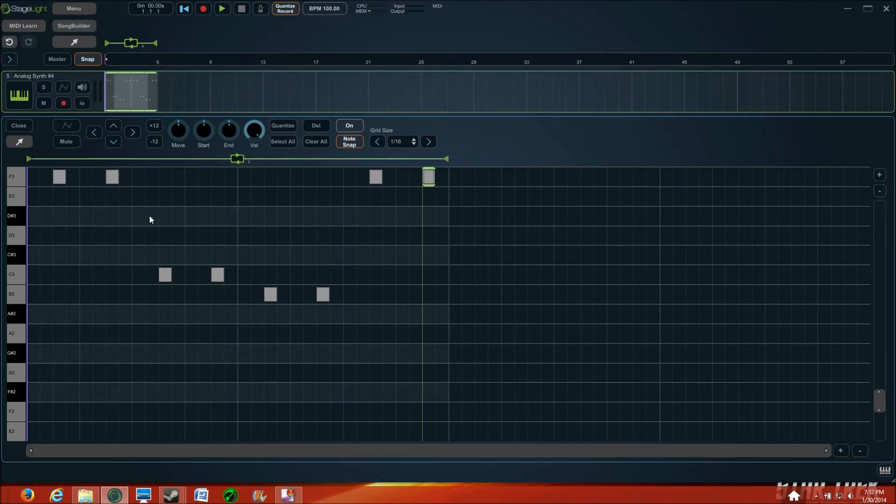
Step: Play the revised Analog Synth #4 pattern briefly, then stop playback
click(222, 9)
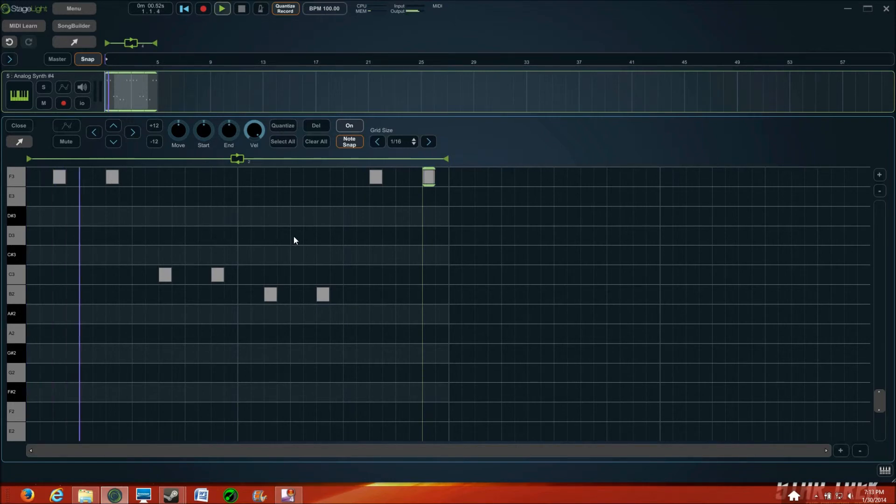
click(222, 9)
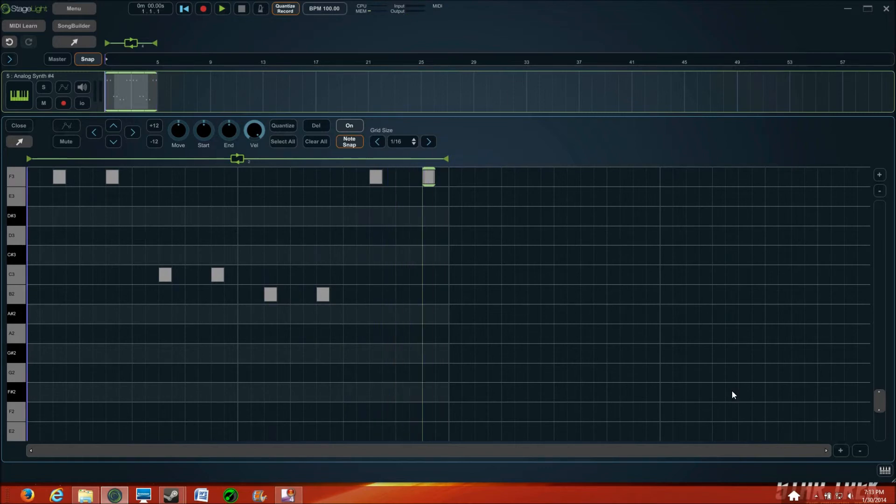
mouse_move(95, 214)
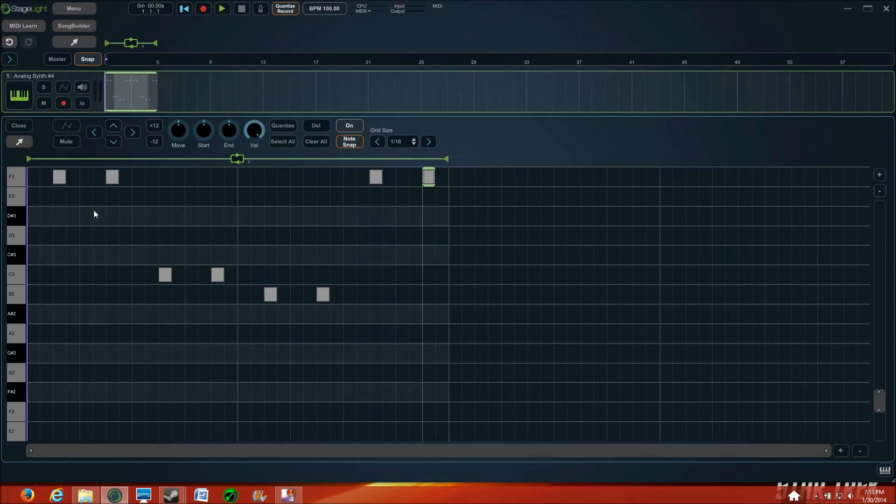
Step: Return to the five-track arrangement and add a sixth, still-unnamed track
click(19, 126)
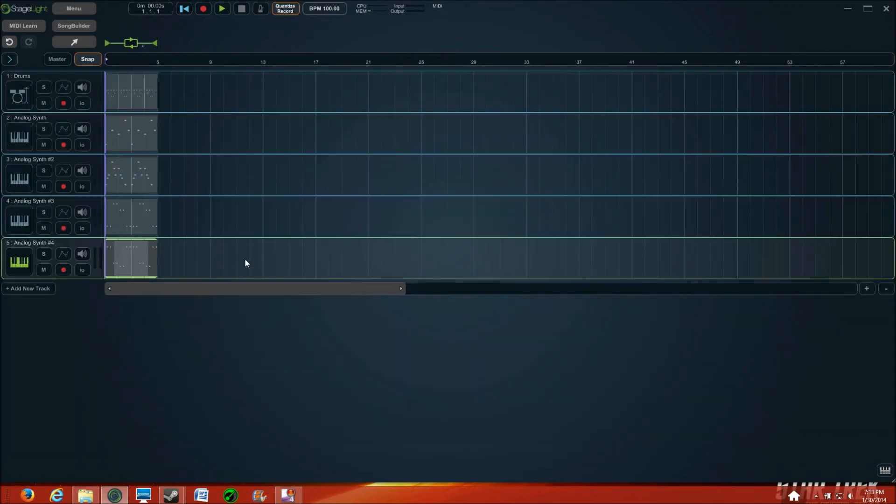
click(73, 8)
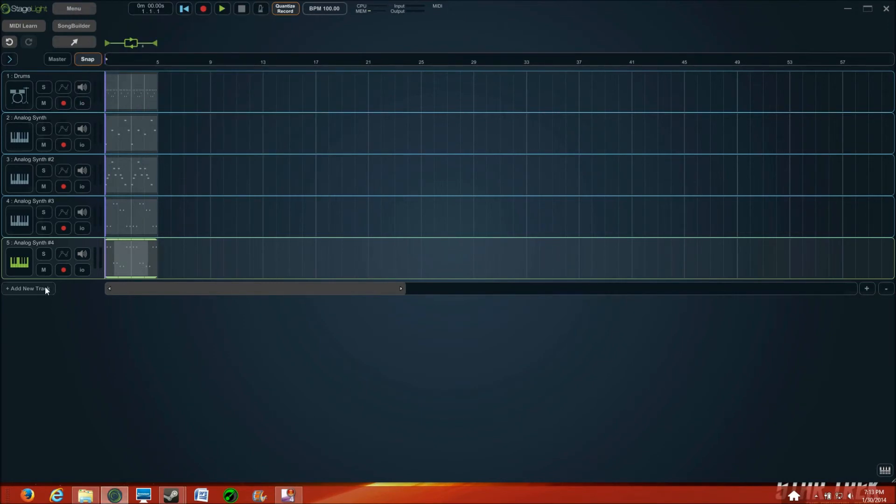
mouse_move(118, 235)
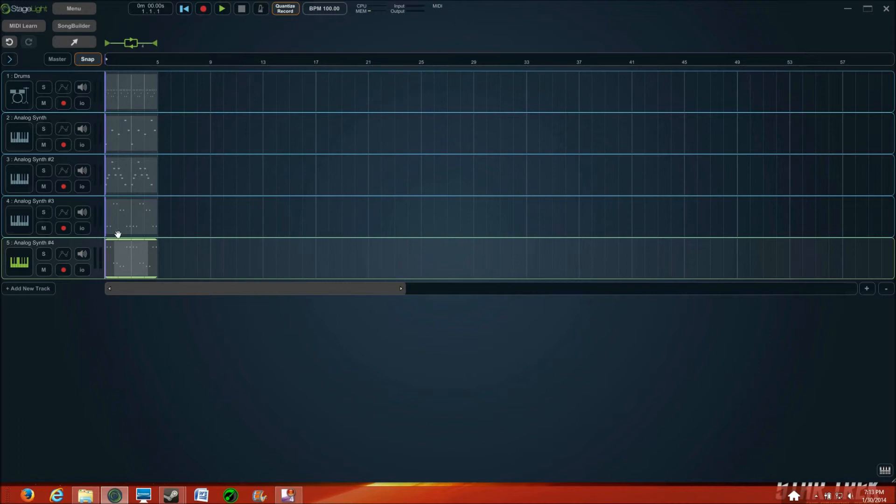
mouse_move(27, 296)
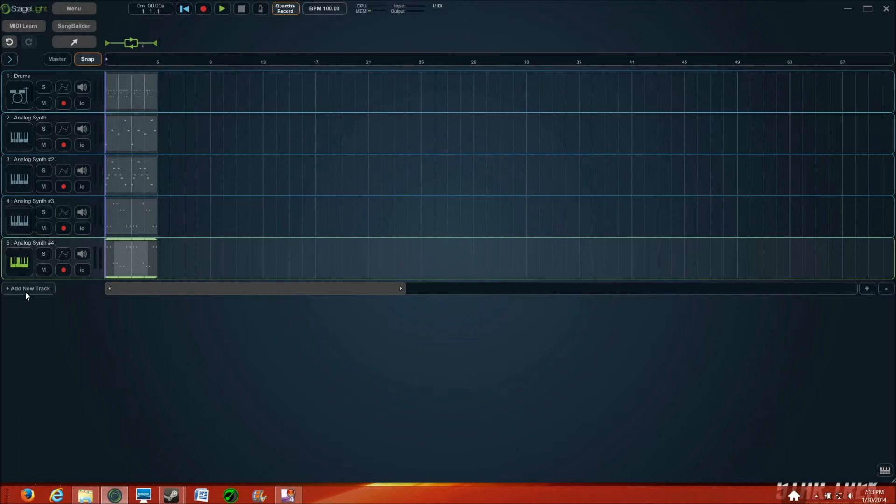
click(28, 289)
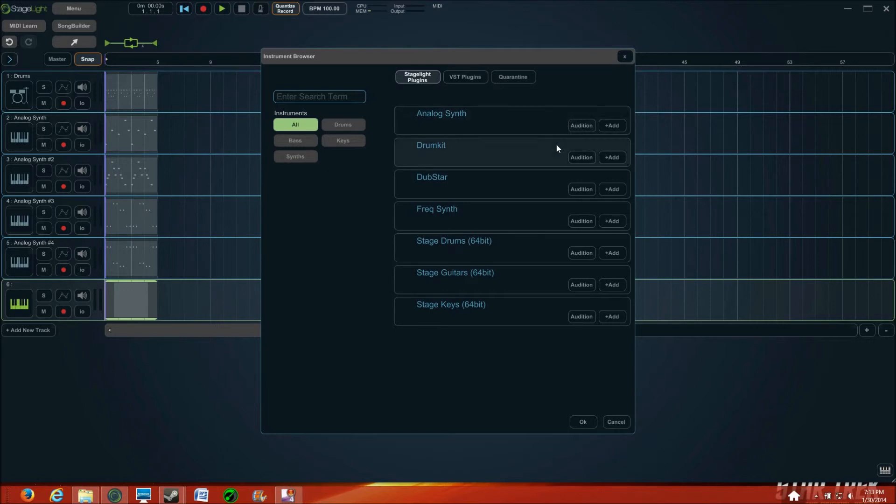
mouse_move(543, 125)
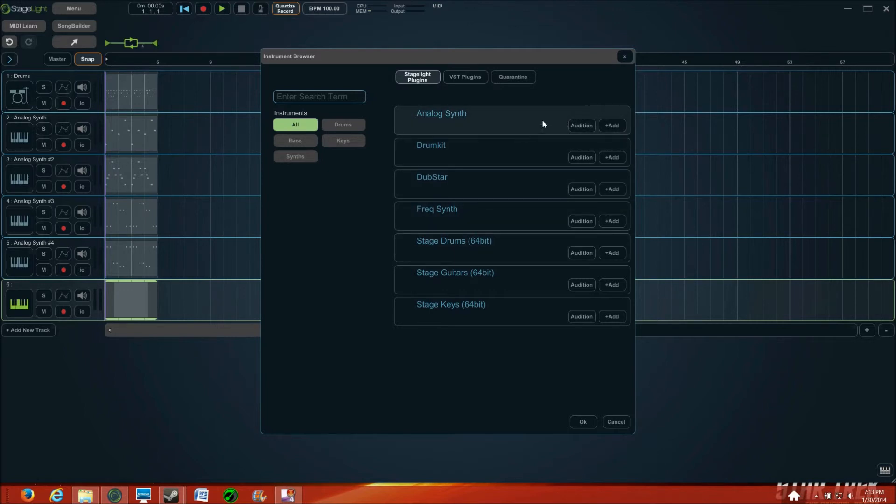
mouse_move(533, 139)
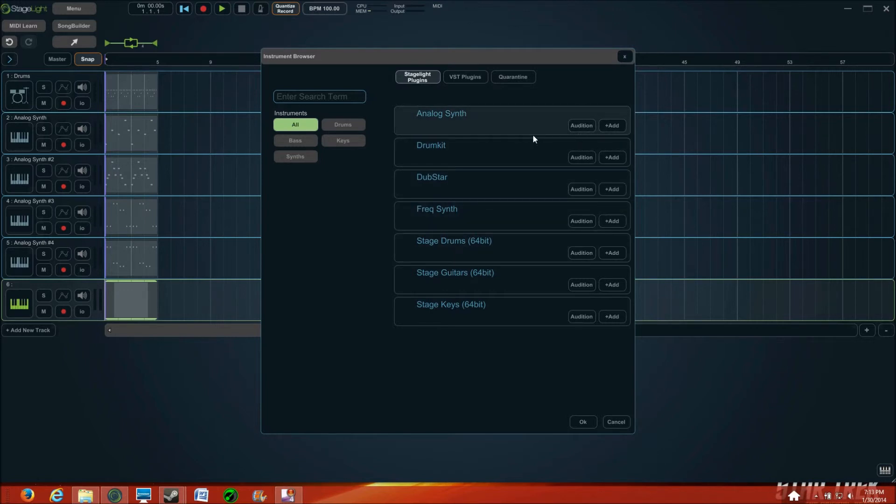
mouse_move(513, 140)
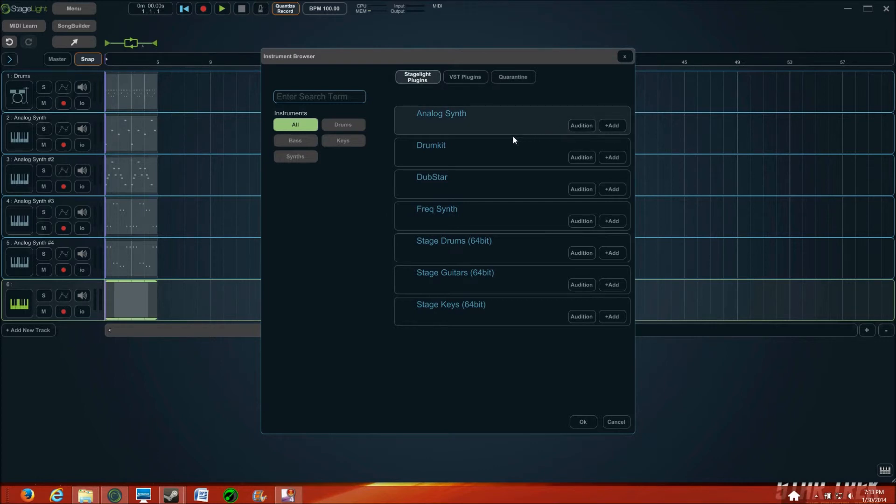
mouse_move(567, 136)
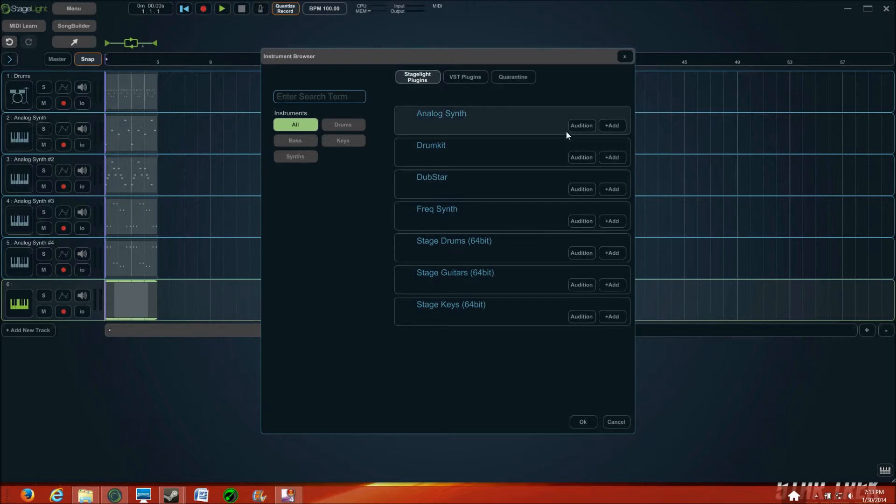
Step: Load Analog Synth onto track six, creating Analog Synth #5 with its sound settings shown
click(613, 125)
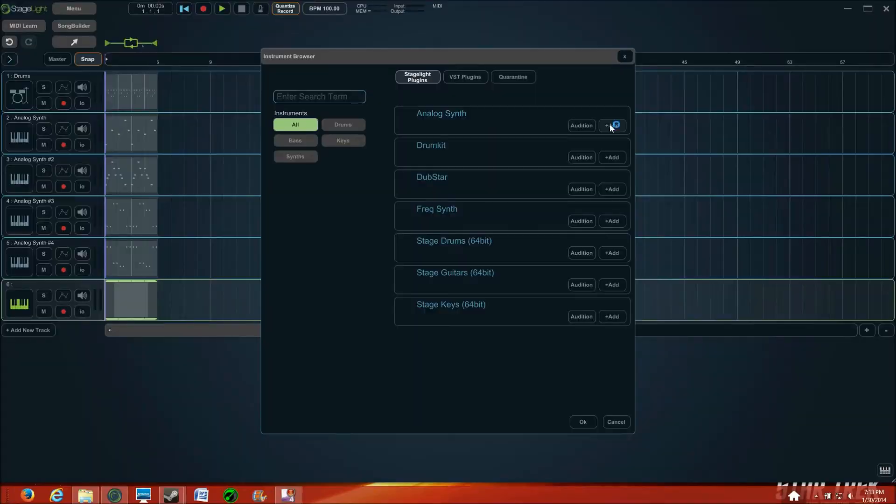
click(612, 125)
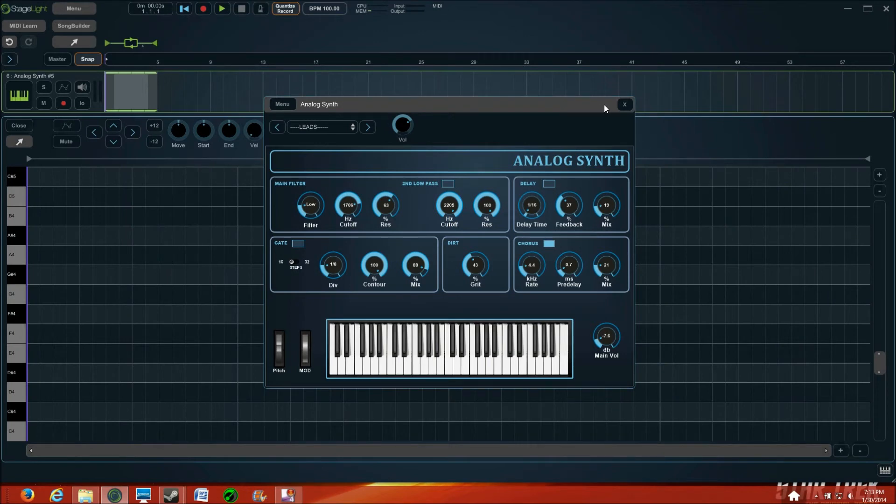
Step: Dismiss the synth settings and scroll Analog Synth #5's empty piano roll to the working note range
click(625, 105)
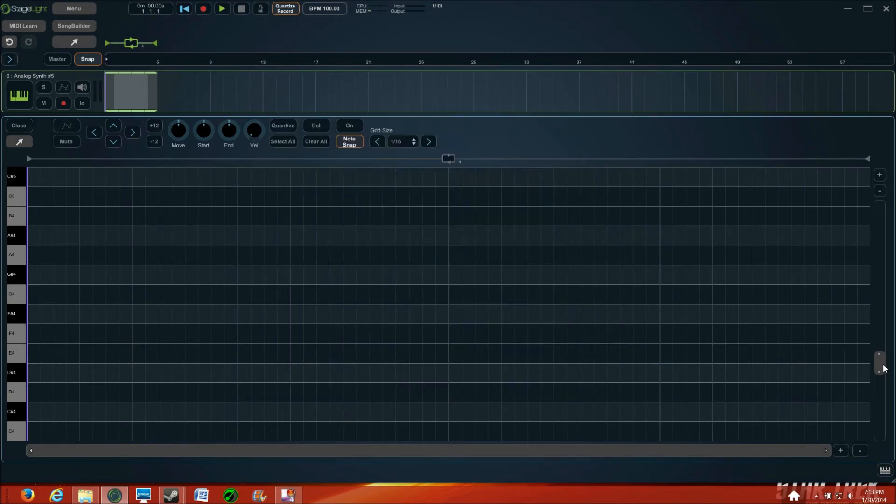
scroll(down, 3)
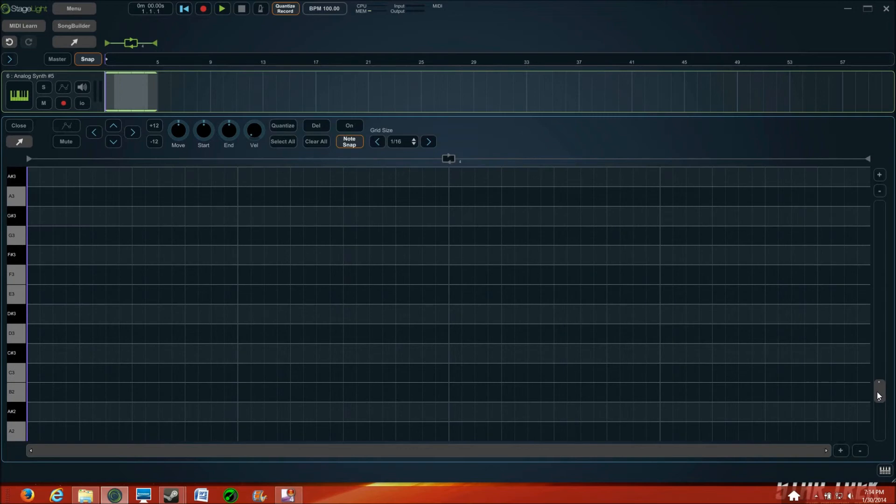
scroll(down, 3)
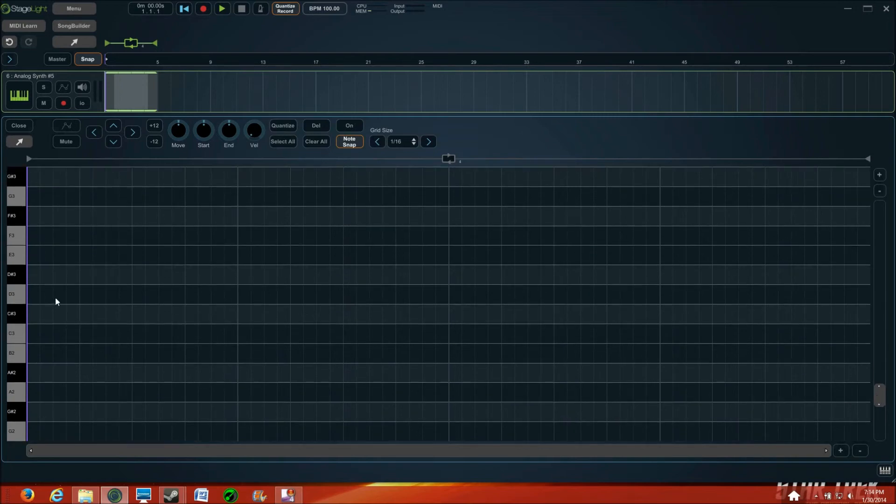
Step: Place paired D3, A3, G3 and D3 notes in Analog Synth #5's pattern and enable its shortened loop
click(59, 294)
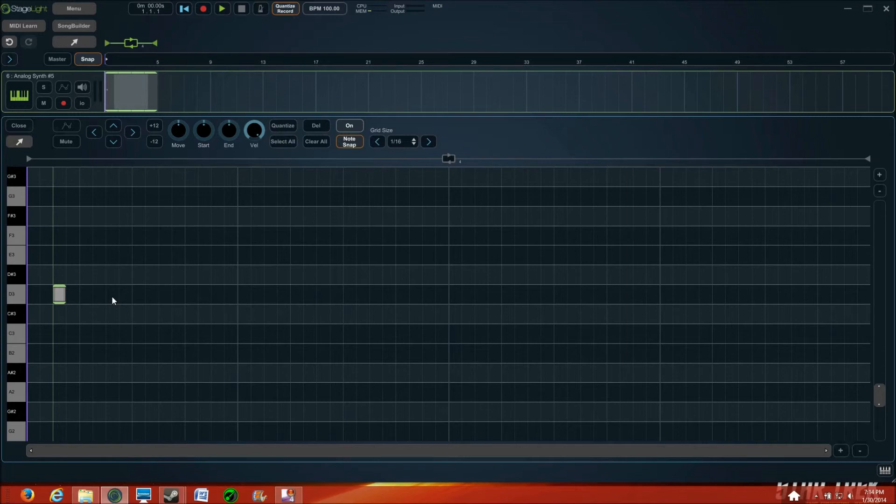
click(112, 294)
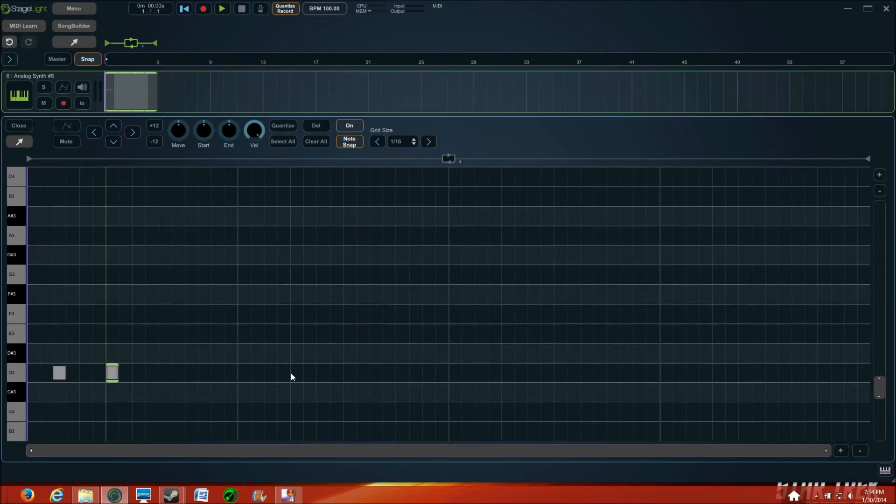
mouse_move(157, 241)
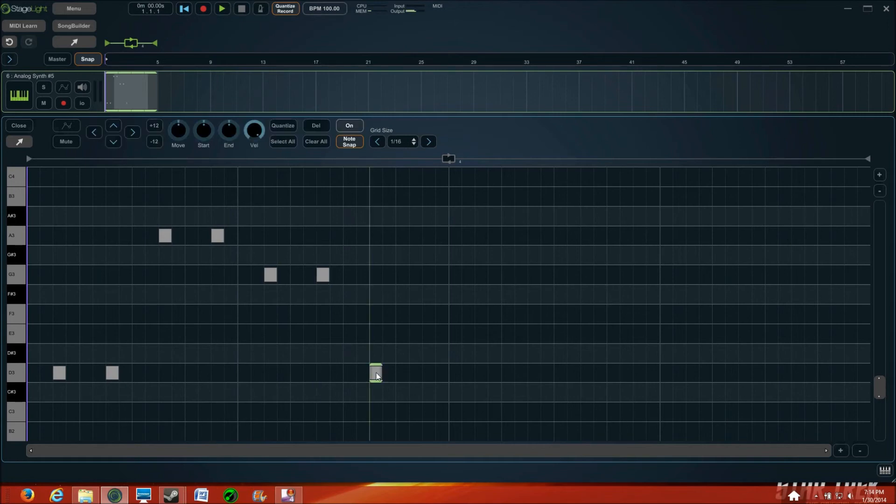
click(429, 373)
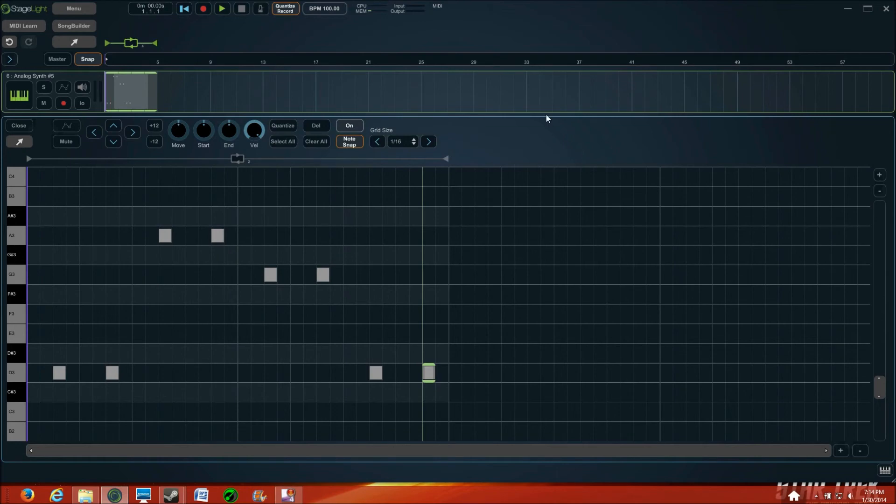
click(222, 9)
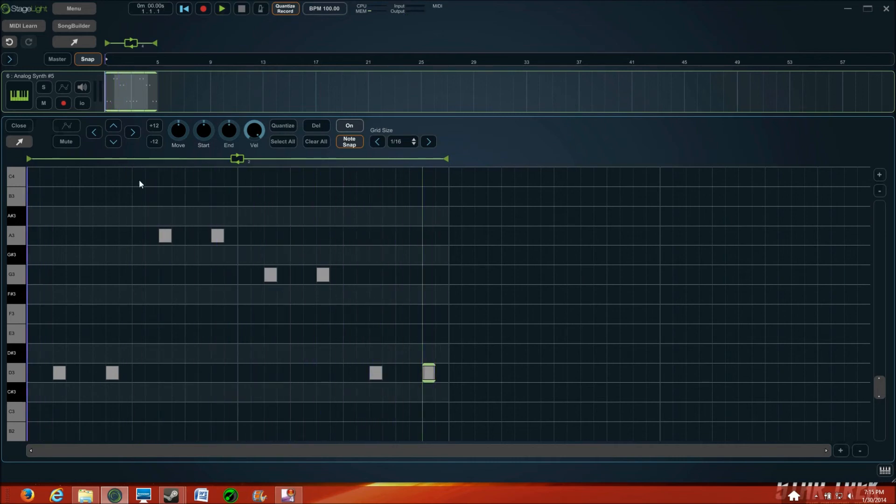
click(19, 125)
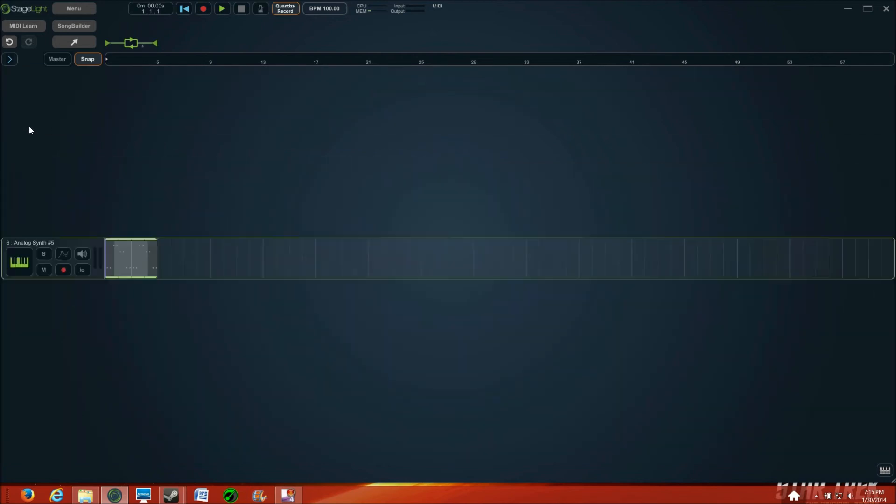
click(9, 60)
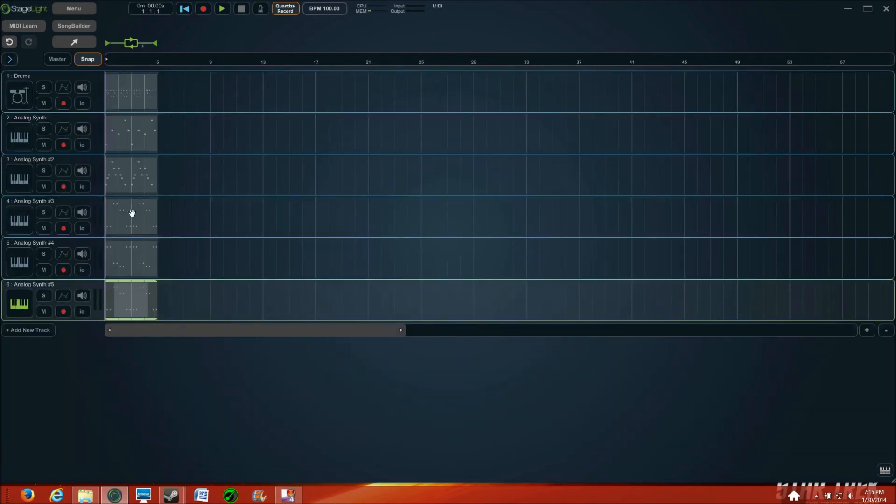
double_click(131, 215)
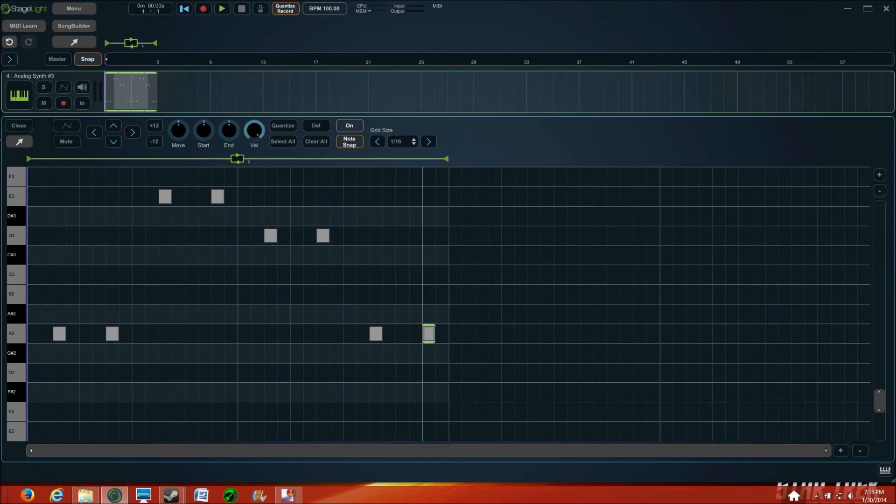
click(18, 125)
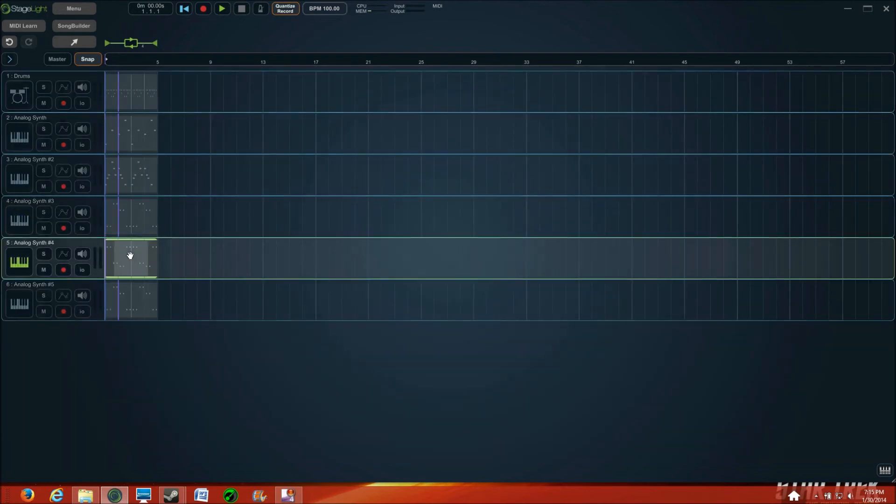
double_click(131, 258)
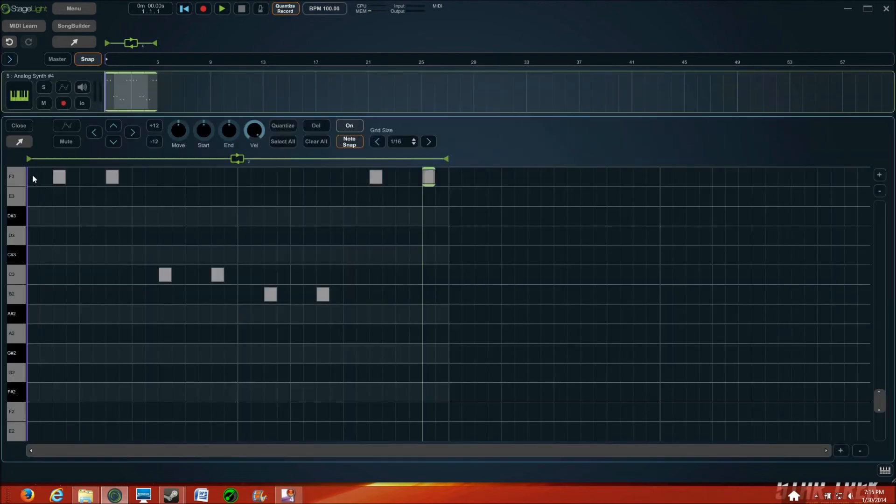
click(19, 125)
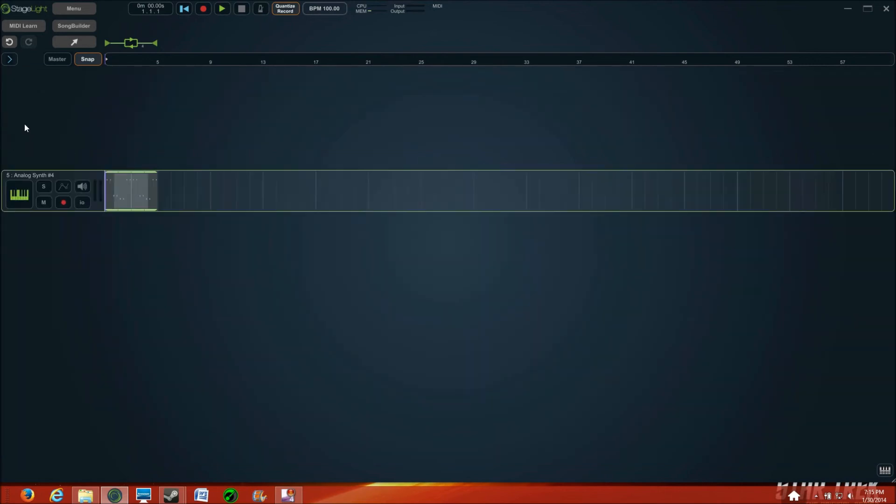
double_click(131, 191)
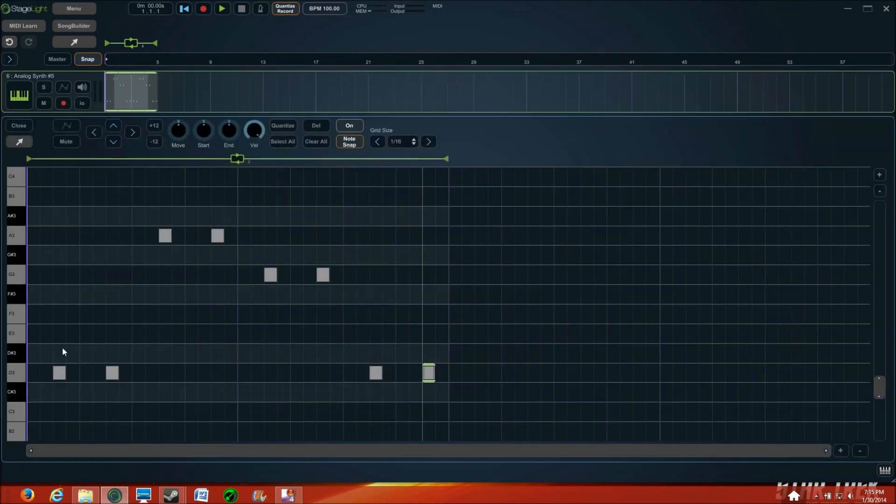
mouse_move(264, 267)
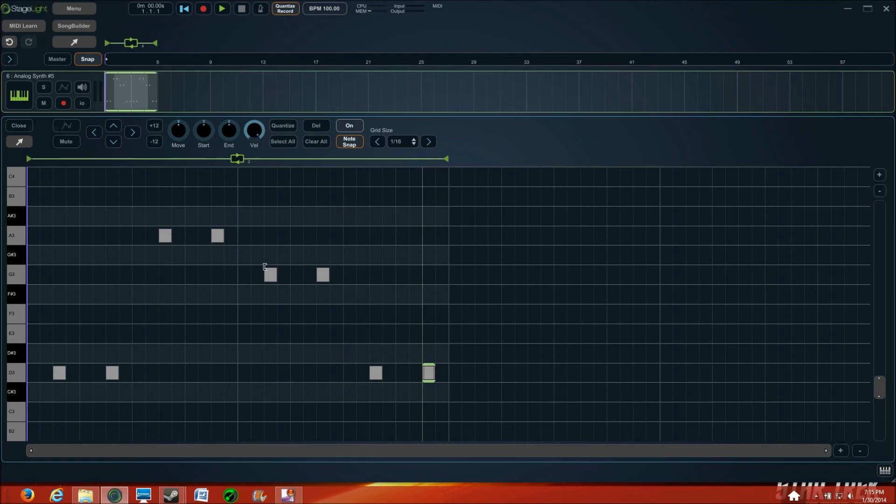
mouse_move(290, 286)
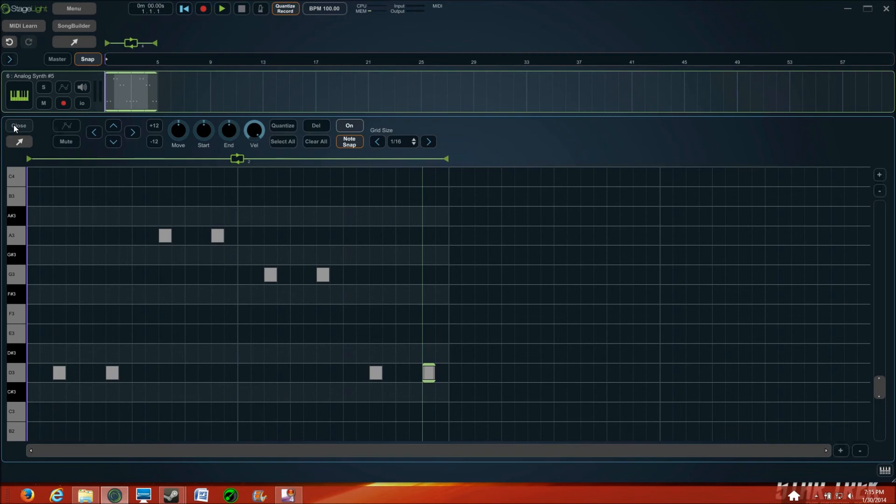
Step: Play the six-track arrangement briefly with the newer synths muted, stop, and unmute them
click(19, 126)
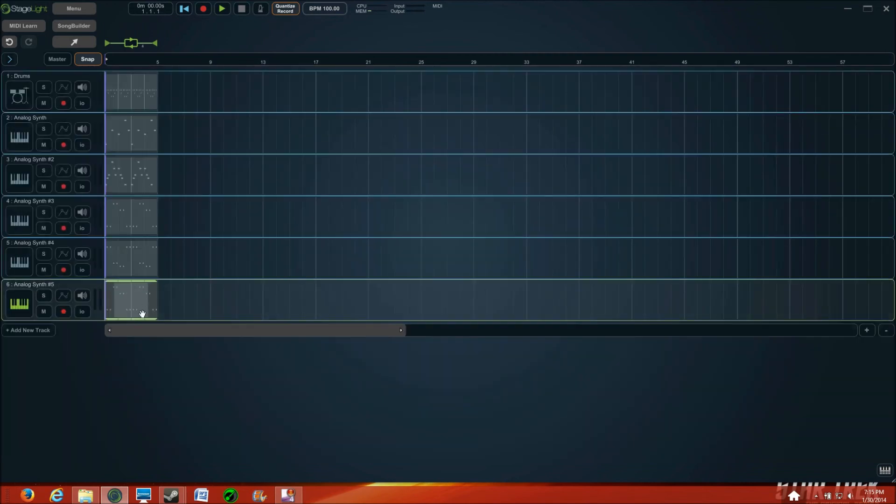
mouse_move(228, 235)
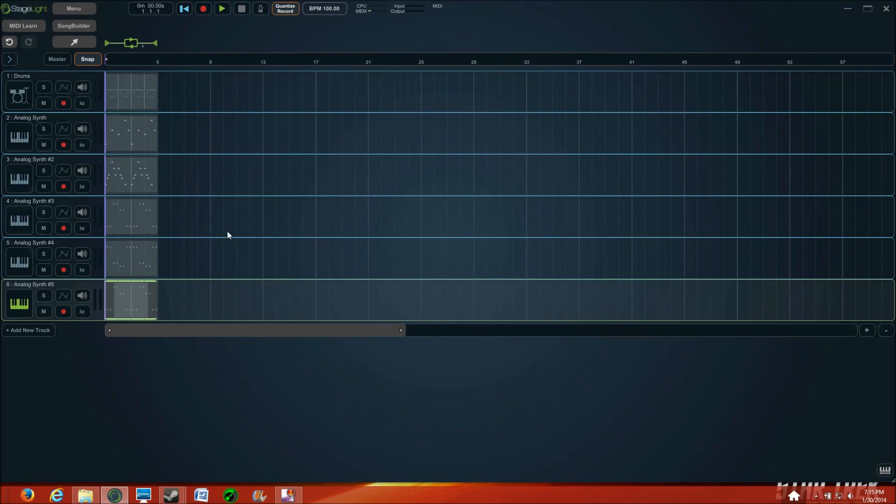
mouse_move(73, 246)
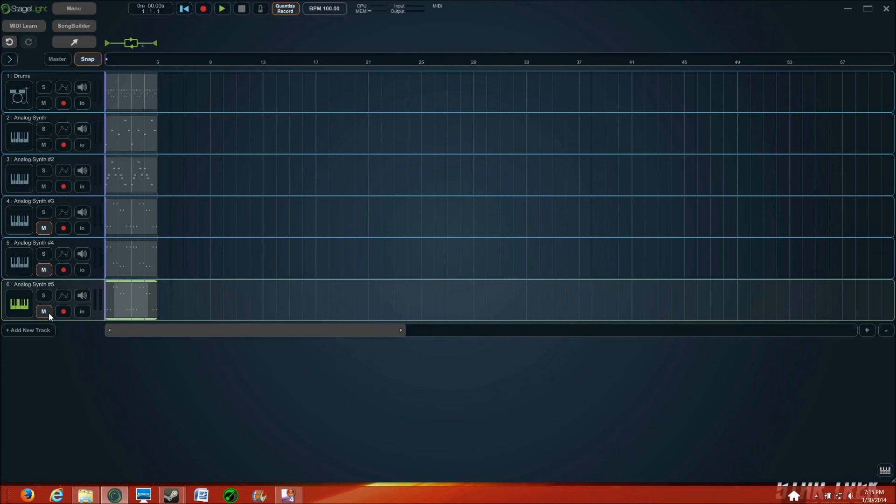
click(222, 8)
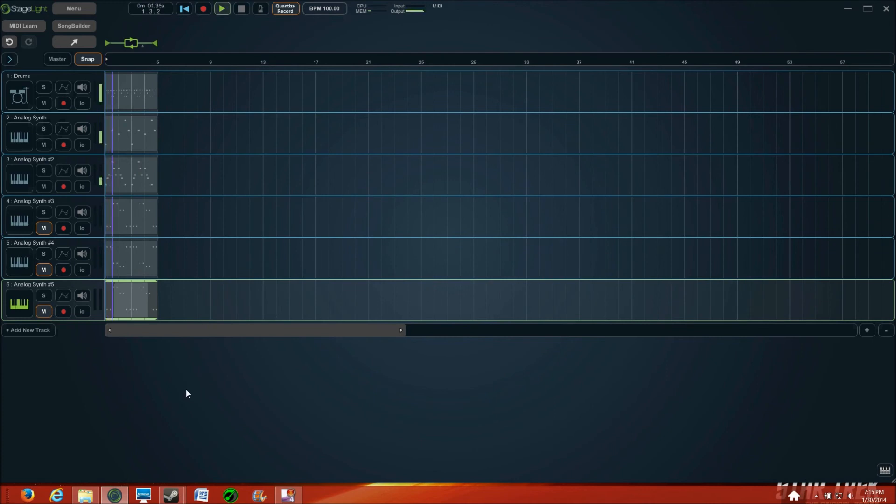
click(222, 9)
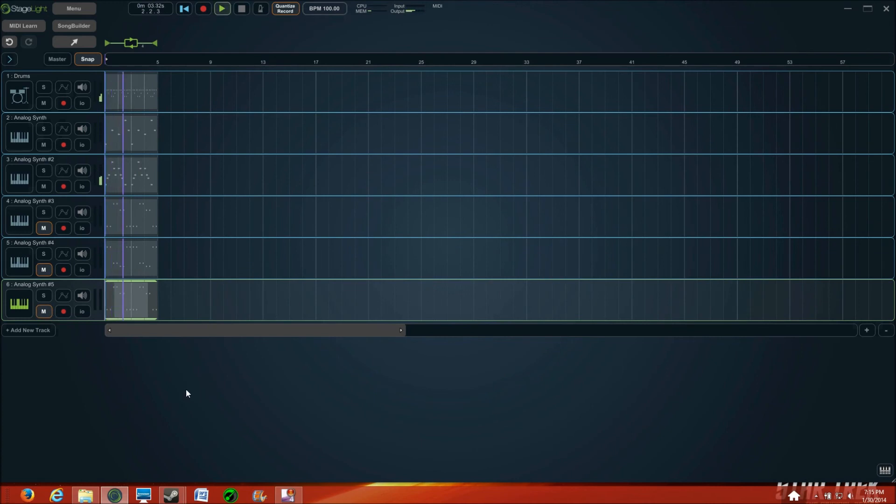
click(184, 8)
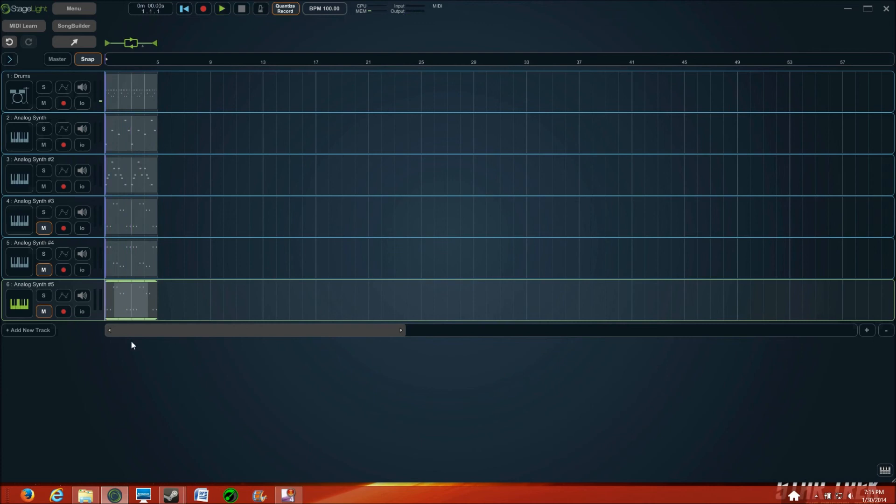
click(44, 312)
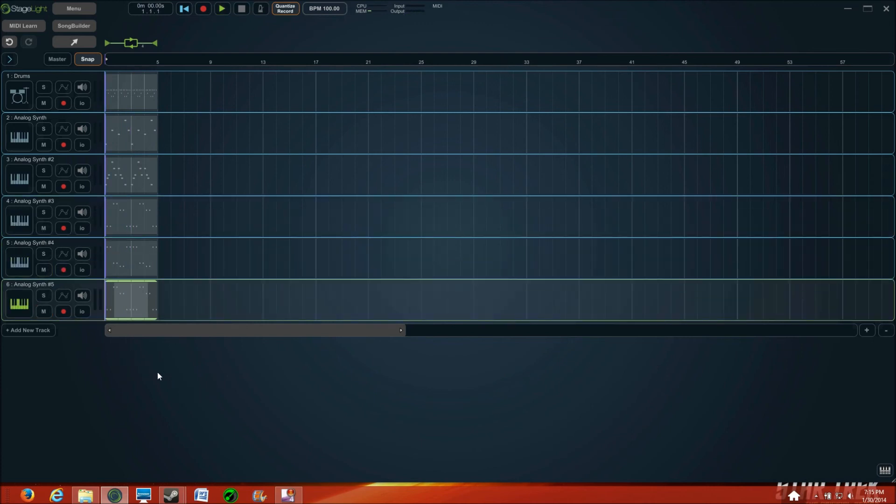
click(222, 9)
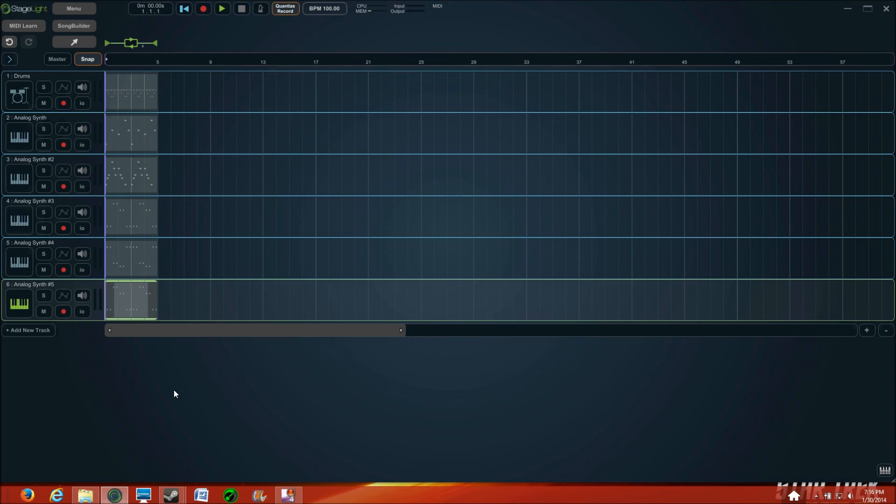
mouse_move(114, 103)
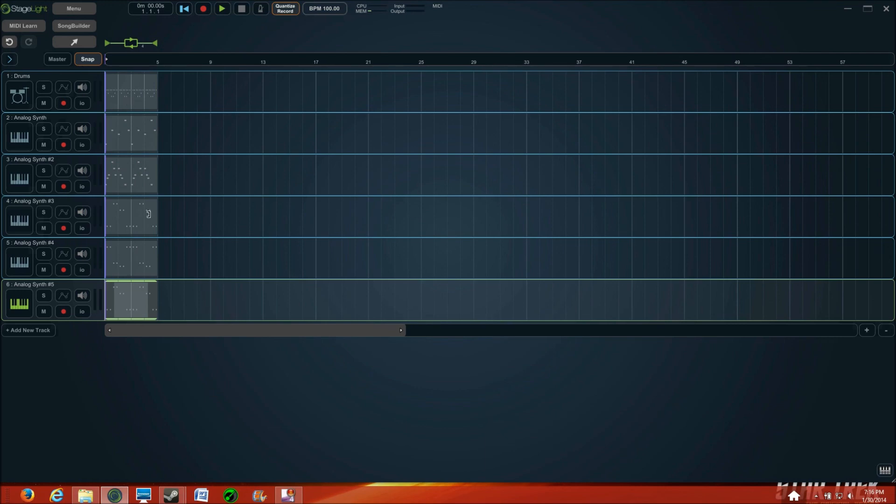
mouse_move(119, 201)
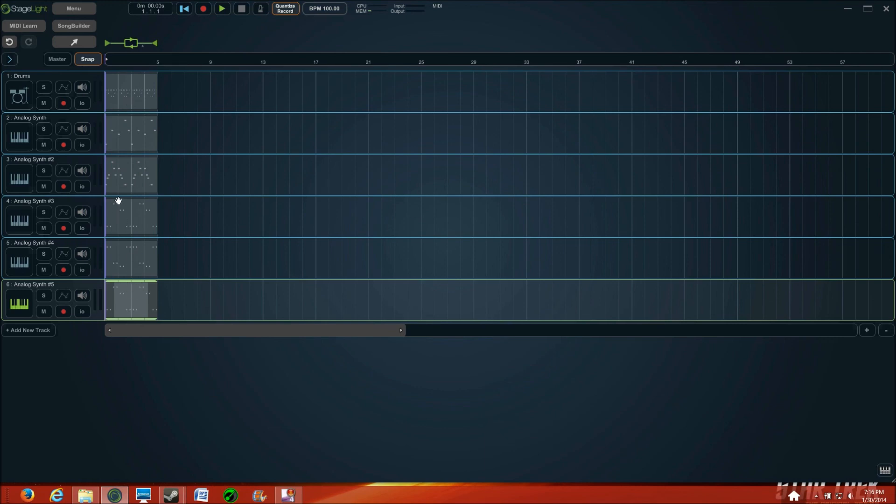
mouse_move(138, 92)
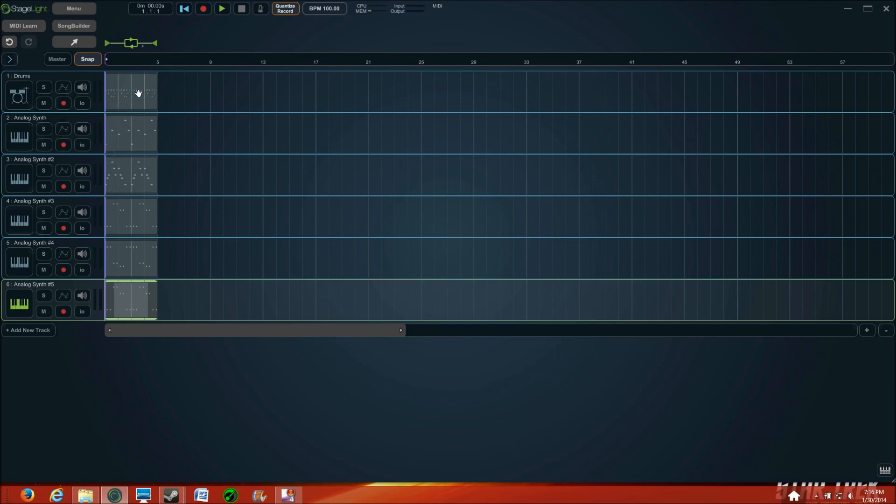
mouse_move(131, 91)
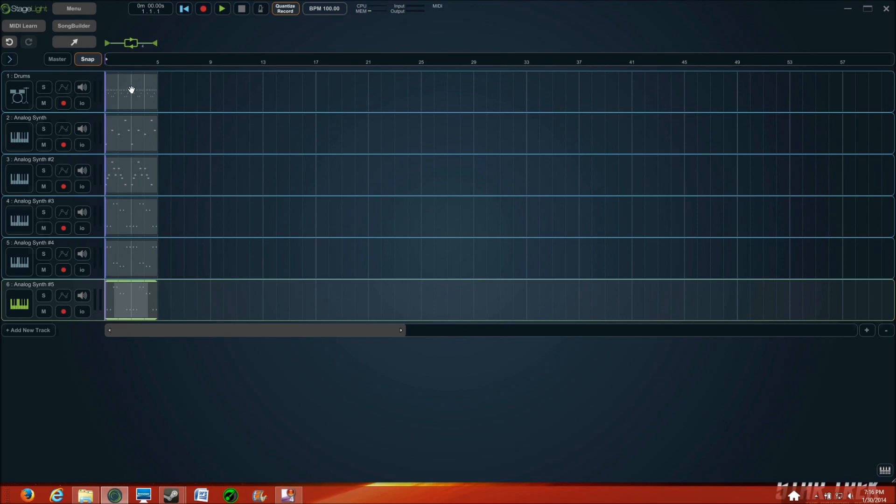
mouse_move(128, 176)
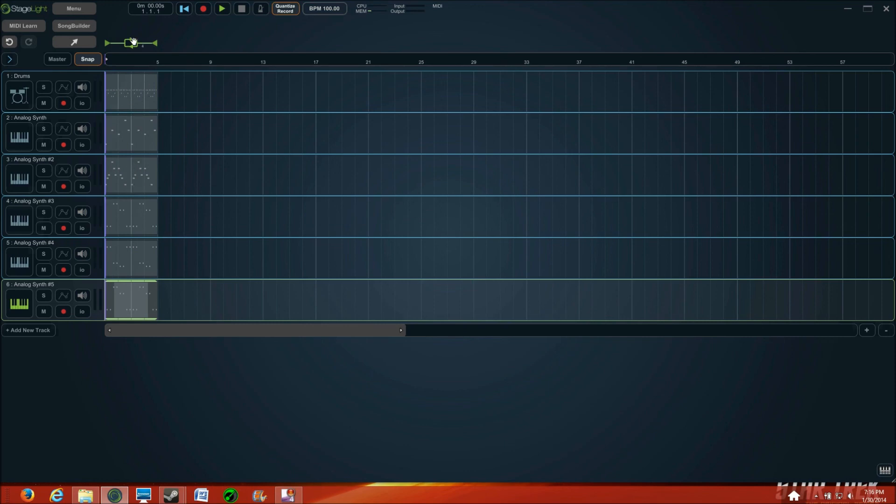
mouse_move(137, 117)
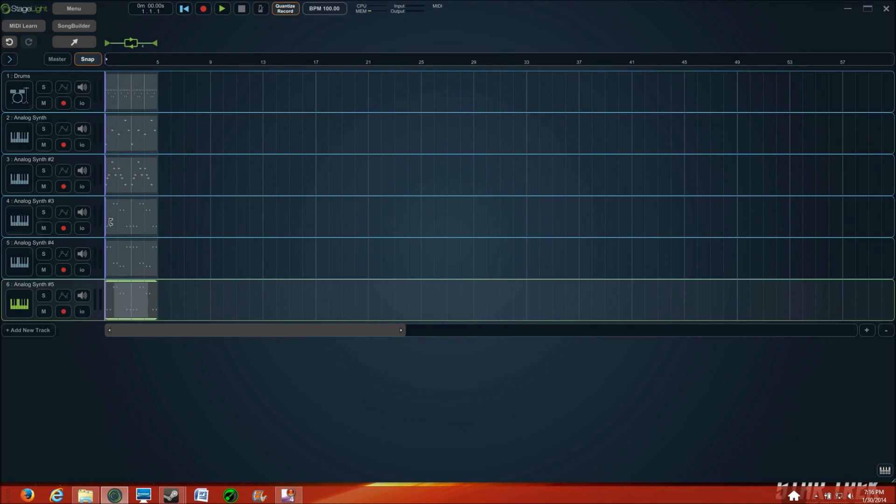
mouse_move(118, 226)
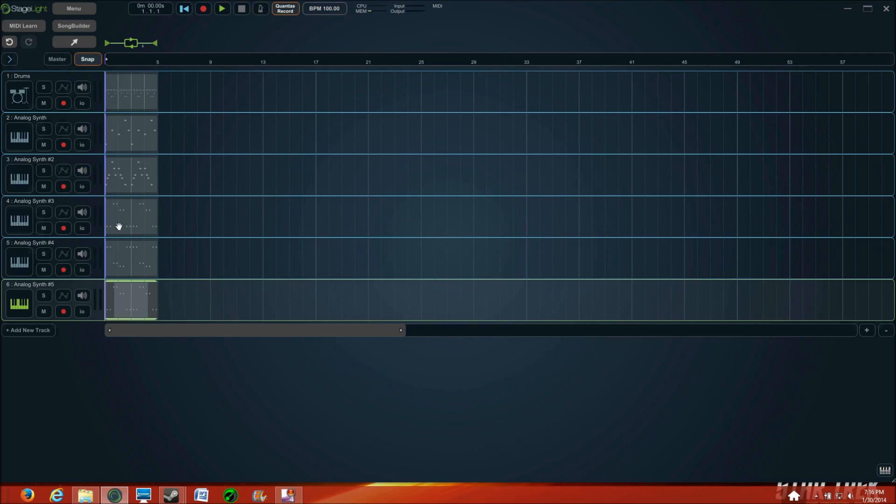
mouse_move(132, 218)
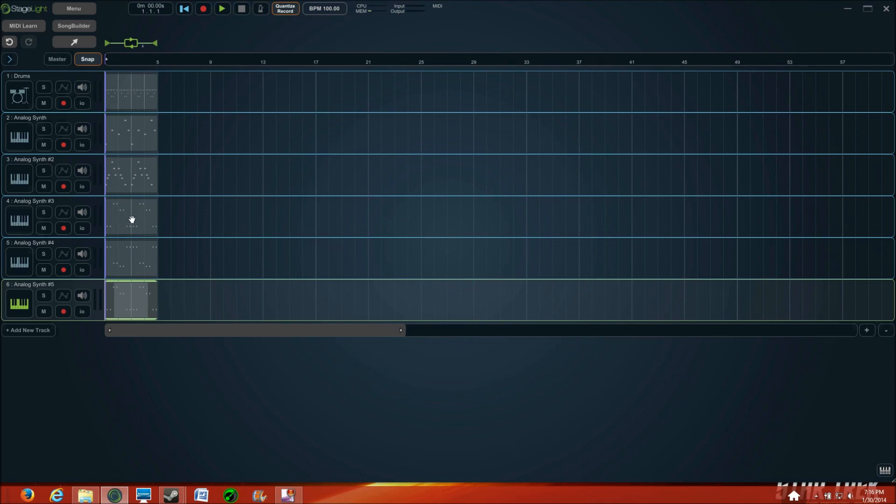